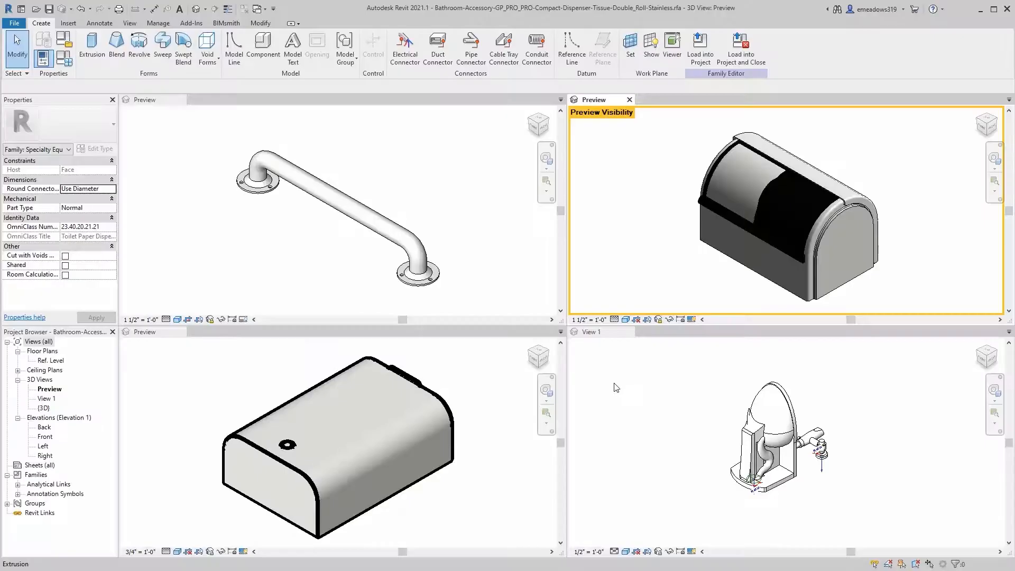
pyautogui.moveTo(406, 155)
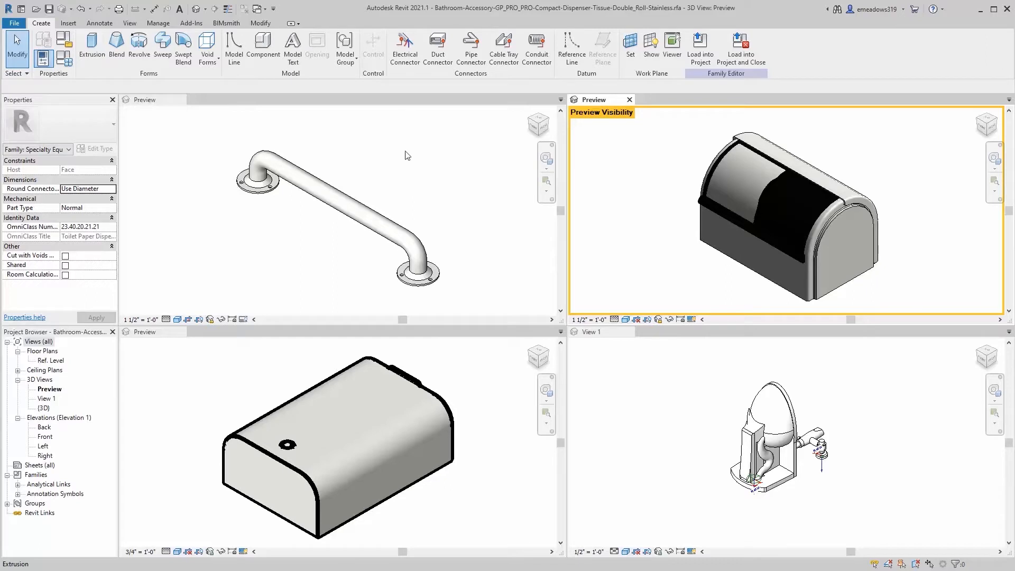
pyautogui.moveTo(204, 223)
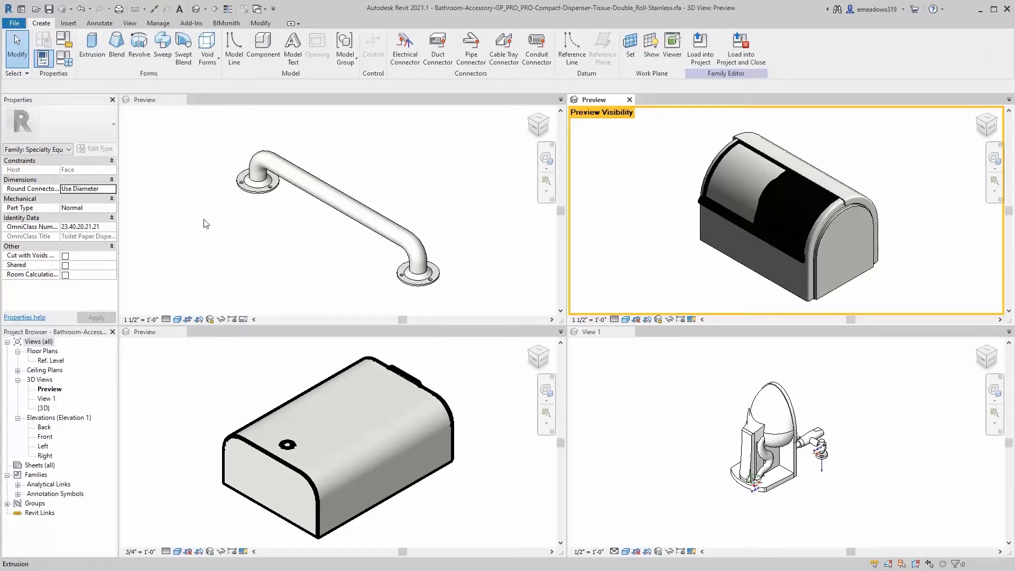
pyautogui.moveTo(220, 223)
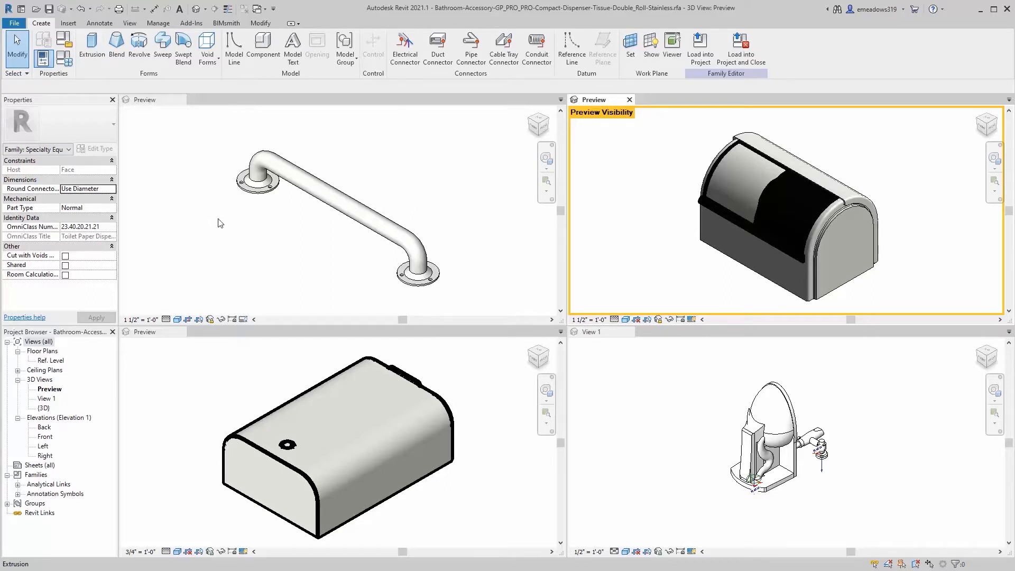
pyautogui.moveTo(231, 259)
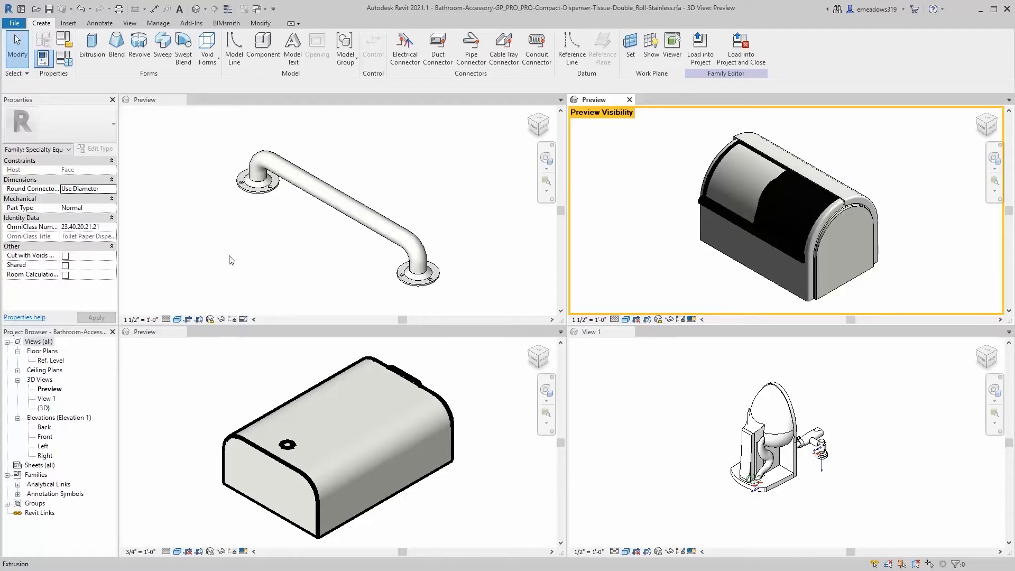
pyautogui.moveTo(288, 297)
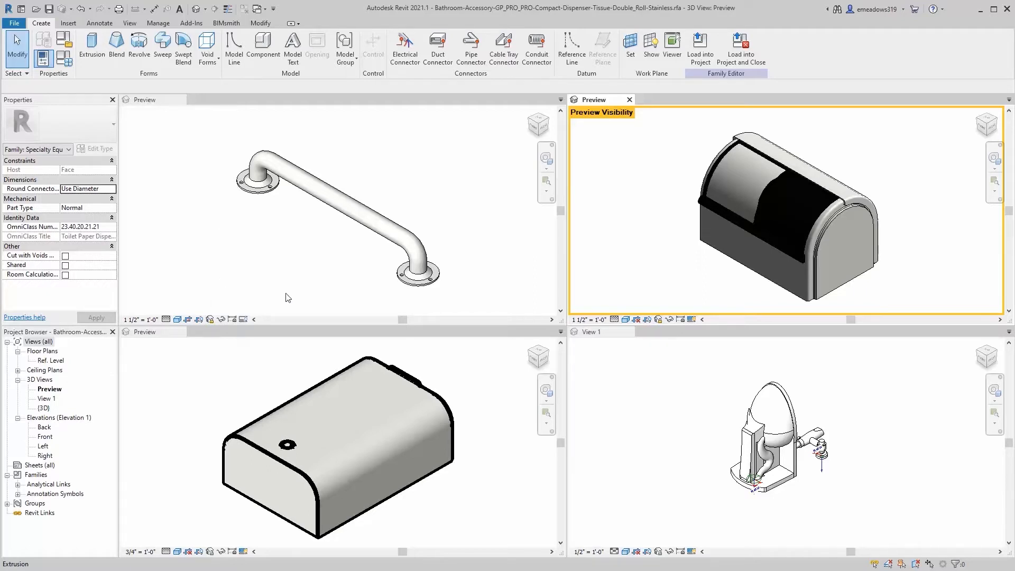
pyautogui.moveTo(661, 375)
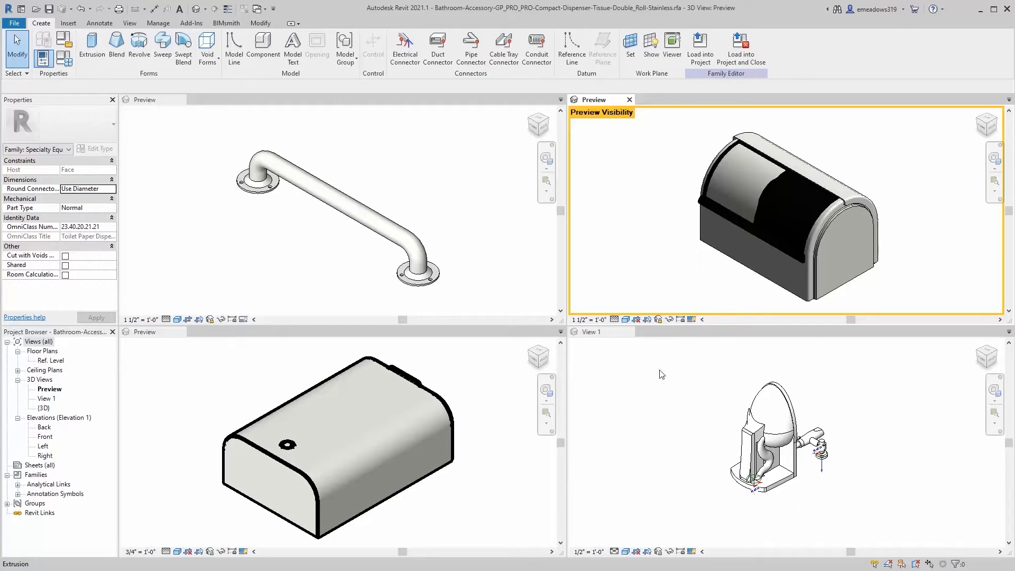
pyautogui.moveTo(652, 400)
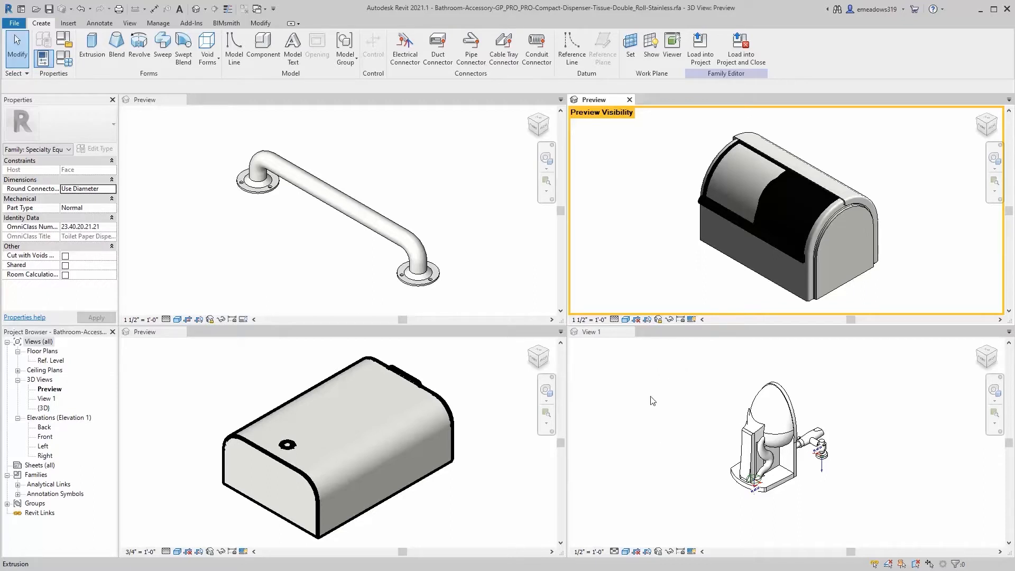
pyautogui.moveTo(668, 496)
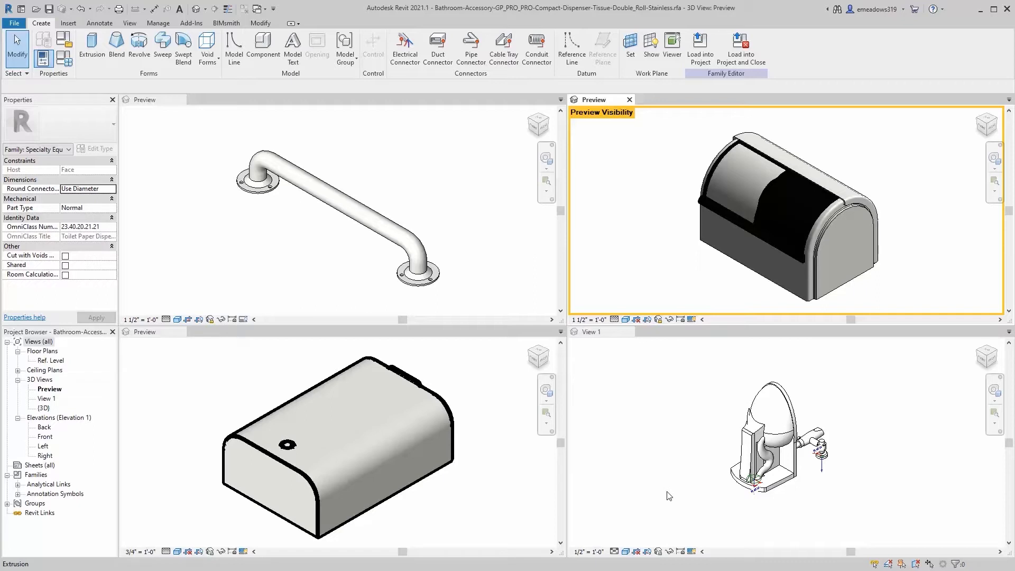
pyautogui.moveTo(513, 432)
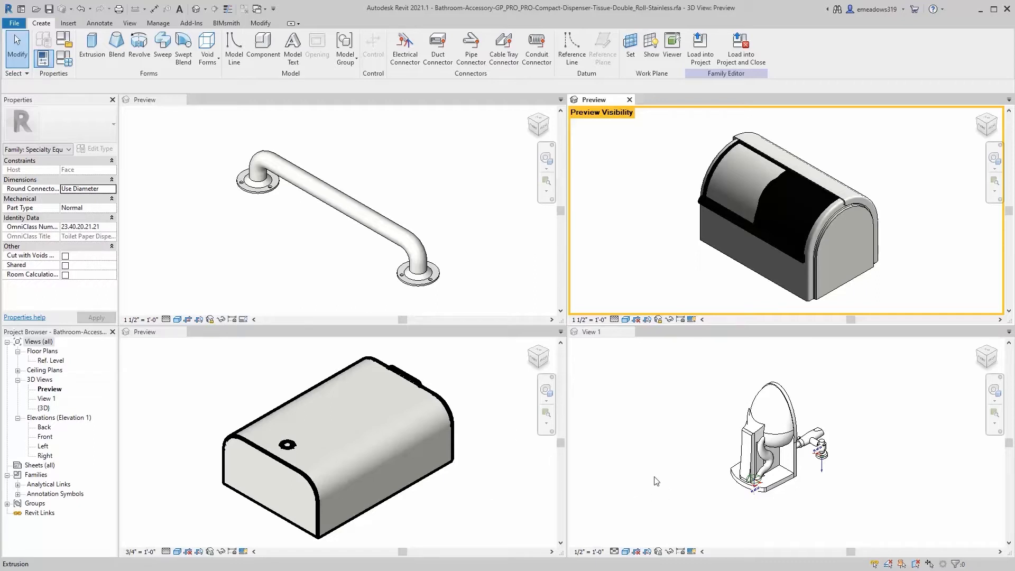
pyautogui.moveTo(653, 478)
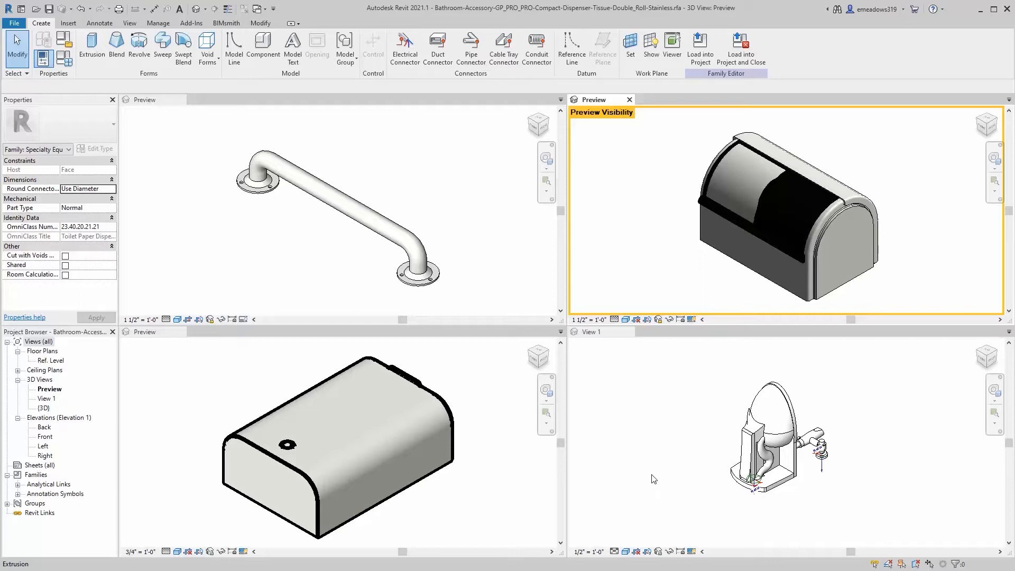
pyautogui.moveTo(669, 470)
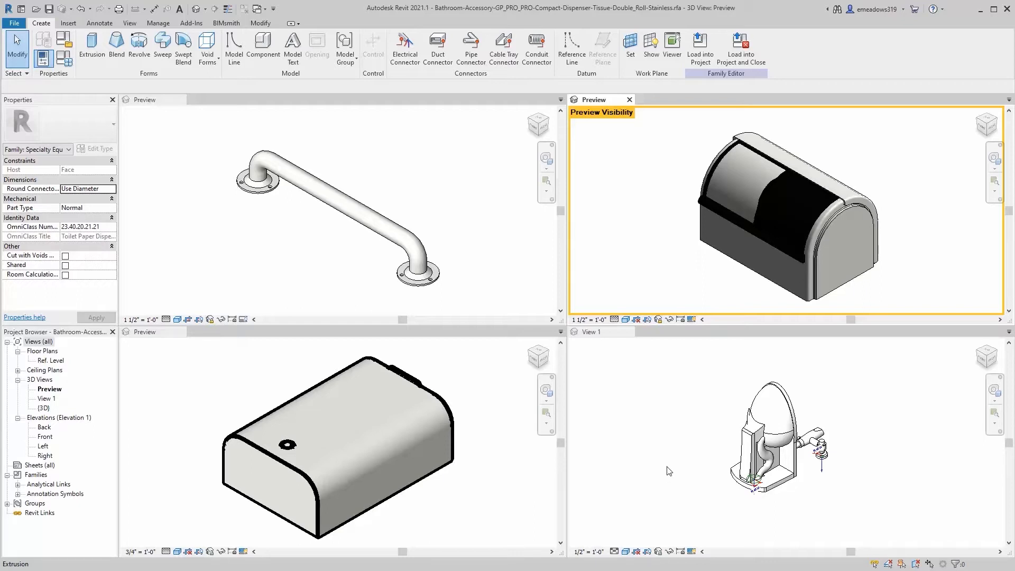
pyautogui.moveTo(648, 424)
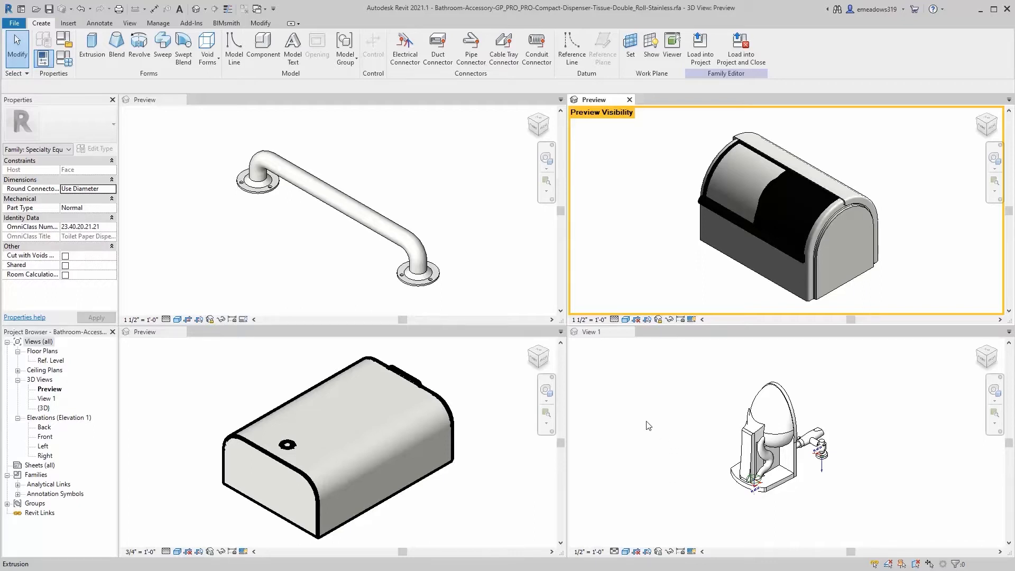
pyautogui.moveTo(643, 435)
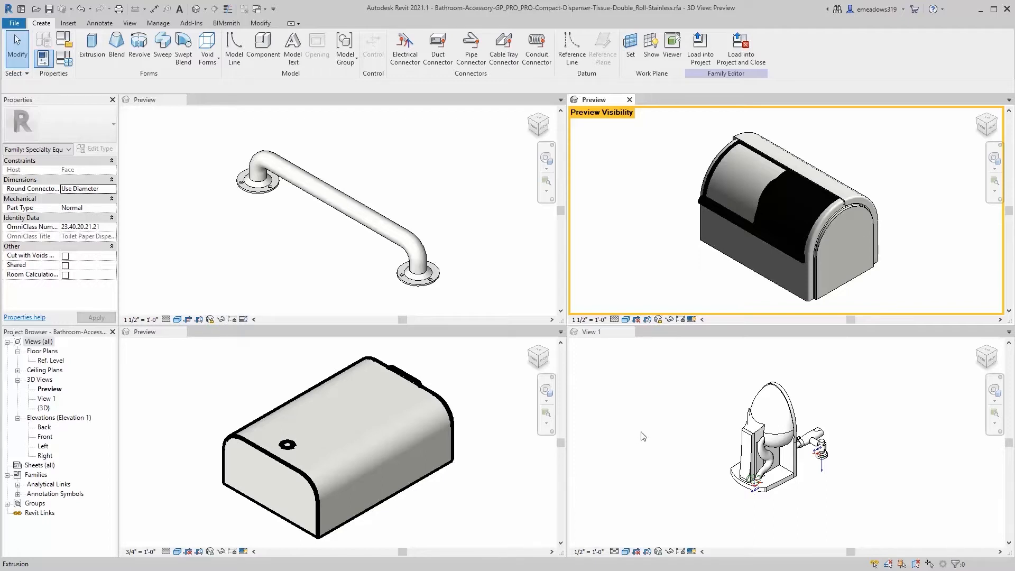
pyautogui.moveTo(635, 450)
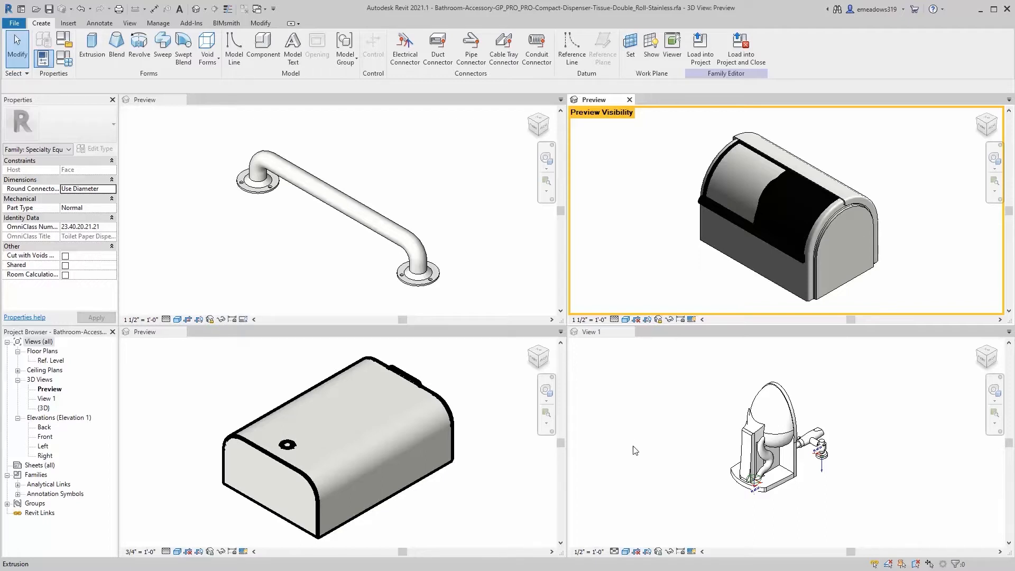
pyautogui.moveTo(282, 468)
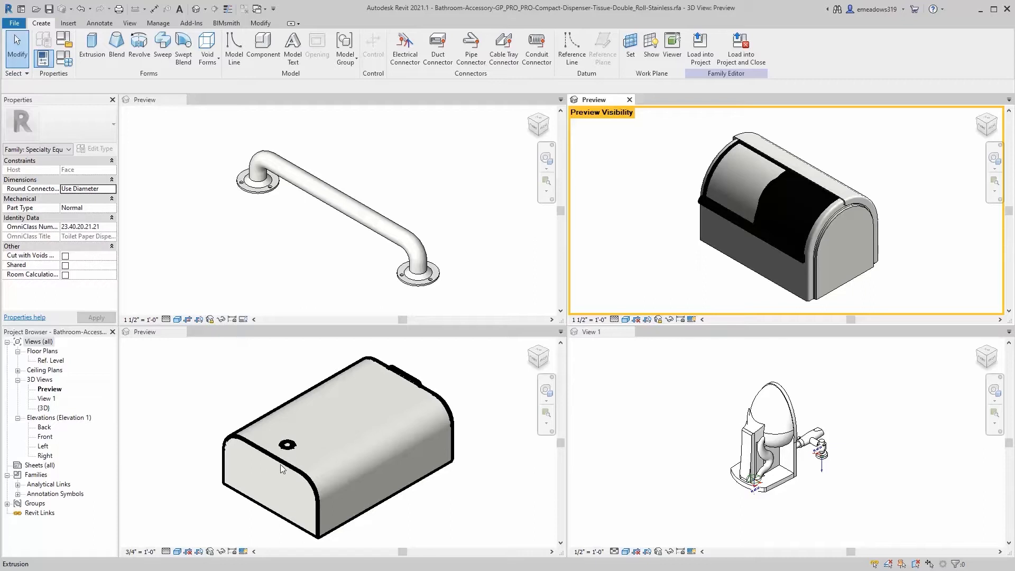
pyautogui.moveTo(208, 485)
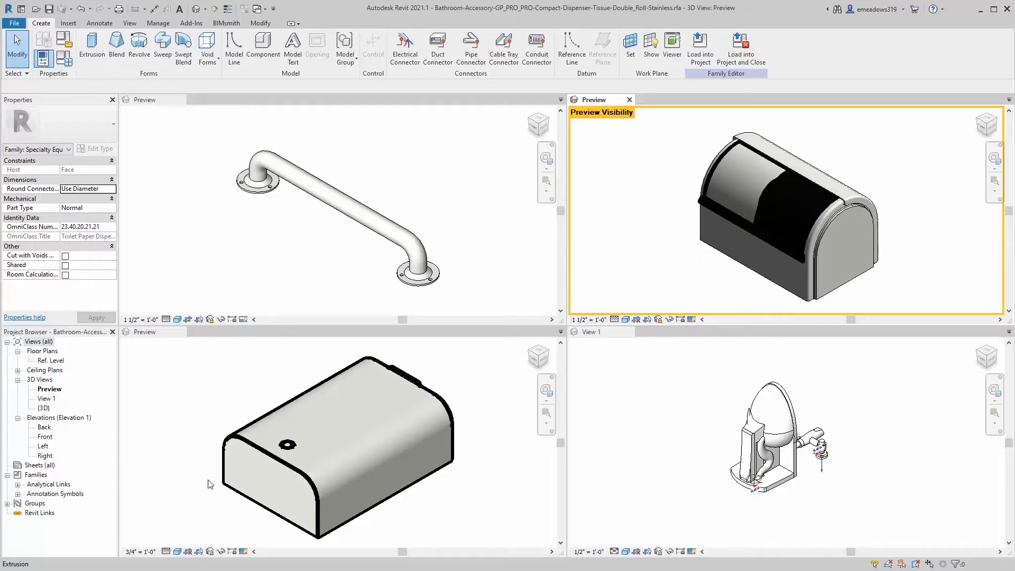
pyautogui.moveTo(215, 482)
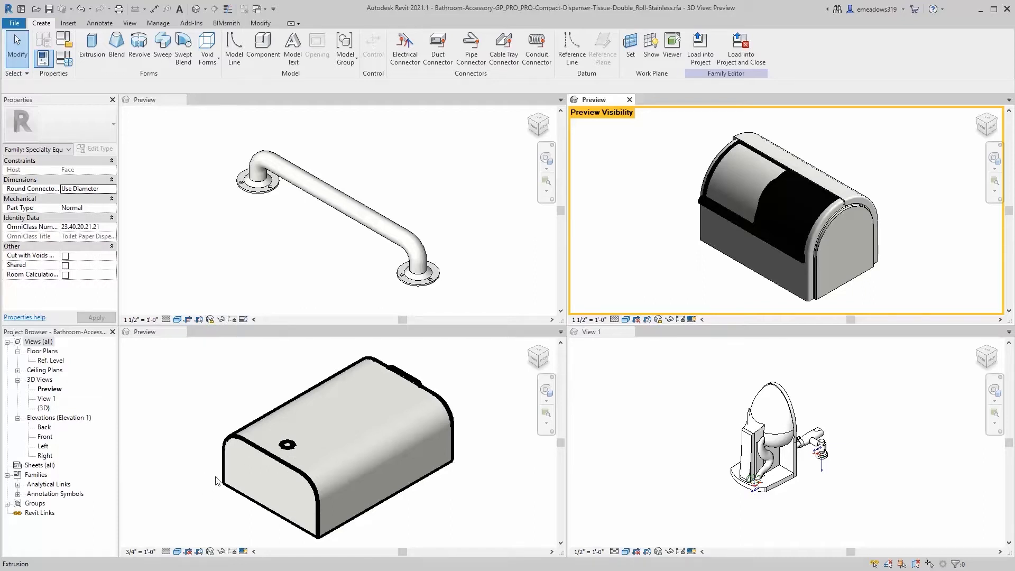
pyautogui.moveTo(228, 464)
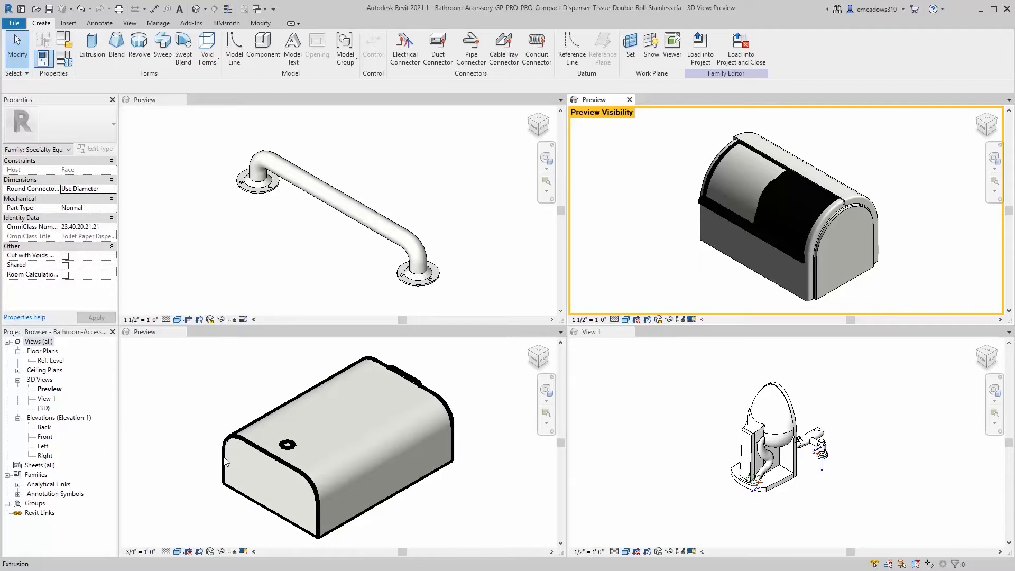
pyautogui.moveTo(199, 394)
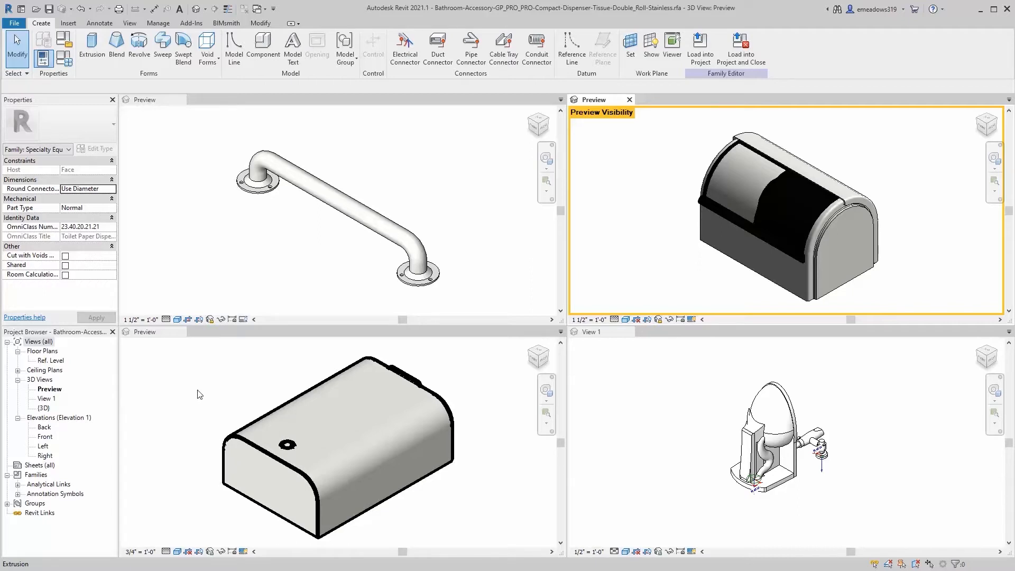
pyautogui.moveTo(272, 361)
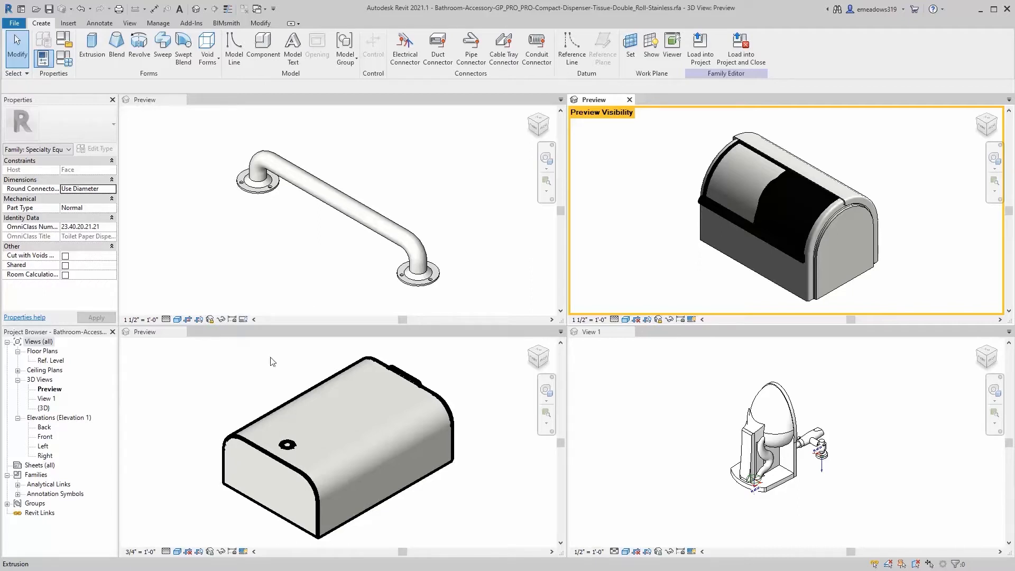
pyautogui.moveTo(867, 235)
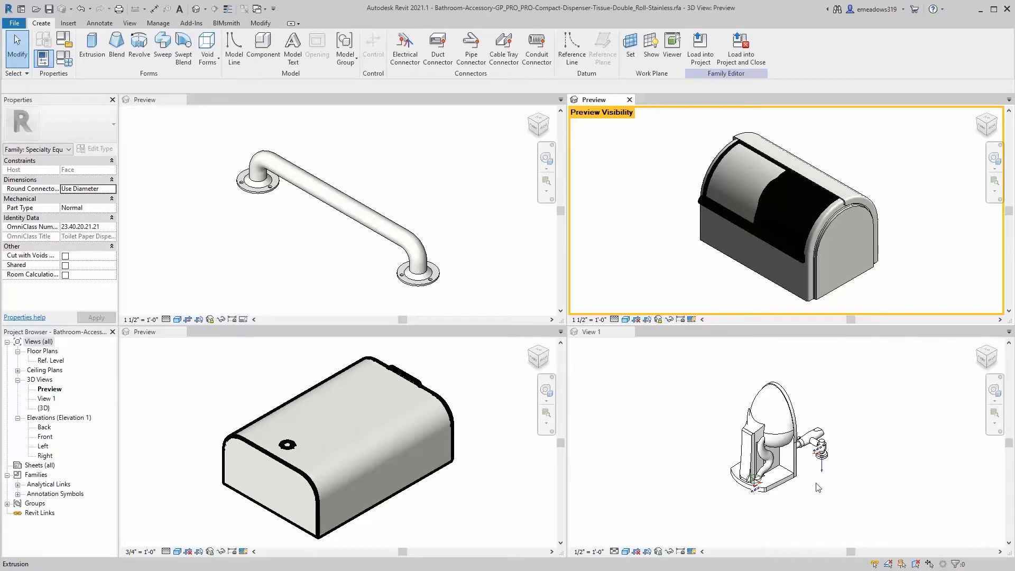
pyautogui.moveTo(833, 424)
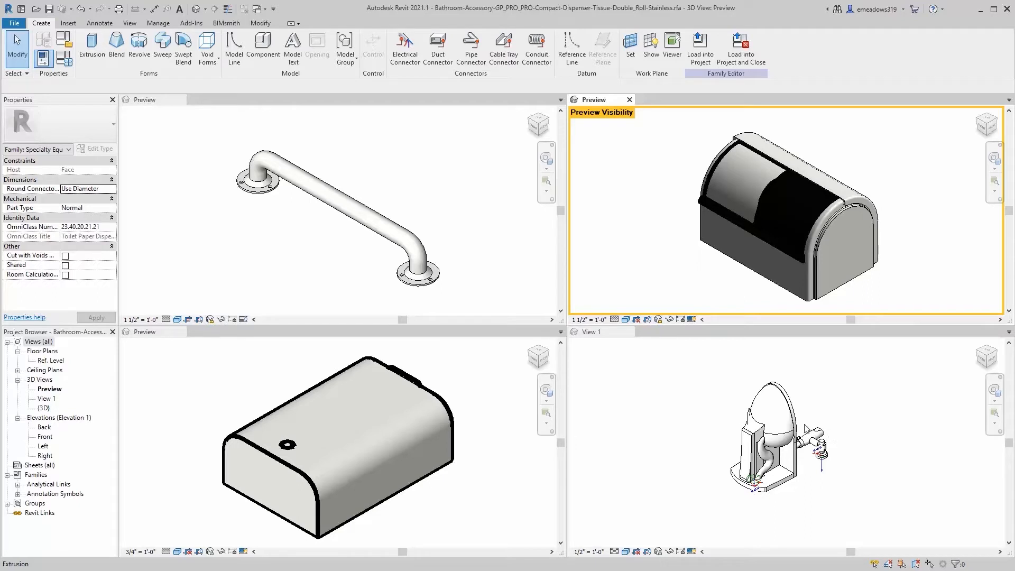
pyautogui.moveTo(670, 443)
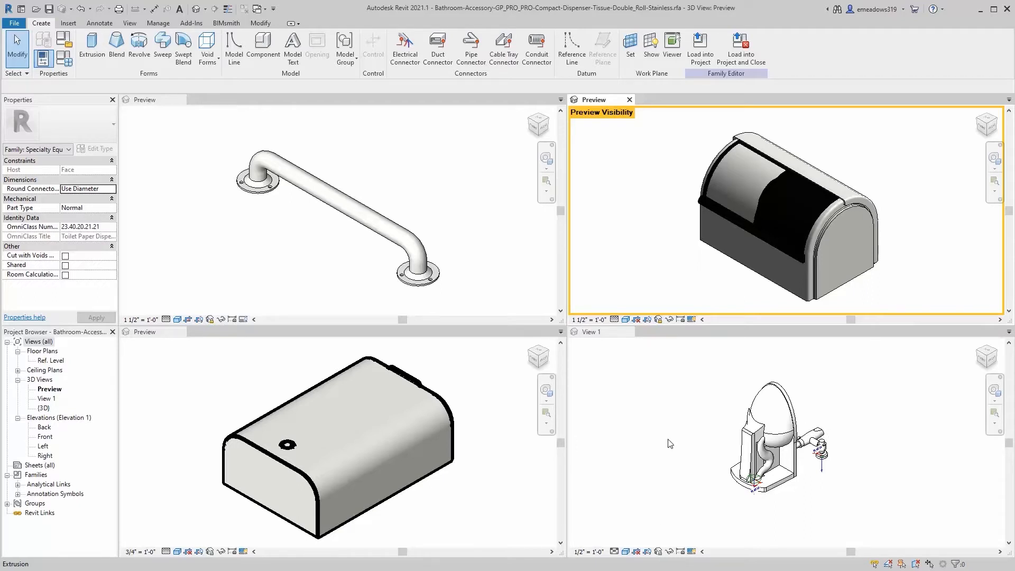
pyautogui.moveTo(655, 465)
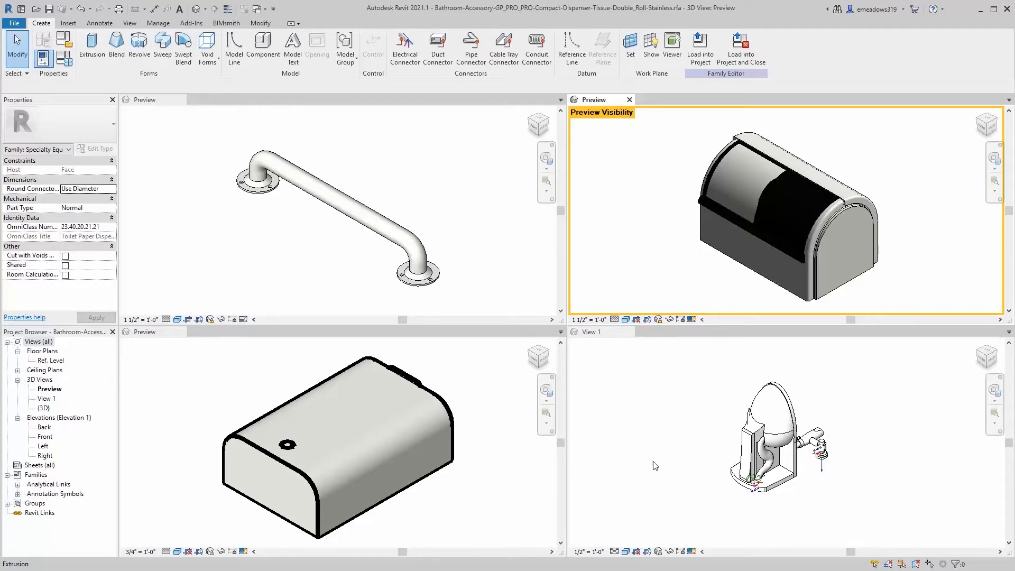
pyautogui.moveTo(645, 462)
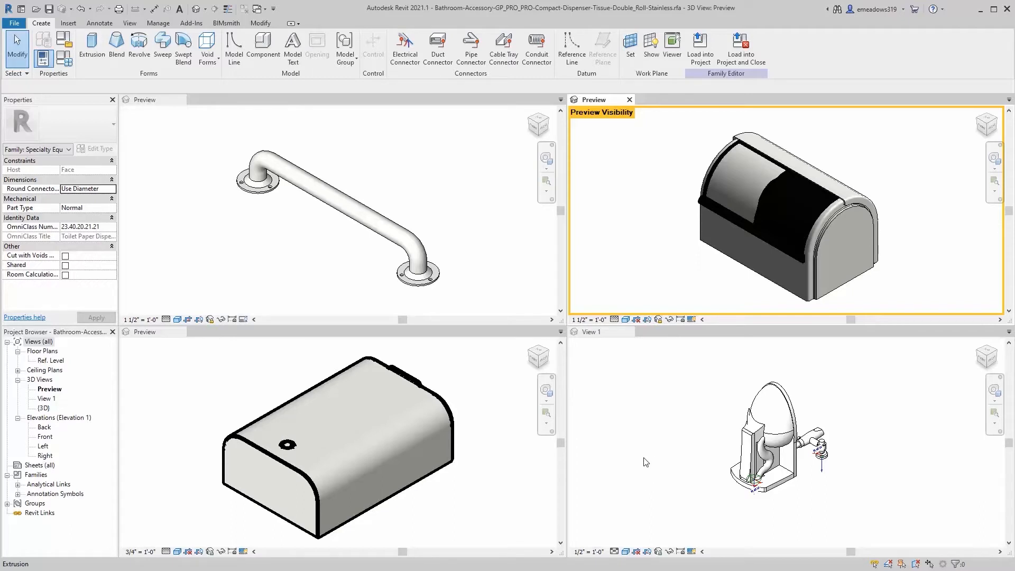
pyautogui.moveTo(613, 488)
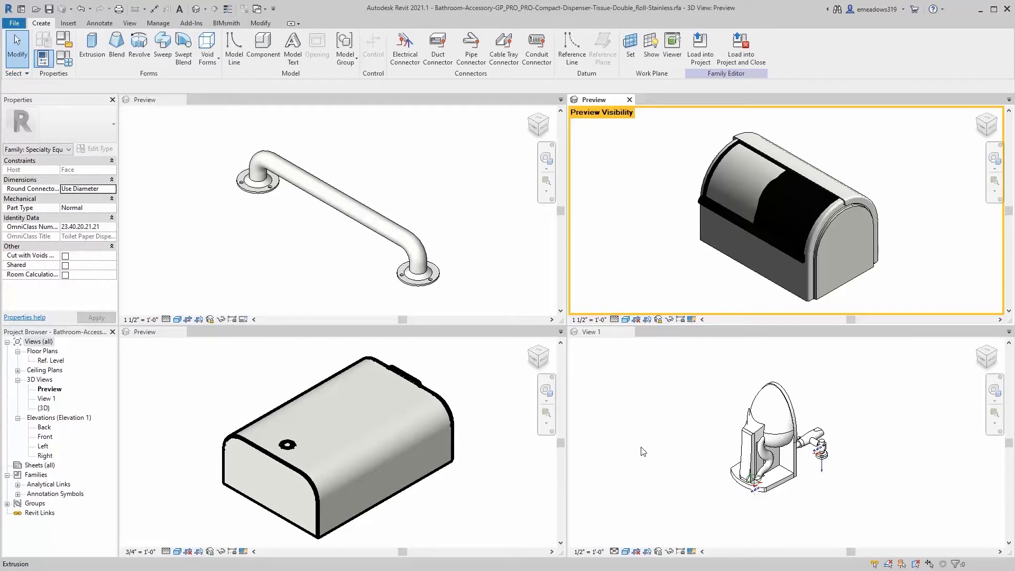
pyautogui.moveTo(49, 277)
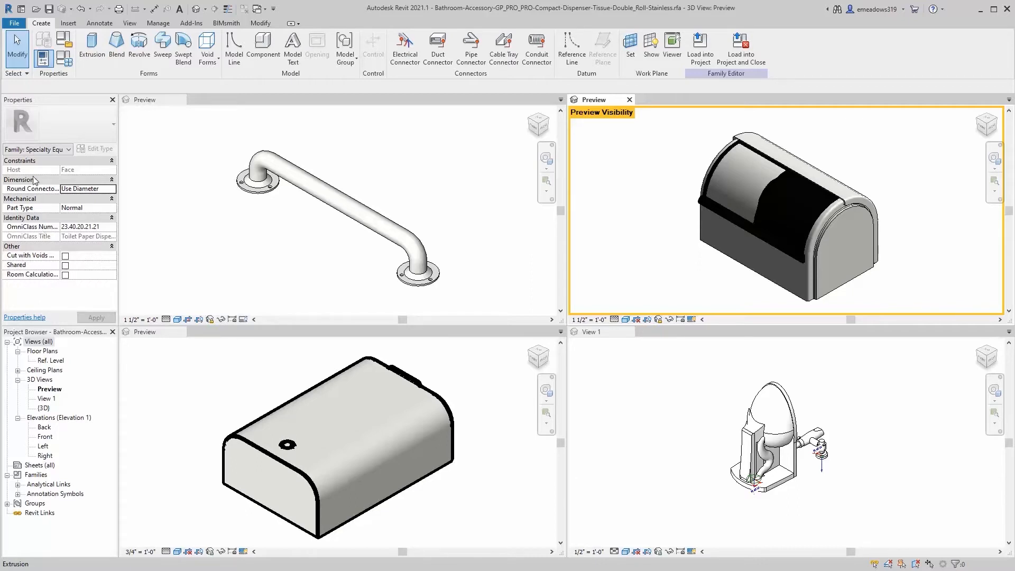
pyautogui.moveTo(673, 208)
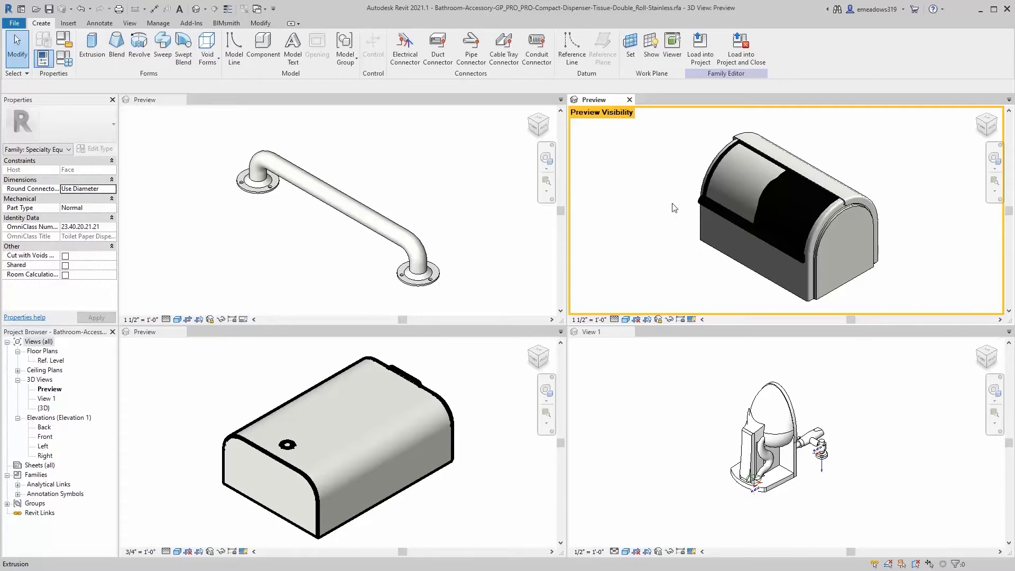
# Mark the grab bar family as Shared, then move to Family1's Ref. Level plan
pyautogui.click(64, 264)
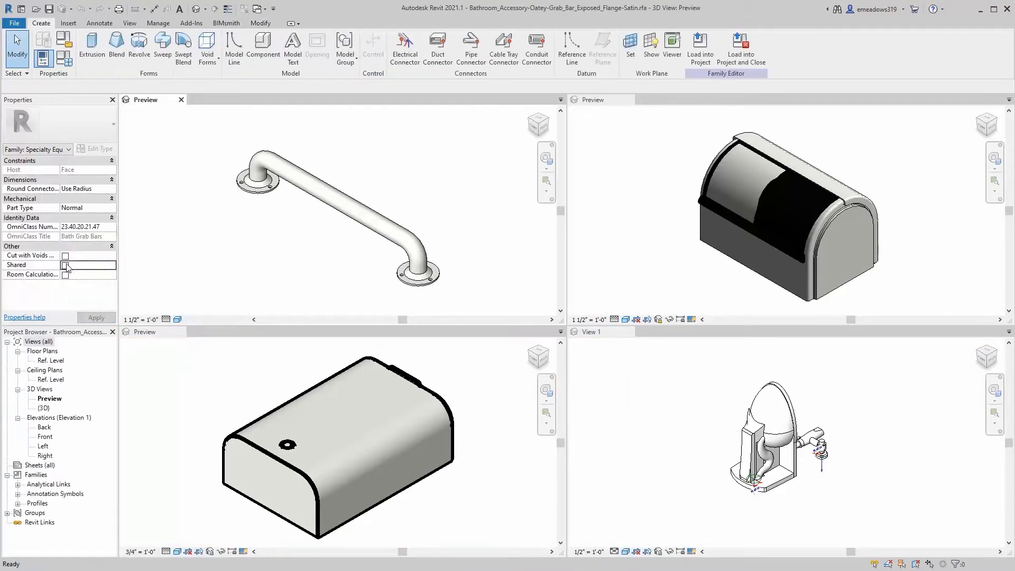
pyautogui.click(66, 265)
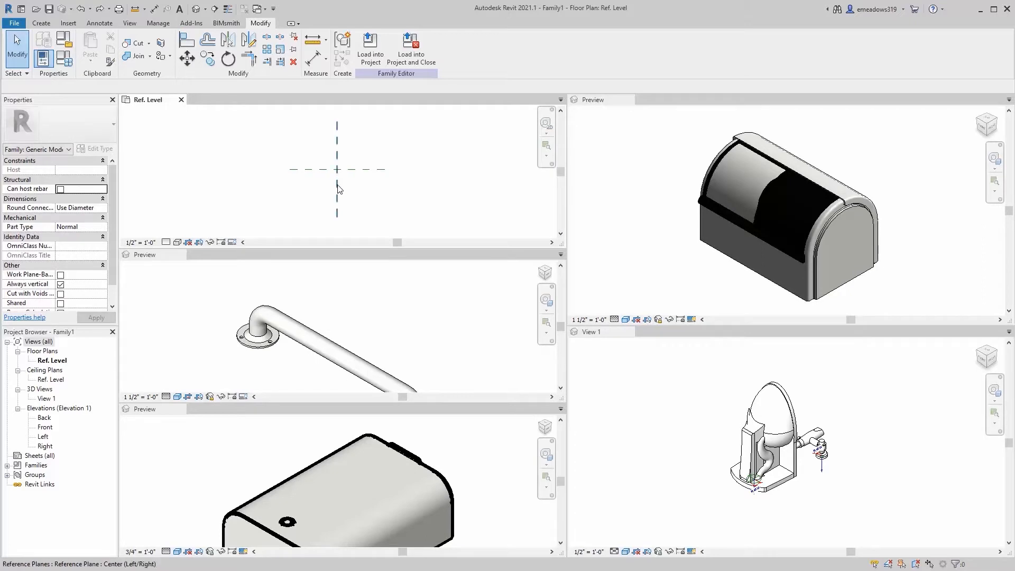
pyautogui.moveTo(325, 178)
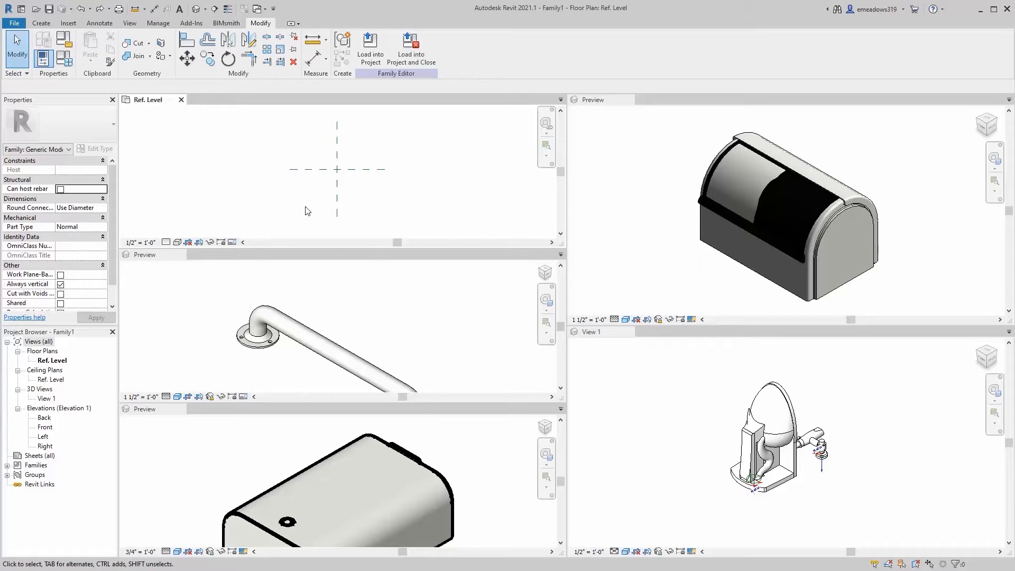
# Set Family1's front/back center reference plane to Is Reference: Back
pyautogui.click(343, 162)
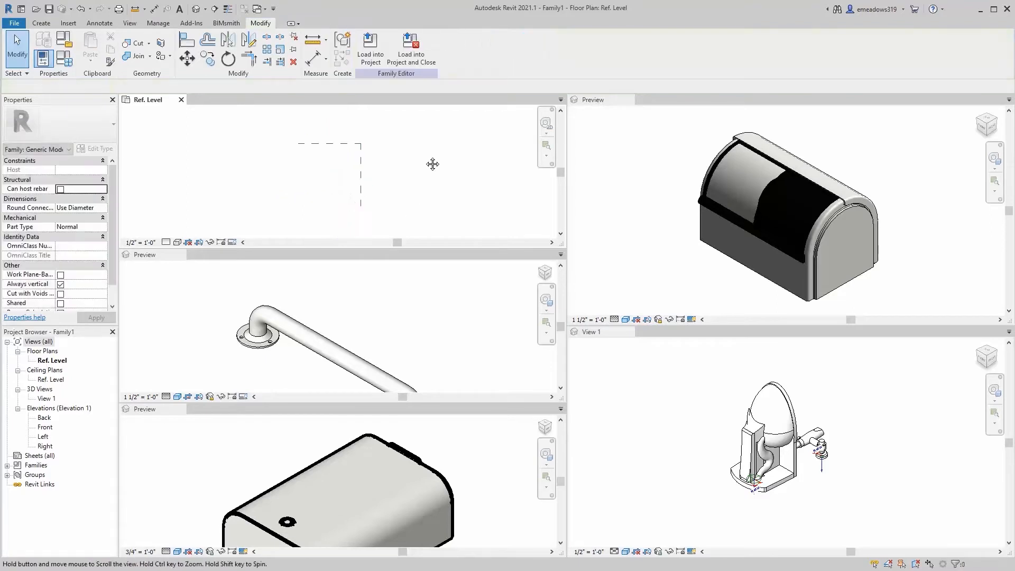
pyautogui.click(349, 129)
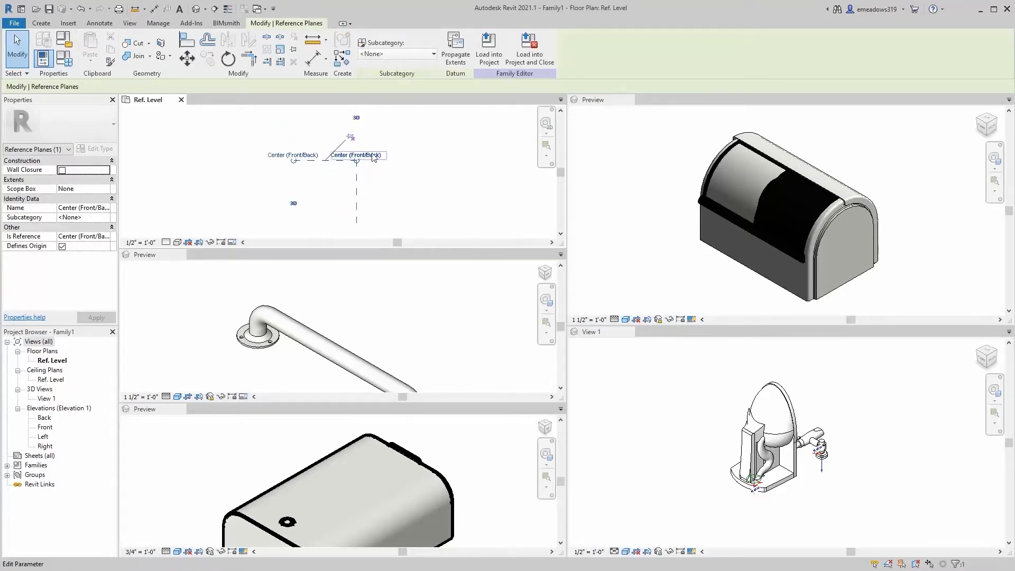
pyautogui.click(251, 147)
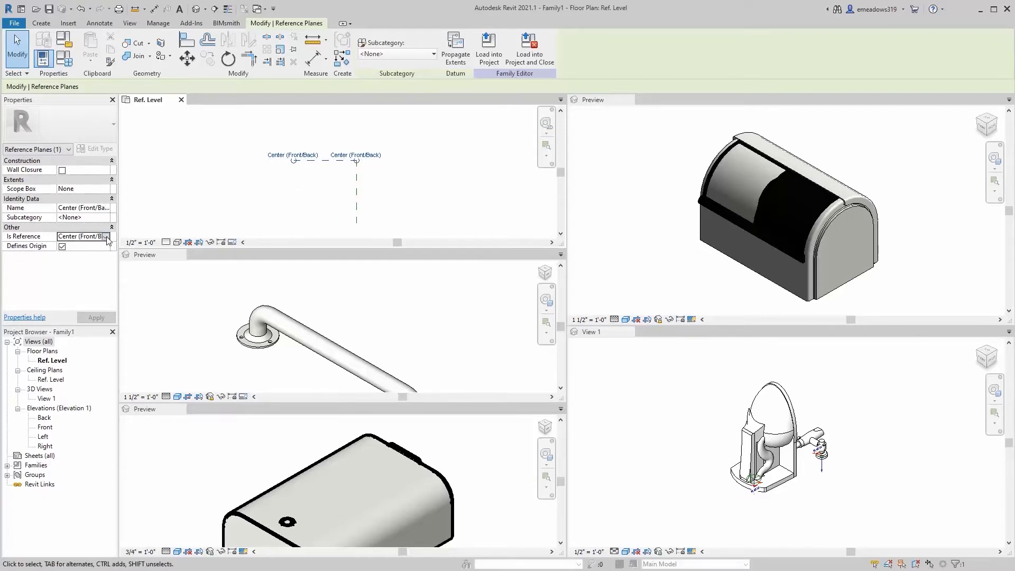
pyautogui.click(107, 236)
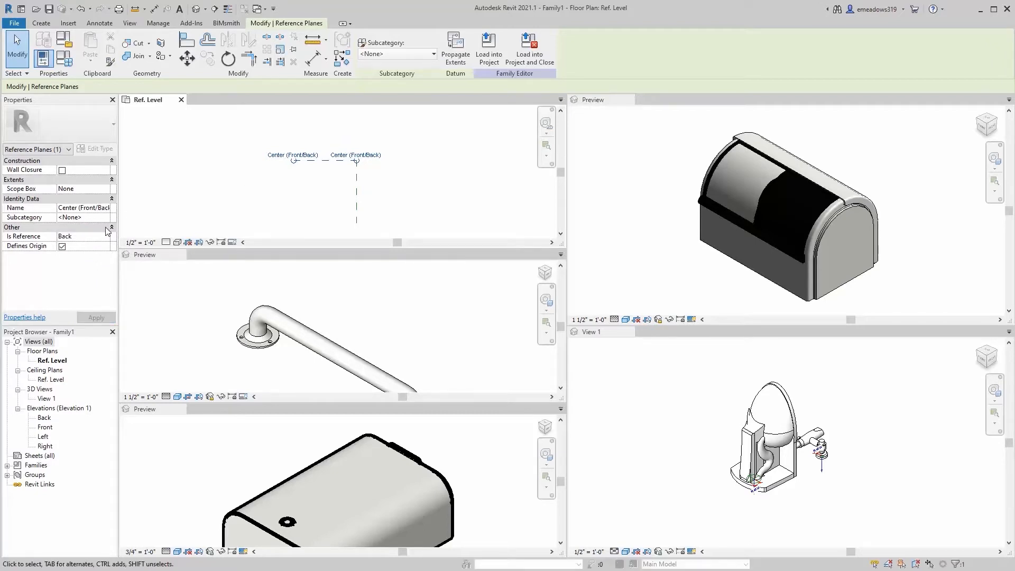
# Edit the left/right center reference plane's properties and apply the changes
pyautogui.doubleClick(83, 207)
pyautogui.write('Side')
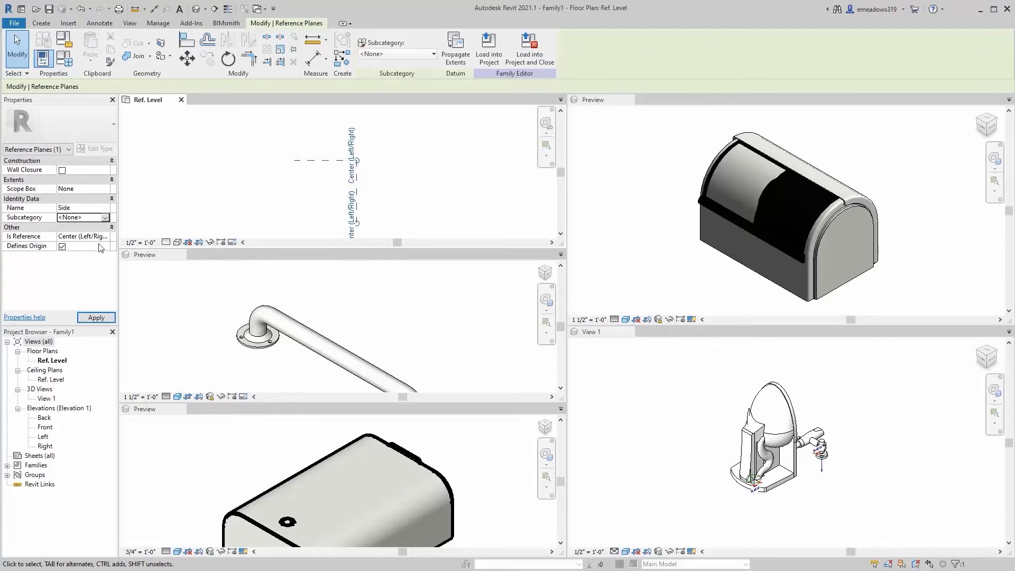
pyautogui.click(84, 236)
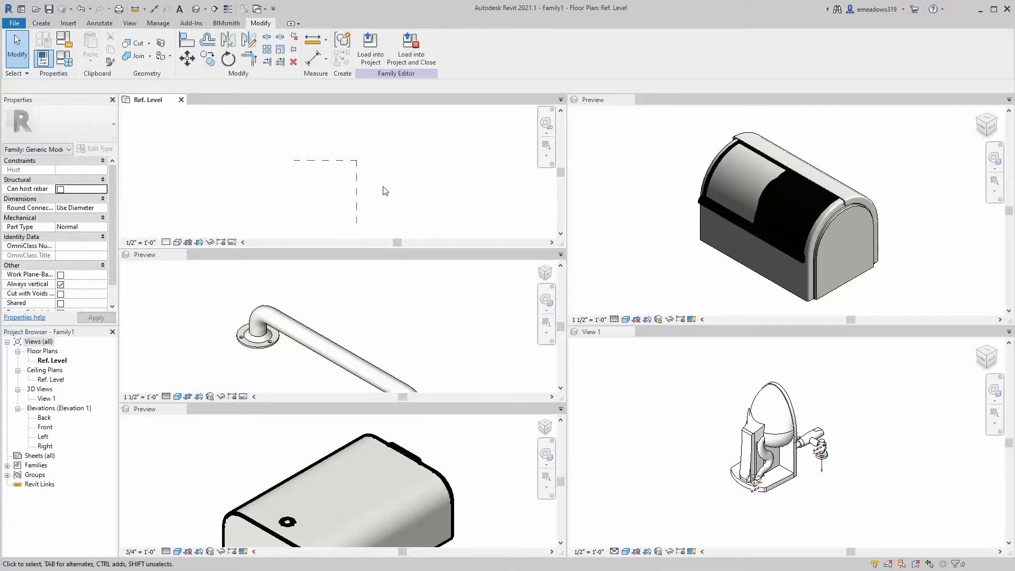
pyautogui.click(317, 155)
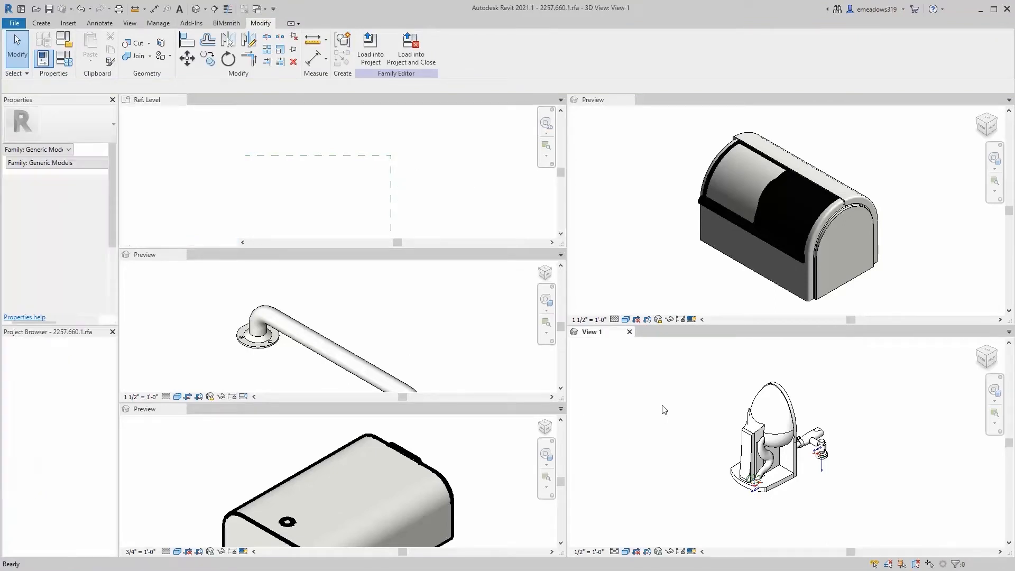
# Load the toilet into Family1 and place it on the back plane, 1'-6" from the side plane
pyautogui.click(369, 47)
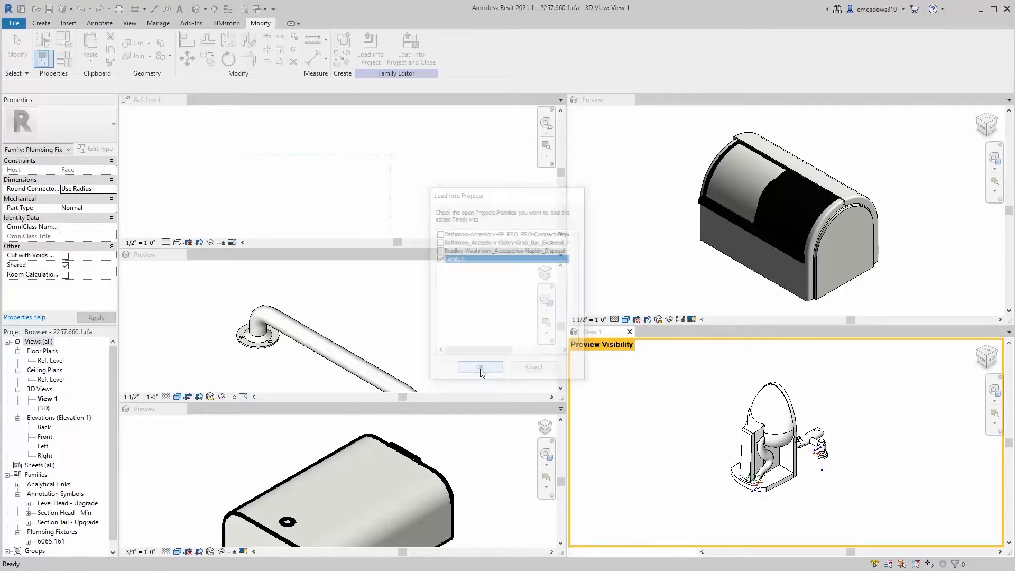
pyautogui.click(480, 366)
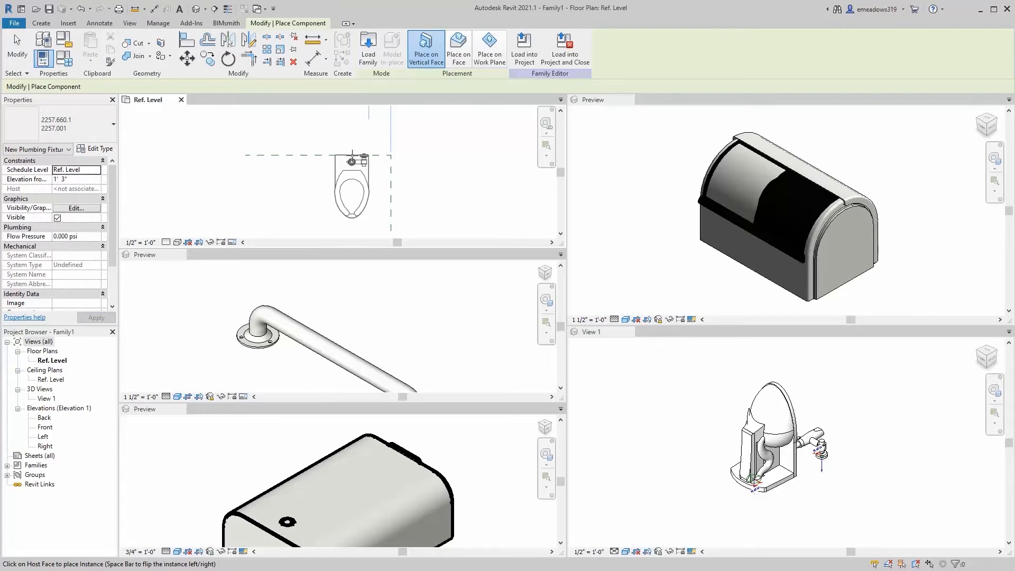
pyautogui.moveTo(265, 152)
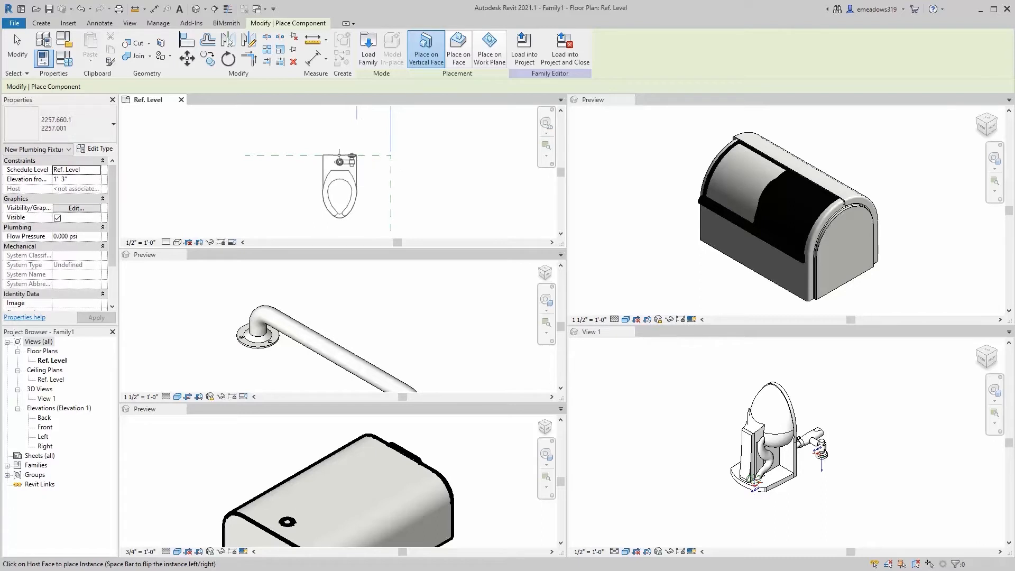
pyautogui.moveTo(355, 161)
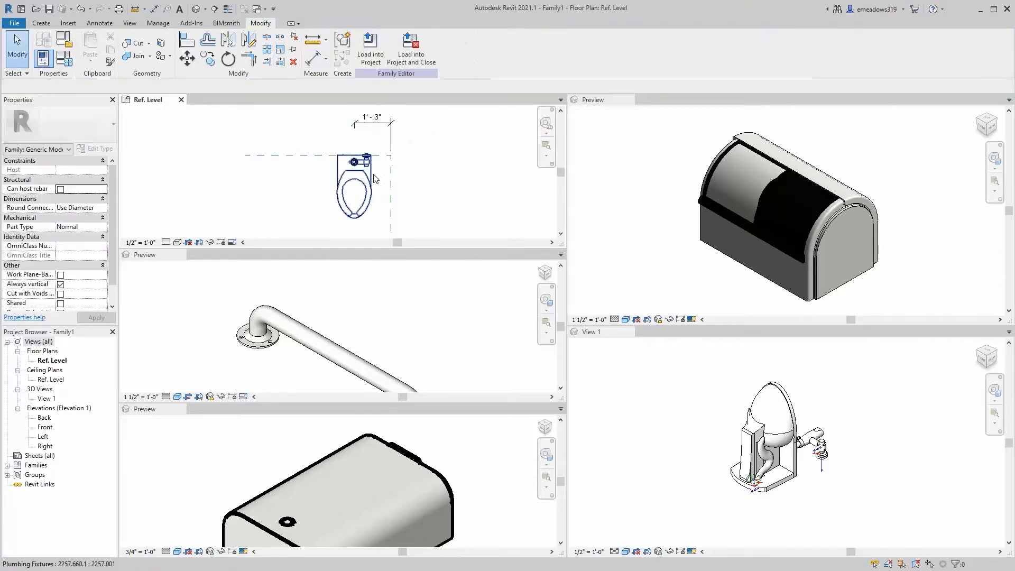
pyautogui.click(354, 184)
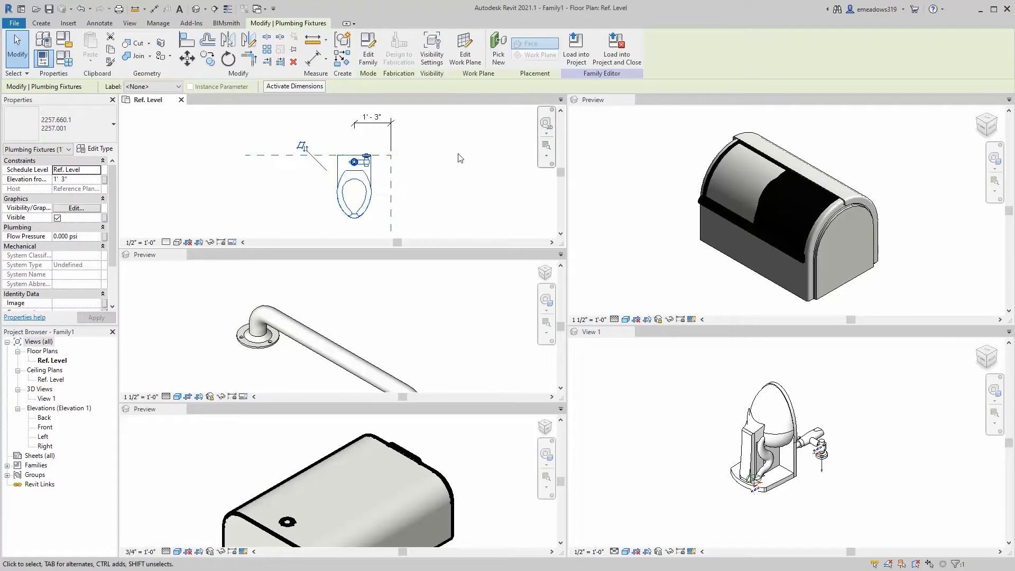
pyautogui.click(374, 123)
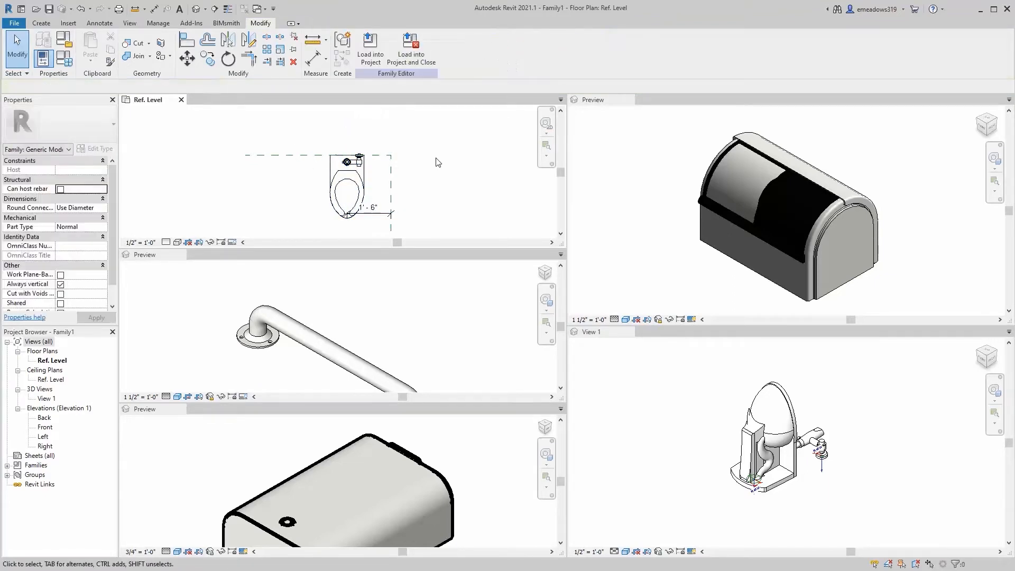
pyautogui.click(389, 129)
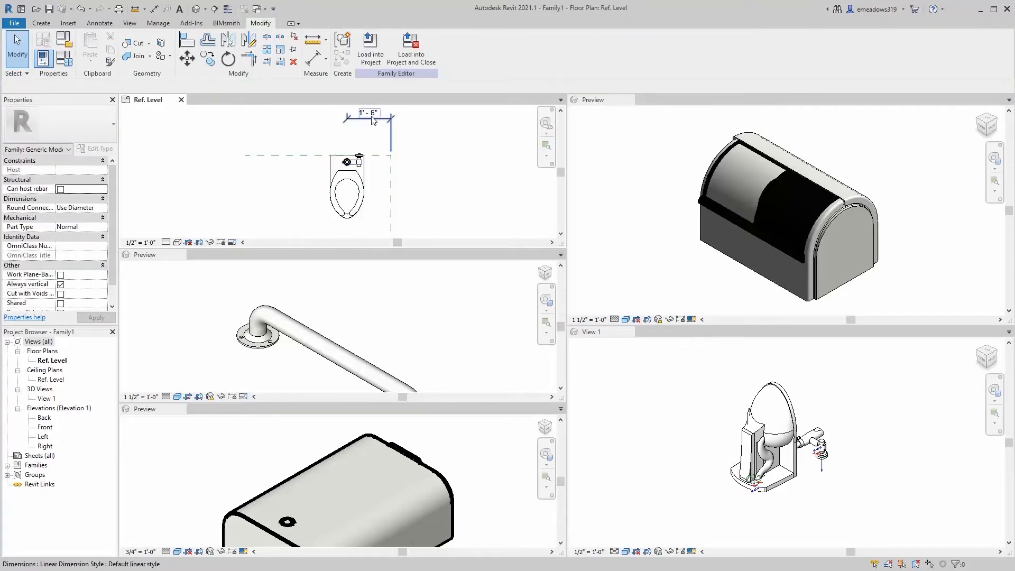
pyautogui.click(369, 113)
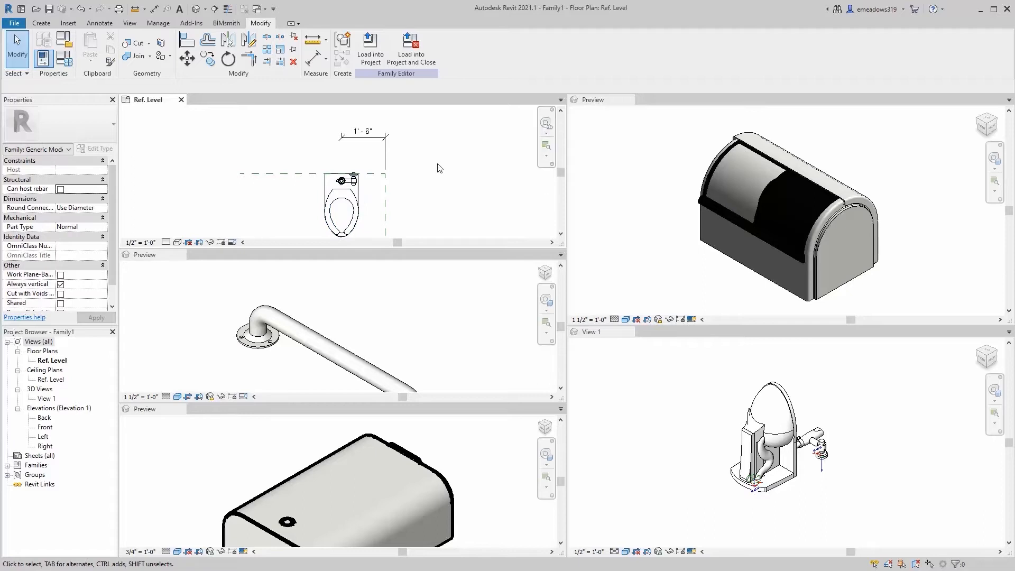
pyautogui.moveTo(418, 195)
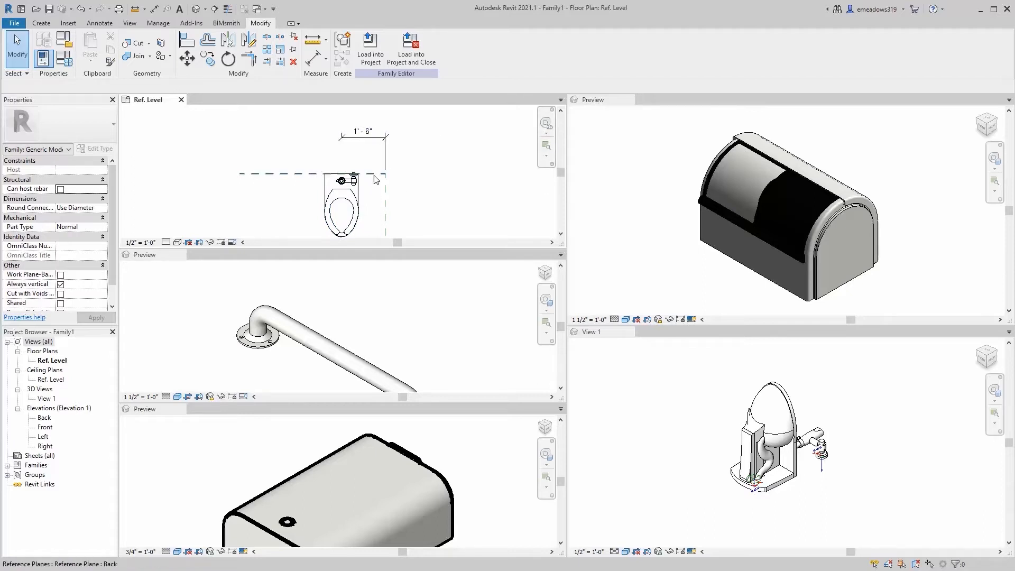
pyautogui.click(363, 137)
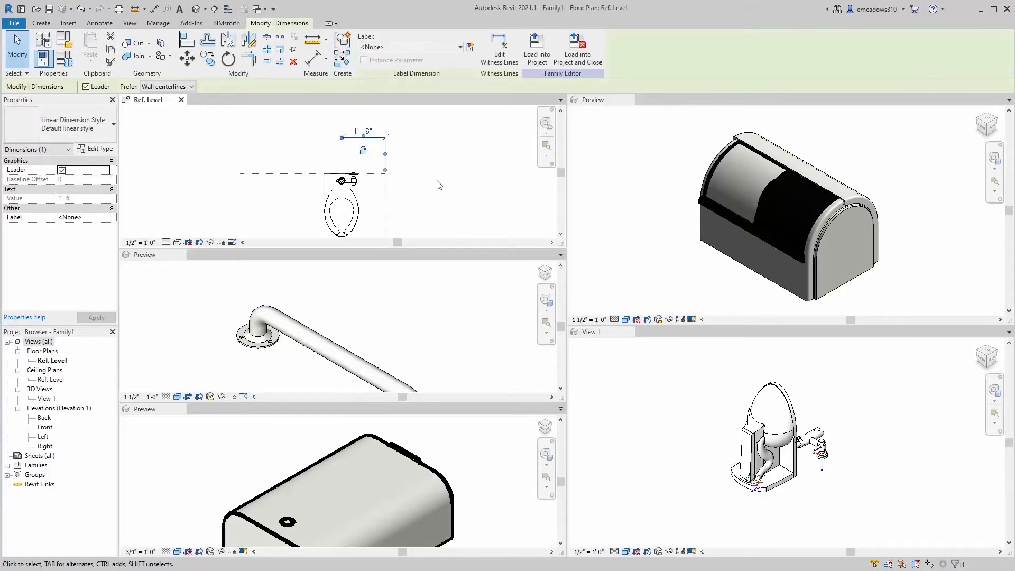
pyautogui.click(437, 139)
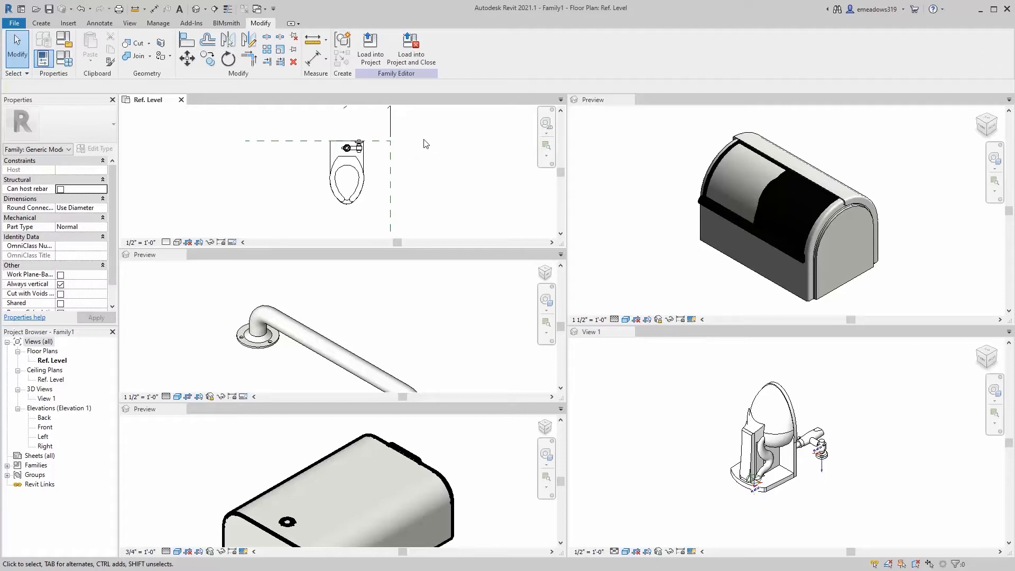
pyautogui.click(590, 331)
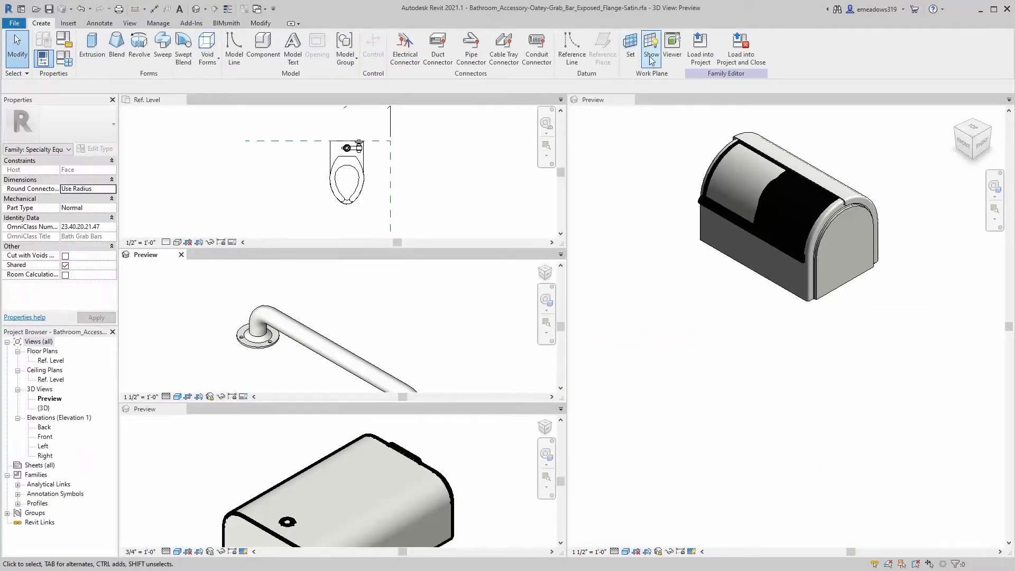
pyautogui.moveTo(700, 46)
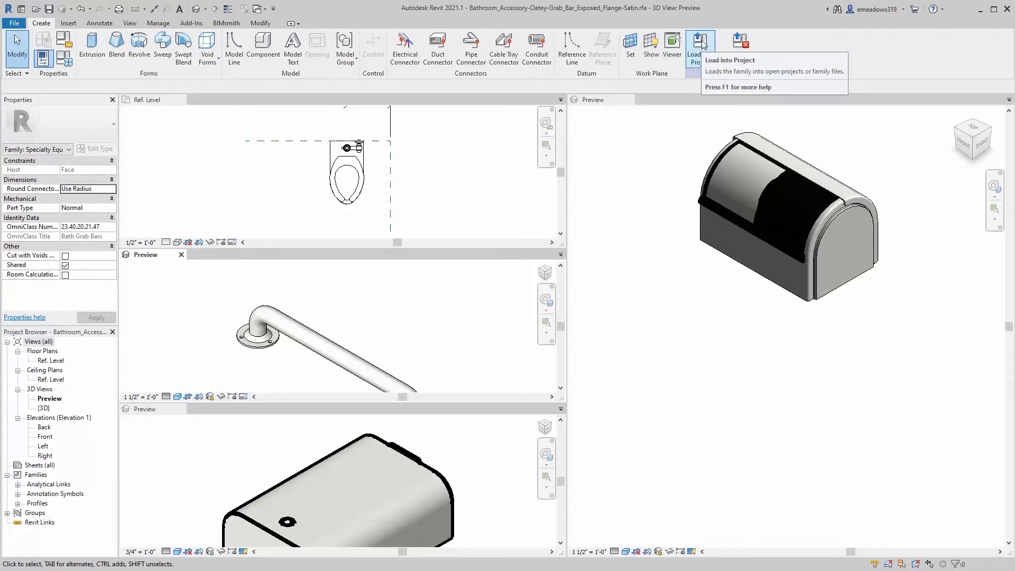
pyautogui.moveTo(701, 42)
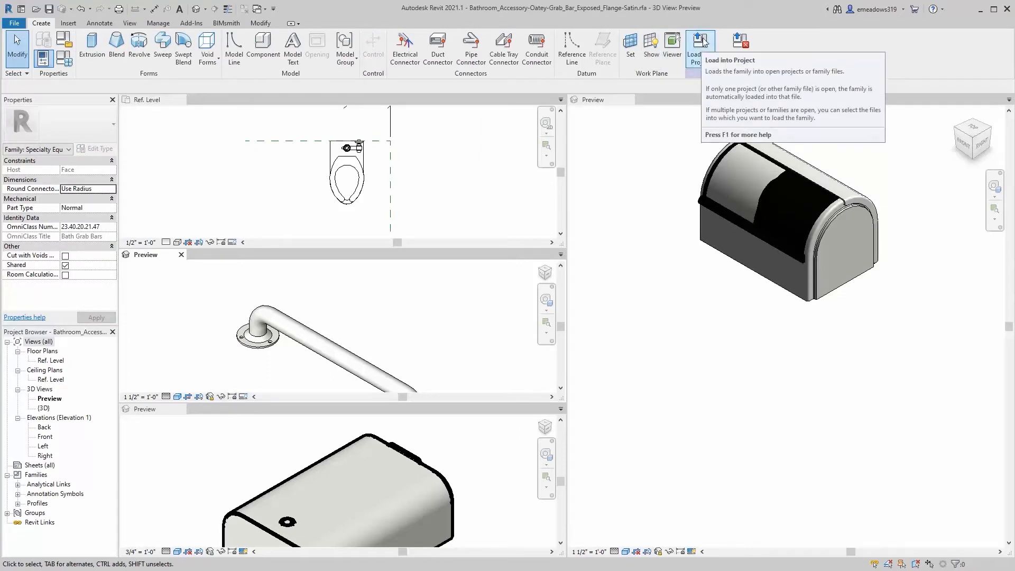
# Load the grab bar into Family1 and place a bar along the back plane
pyautogui.click(700, 48)
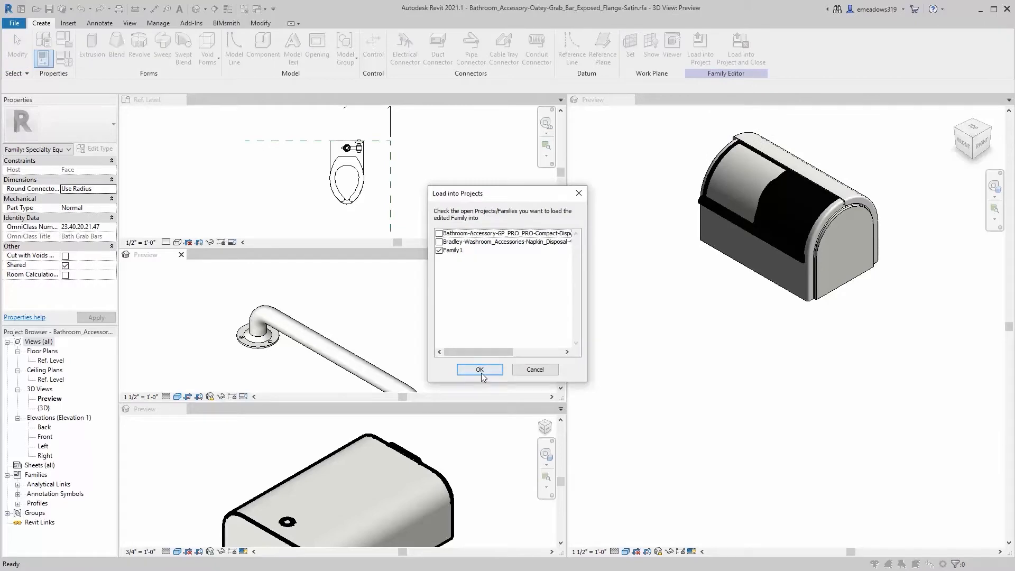
pyautogui.click(478, 369)
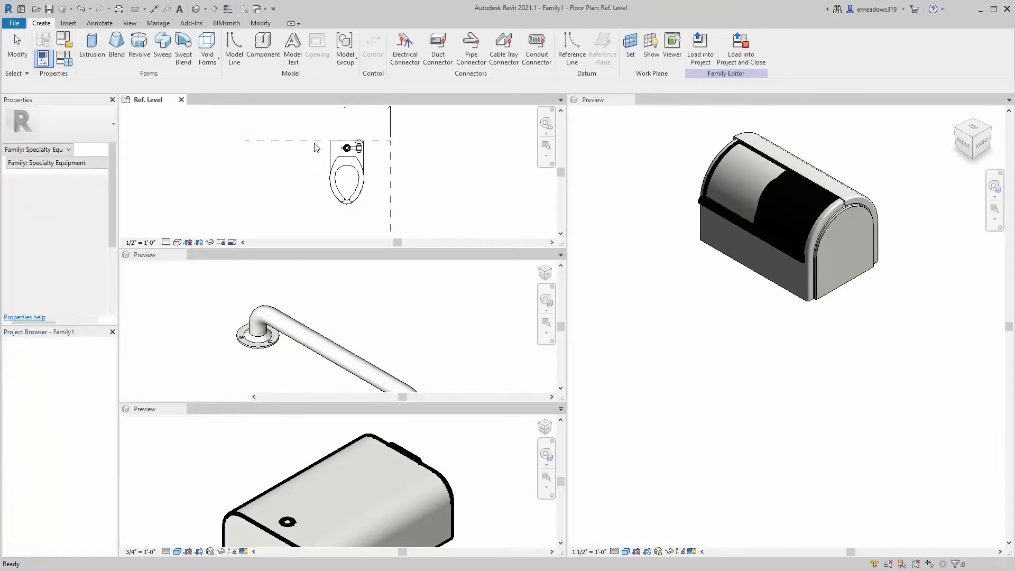
pyautogui.click(263, 48)
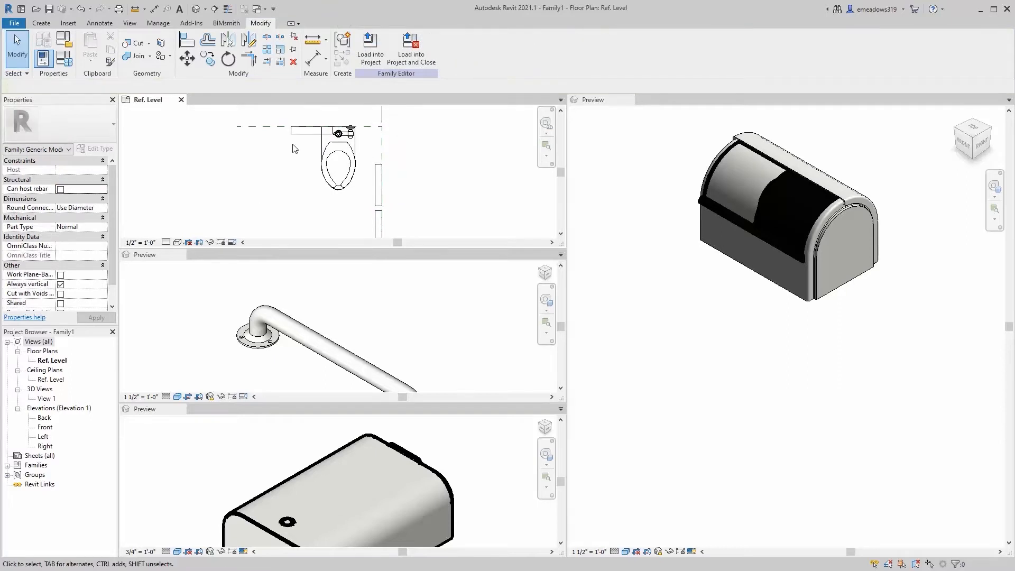
pyautogui.moveTo(251, 205)
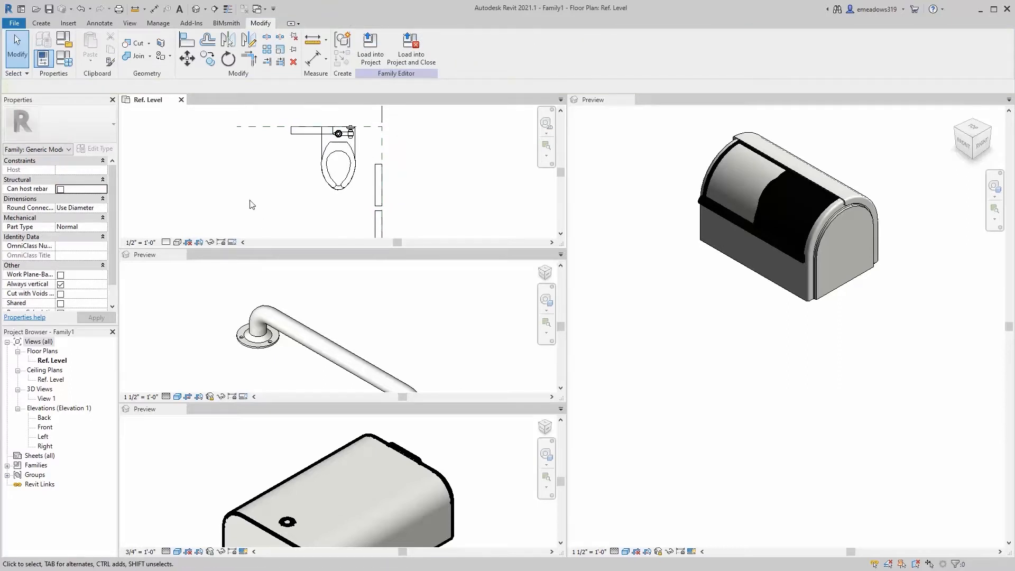
# In the Front elevation, select the 1'-4" grab bar above the toilet
pyautogui.click(44, 426)
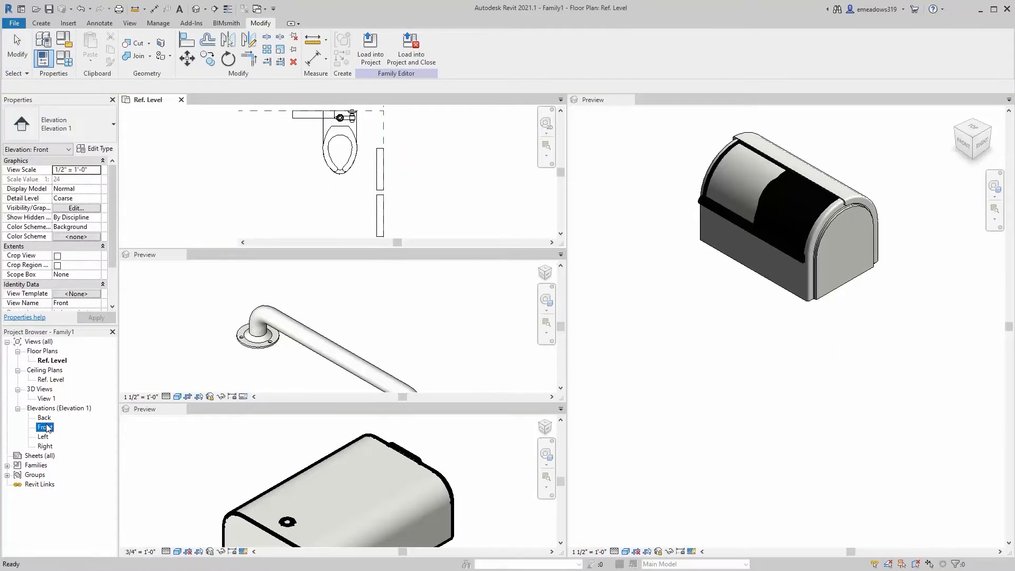
pyautogui.doubleClick(44, 426)
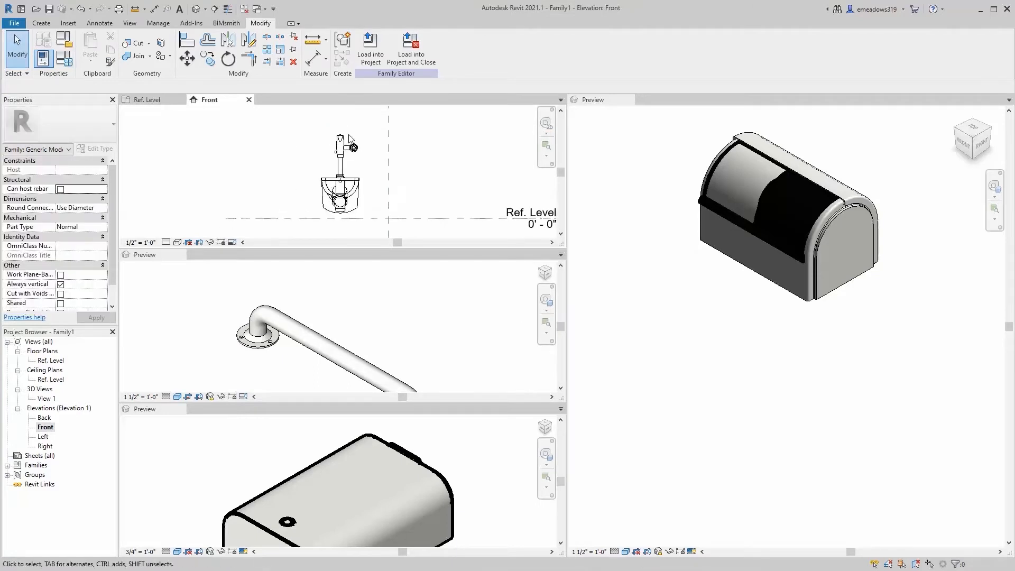
pyautogui.click(338, 181)
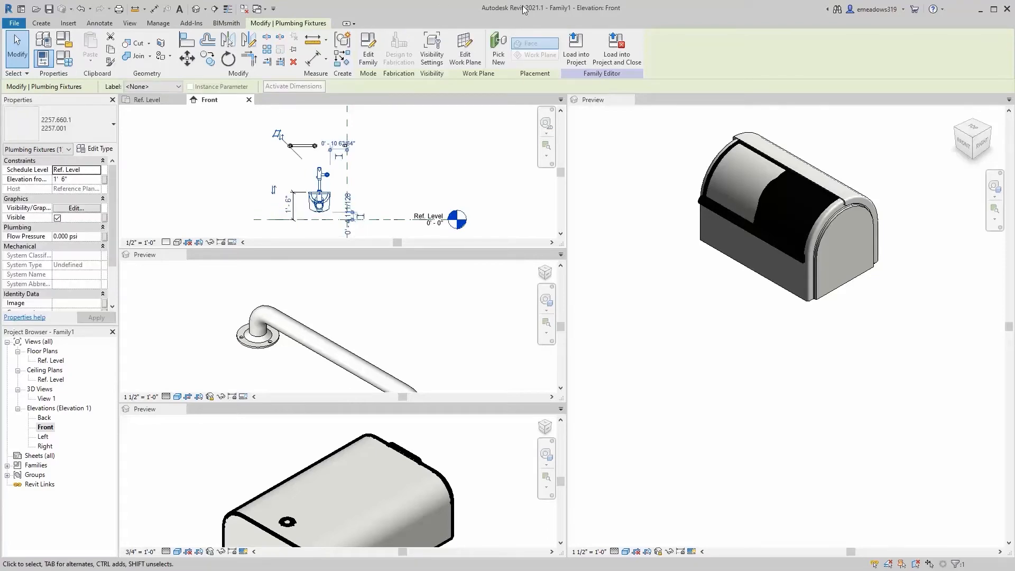
pyautogui.click(317, 130)
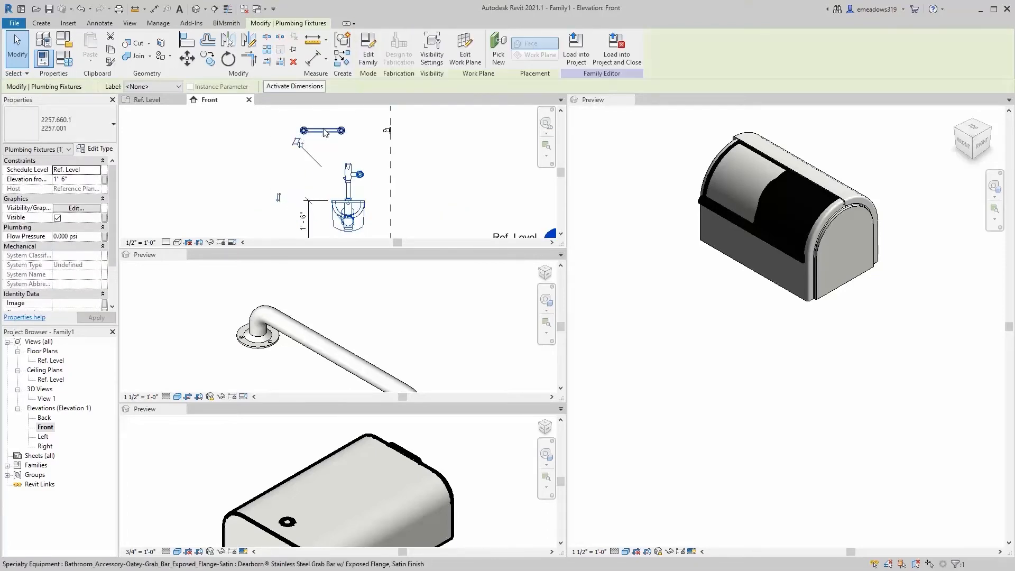
pyautogui.moveTo(323, 133)
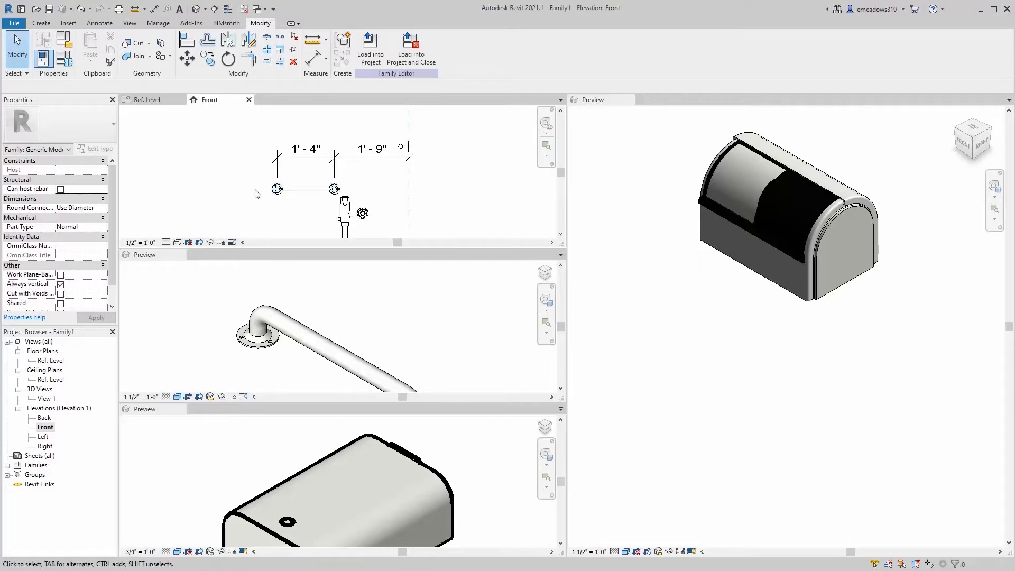
pyautogui.click(305, 188)
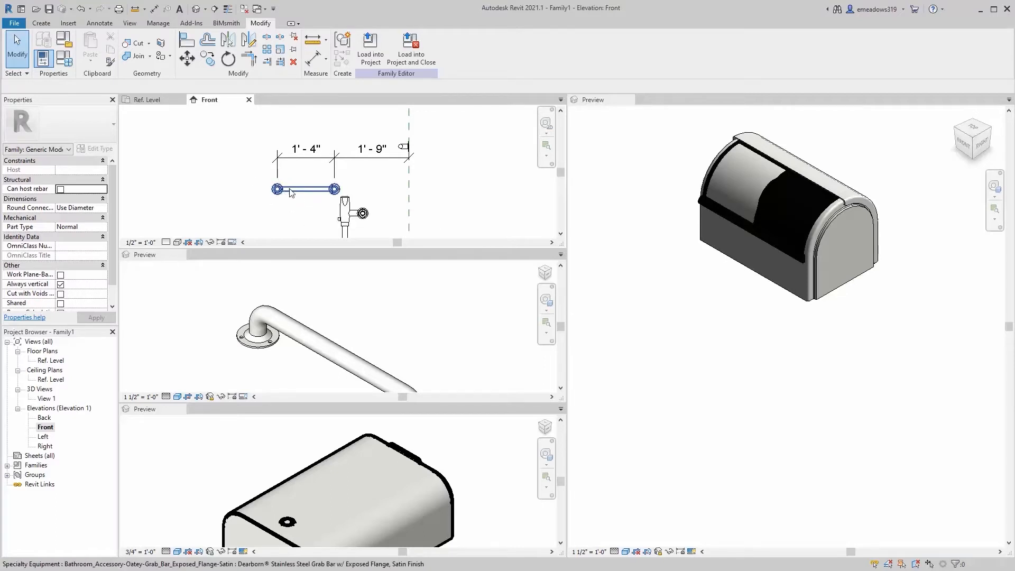
pyautogui.click(308, 188)
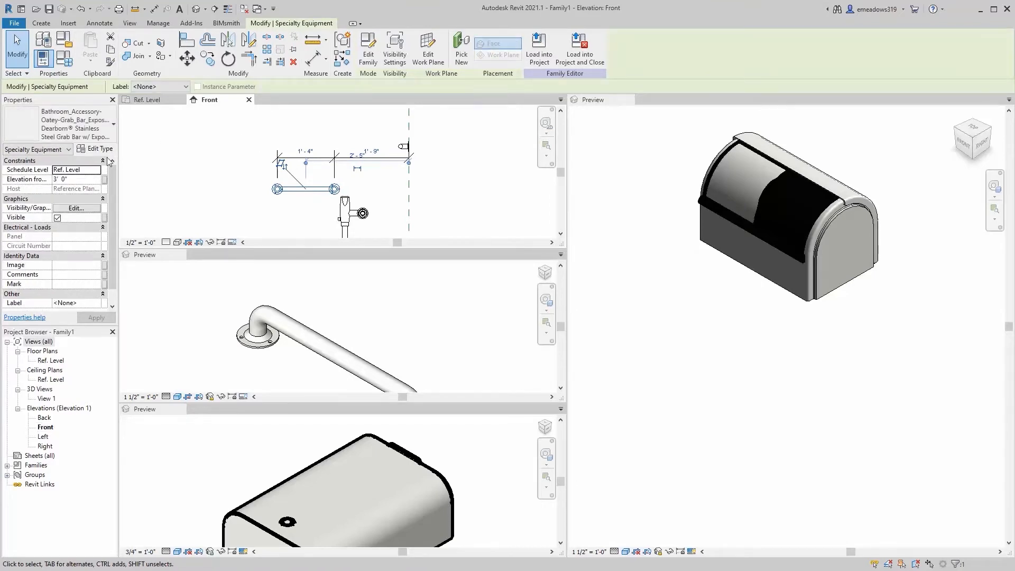
# Duplicate the grab bar type with a 3'-0" length
pyautogui.click(95, 149)
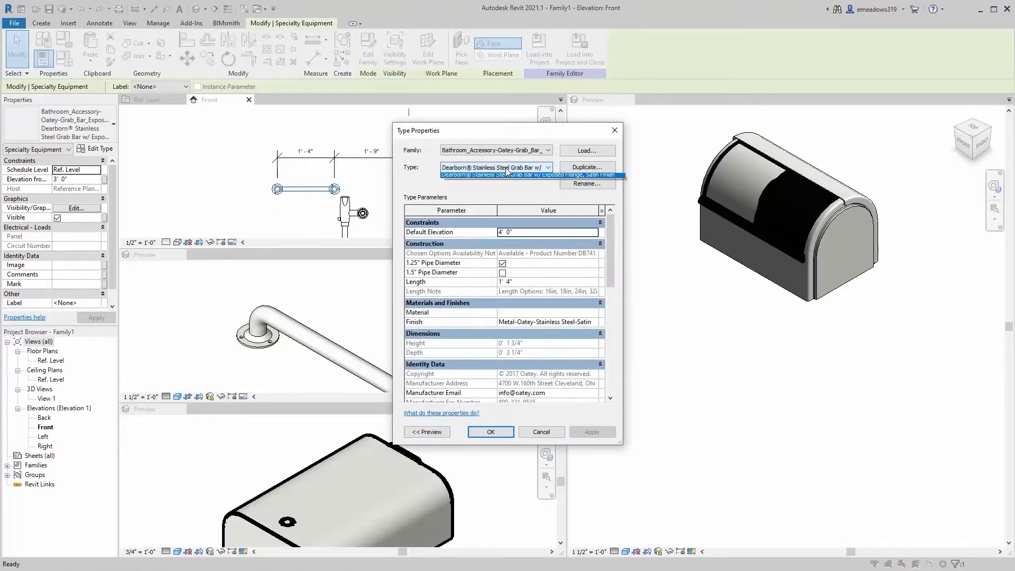
pyautogui.click(586, 167)
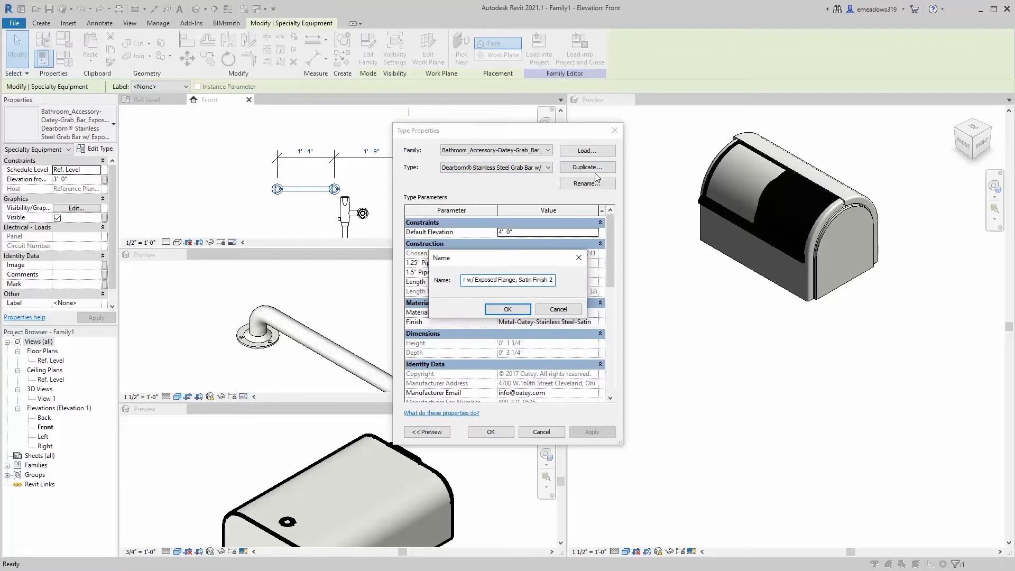
pyautogui.click(507, 308)
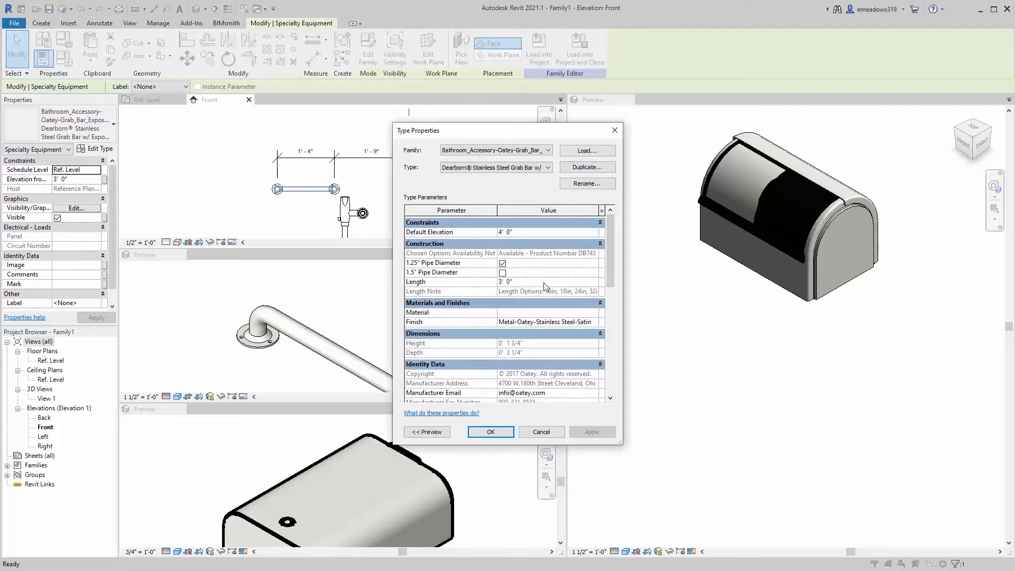
pyautogui.click(490, 432)
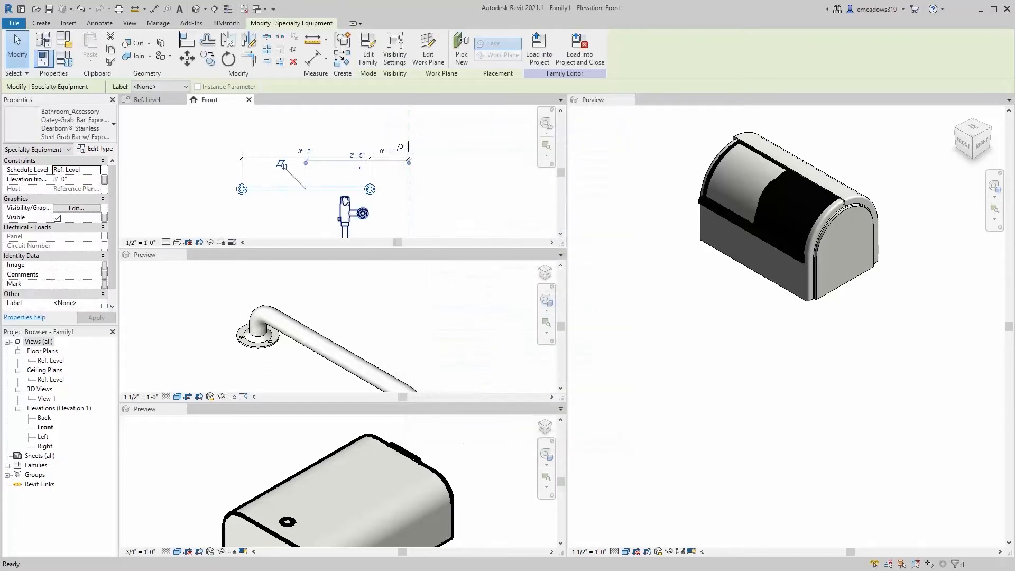
# Reposition the bar 2'-0" and 1'-0" from the wall line
pyautogui.rightClick(392, 154)
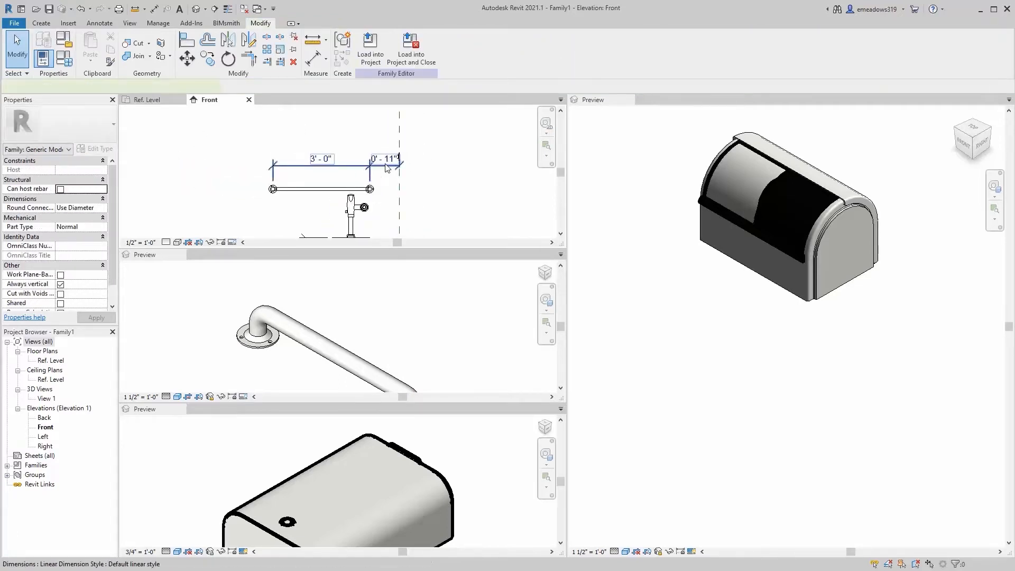
pyautogui.click(322, 158)
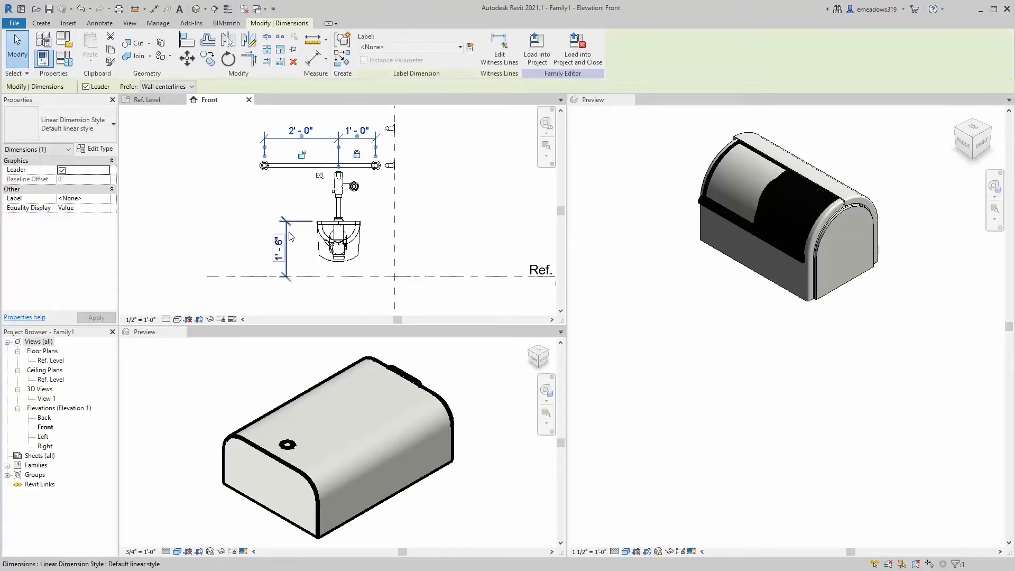
pyautogui.click(291, 198)
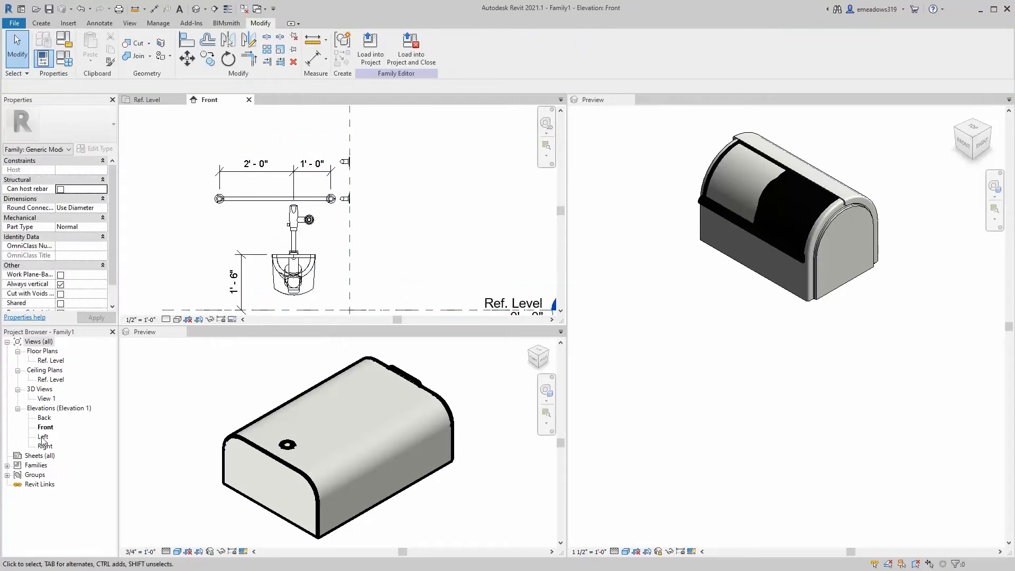
# Work in the Left elevation and set the horizontal grab bar 1'-0" from the wall line
pyautogui.doubleClick(46, 445)
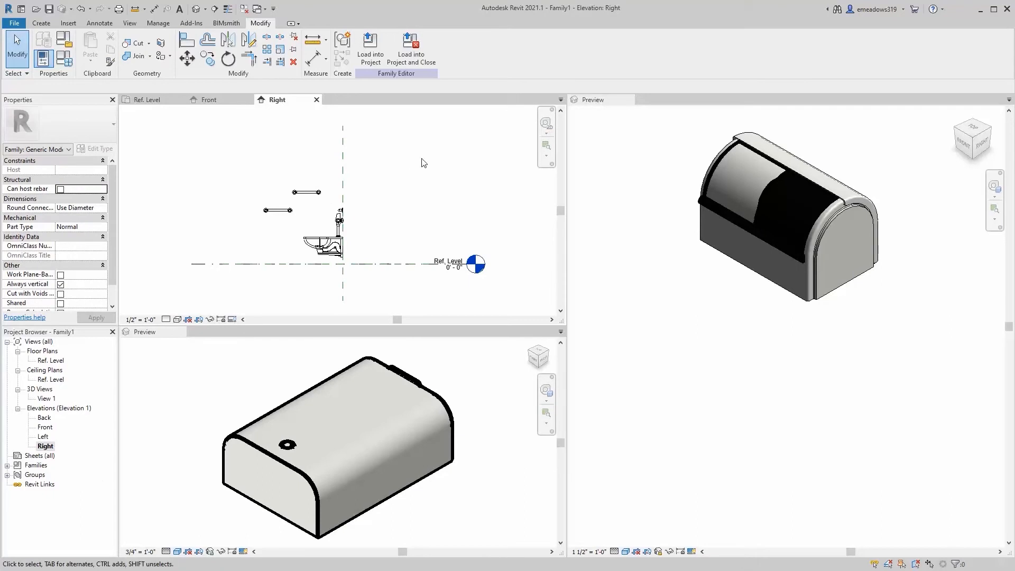
pyautogui.doubleClick(44, 436)
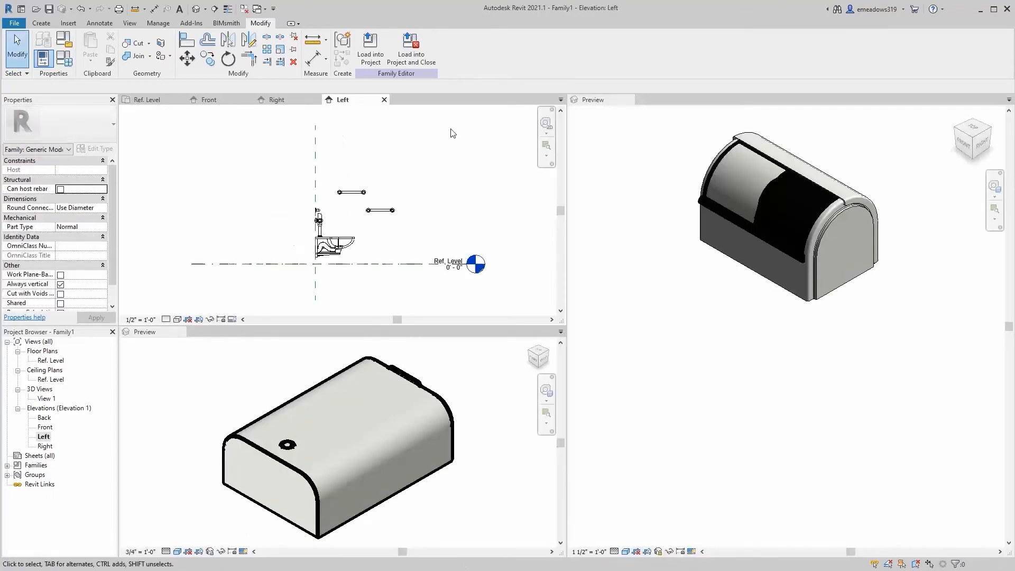
pyautogui.click(294, 99)
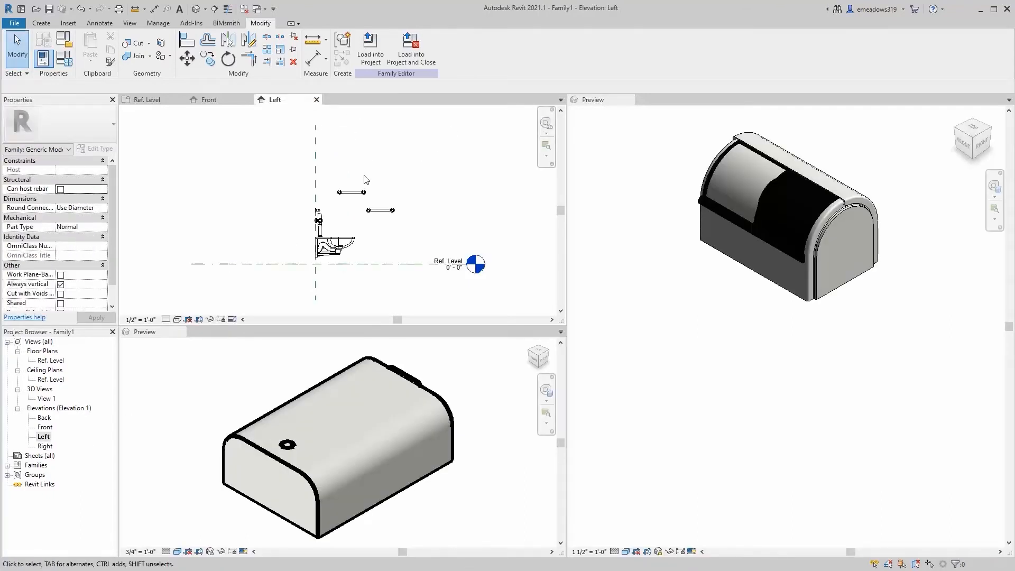
pyautogui.click(352, 190)
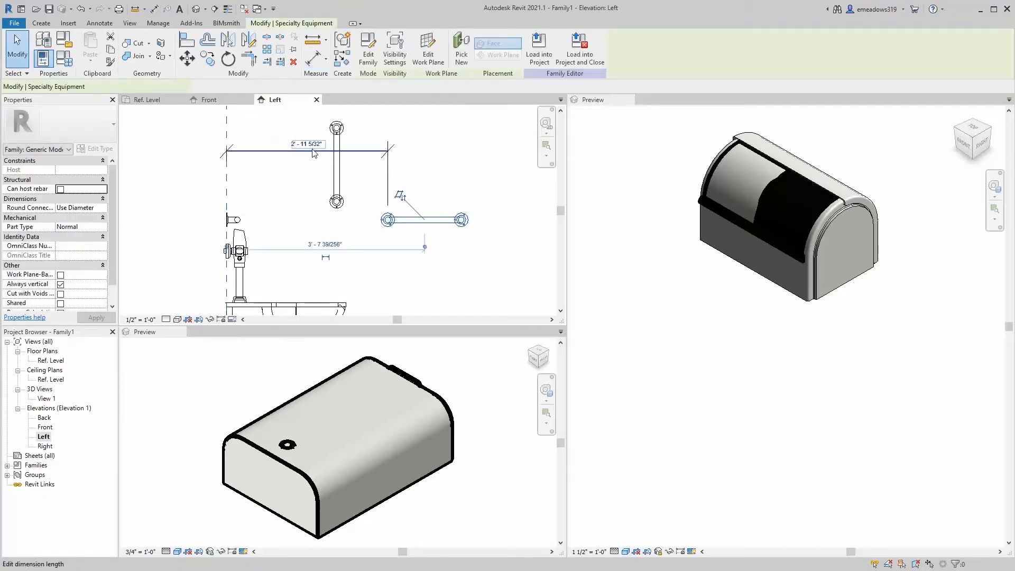
pyautogui.click(424, 220)
pyautogui.write("1' - 0")
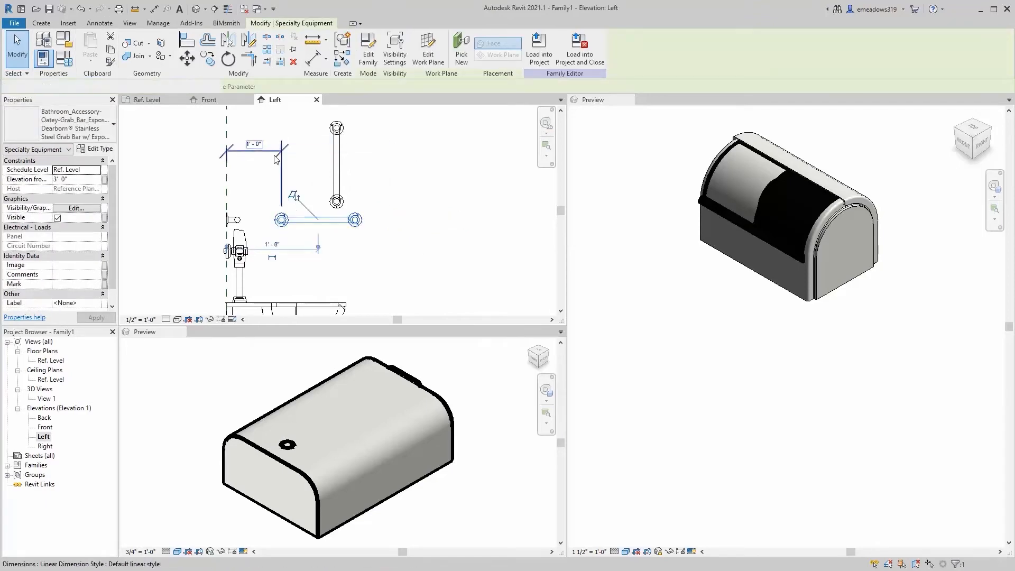
pyautogui.click(256, 150)
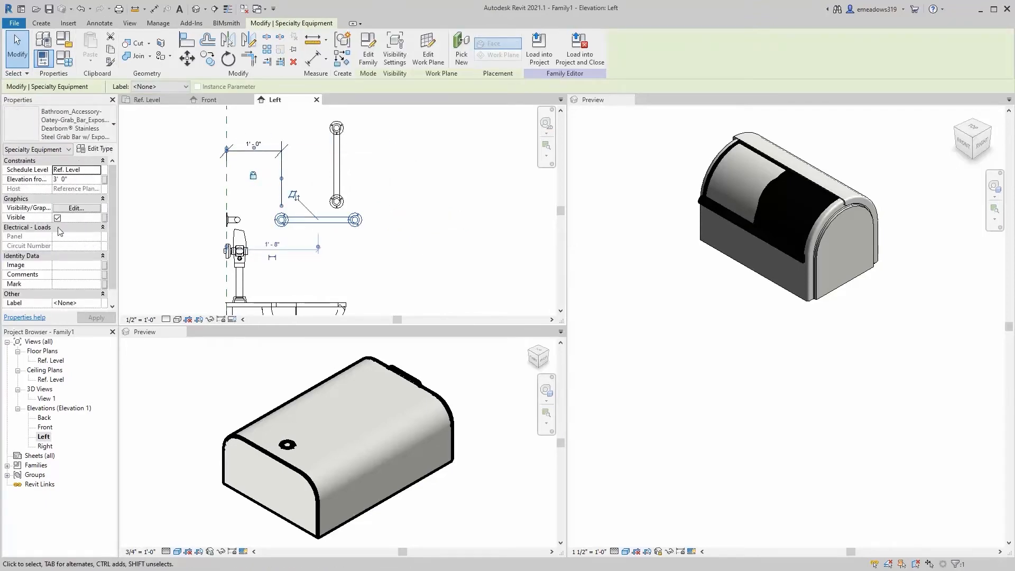
# Duplicate the side grab bar as a 3'-6" type and set its upper dimension to 40"
pyautogui.click(98, 149)
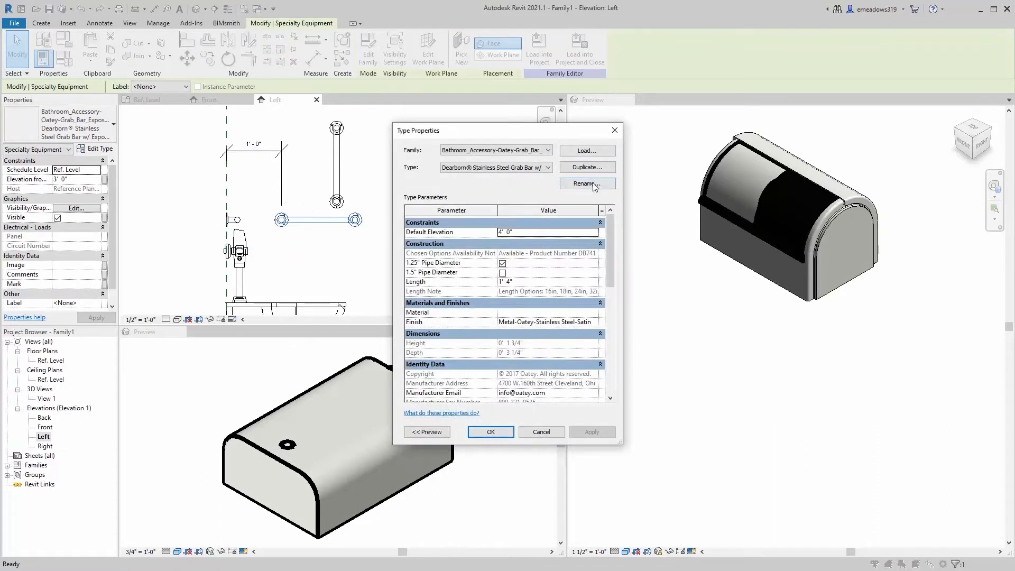
pyautogui.moveTo(586, 167)
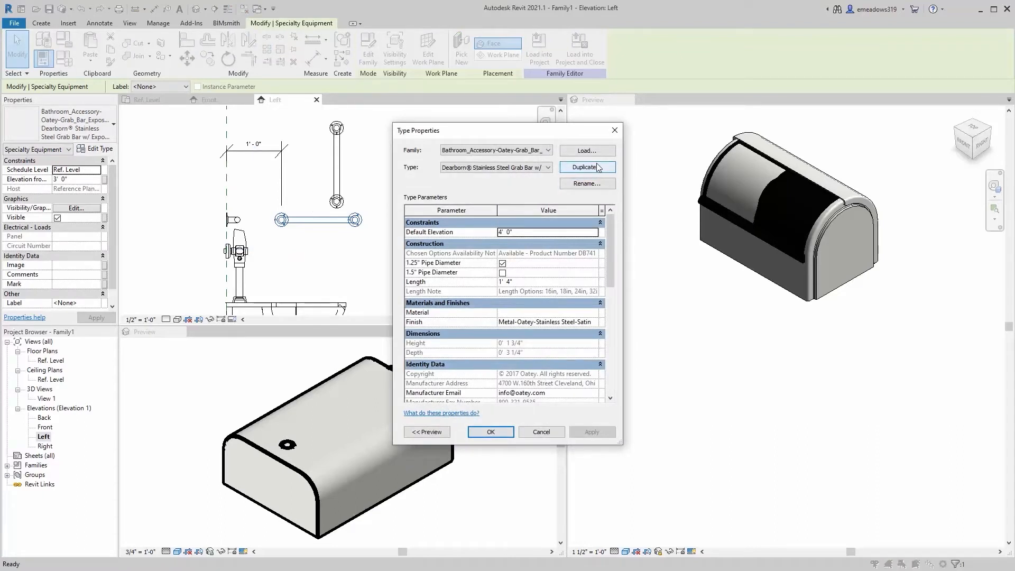
pyautogui.click(586, 167)
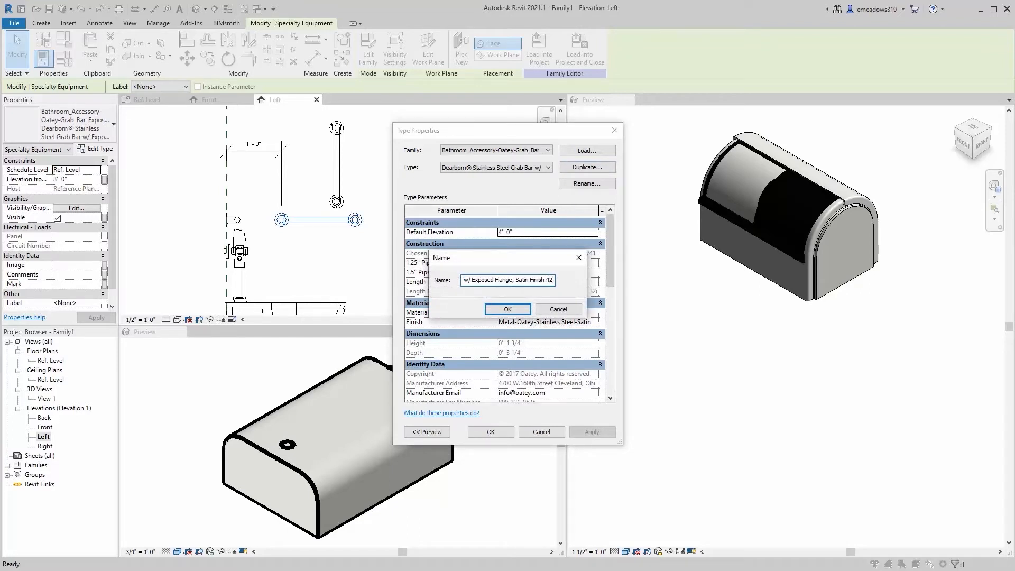
pyautogui.click(508, 309)
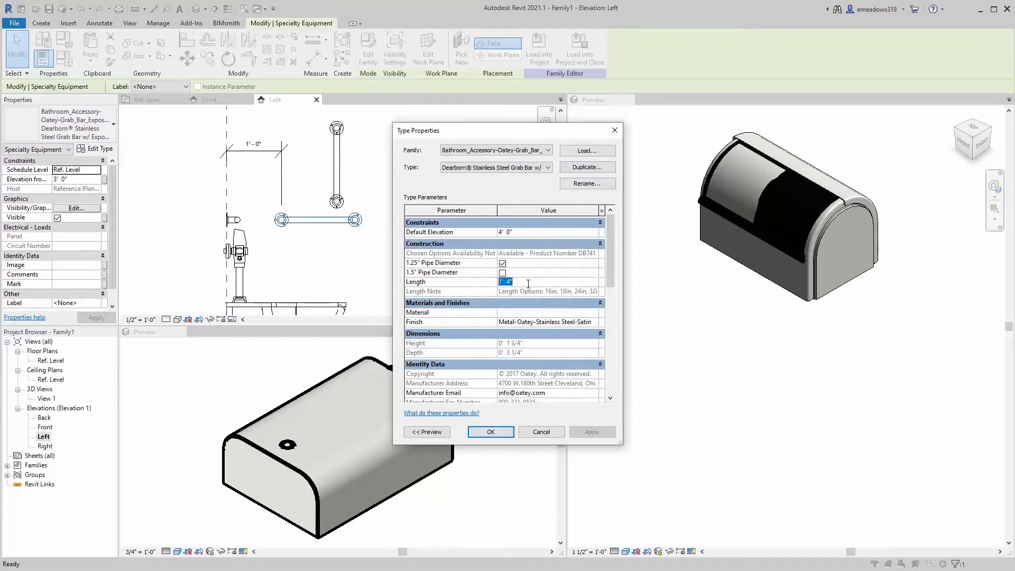
pyautogui.write('3 6')
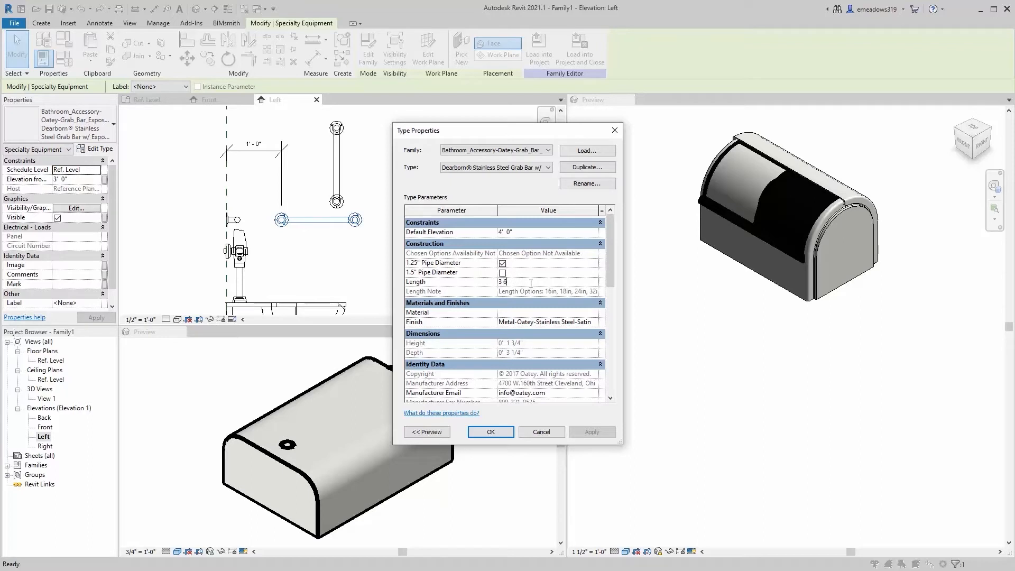
pyautogui.click(489, 432)
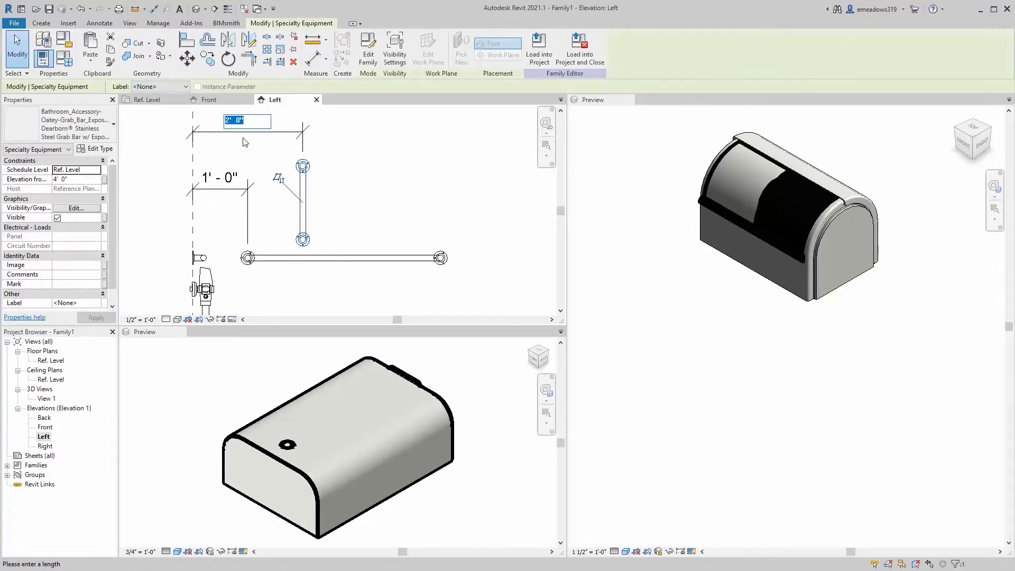
pyautogui.write('40')
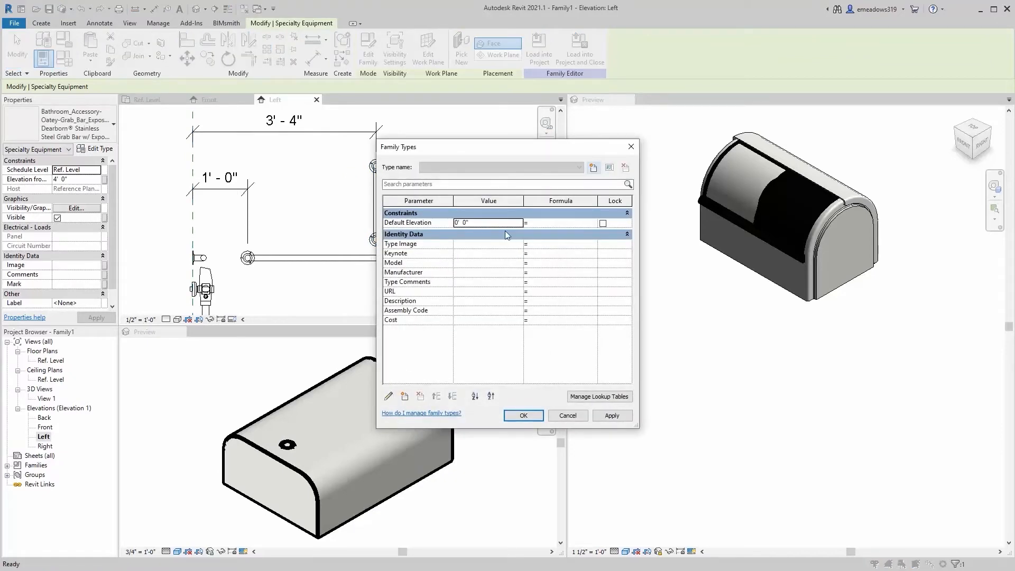
# Close Family Types and confirm the stainless bar type at 1'-6" length, 1.25" diameter
pyautogui.click(522, 415)
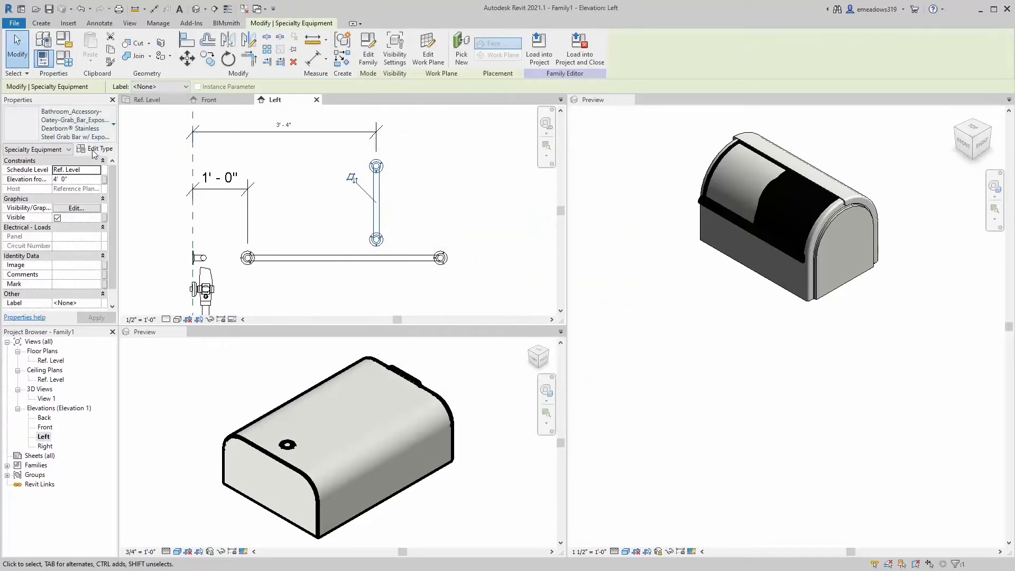
pyautogui.click(100, 149)
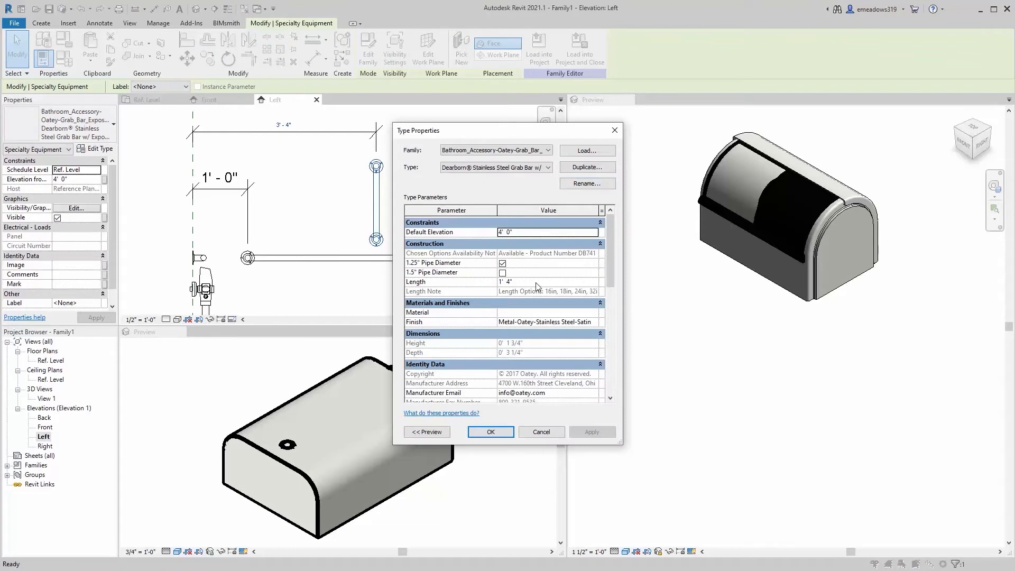
pyautogui.click(585, 183)
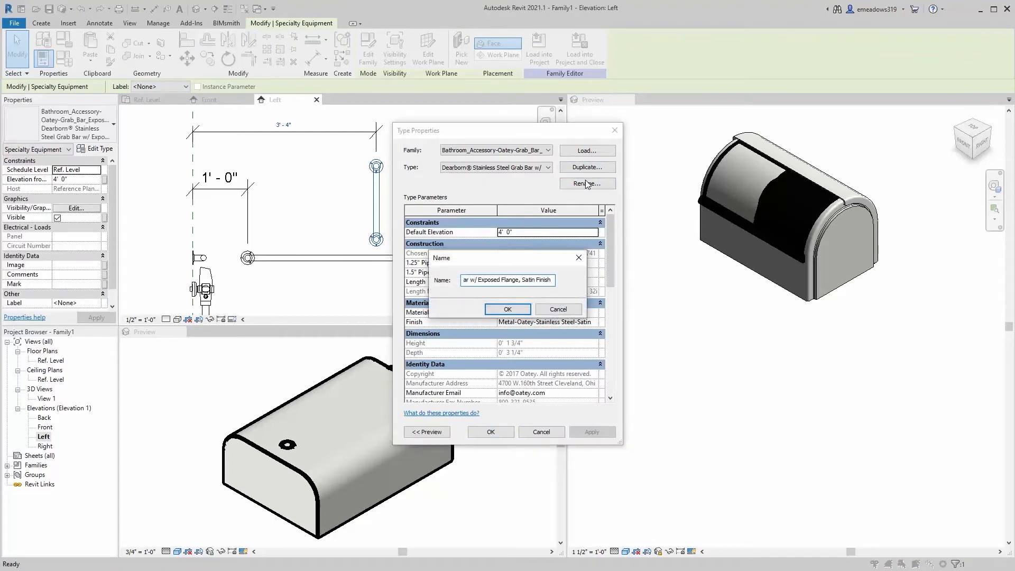
pyautogui.click(556, 308)
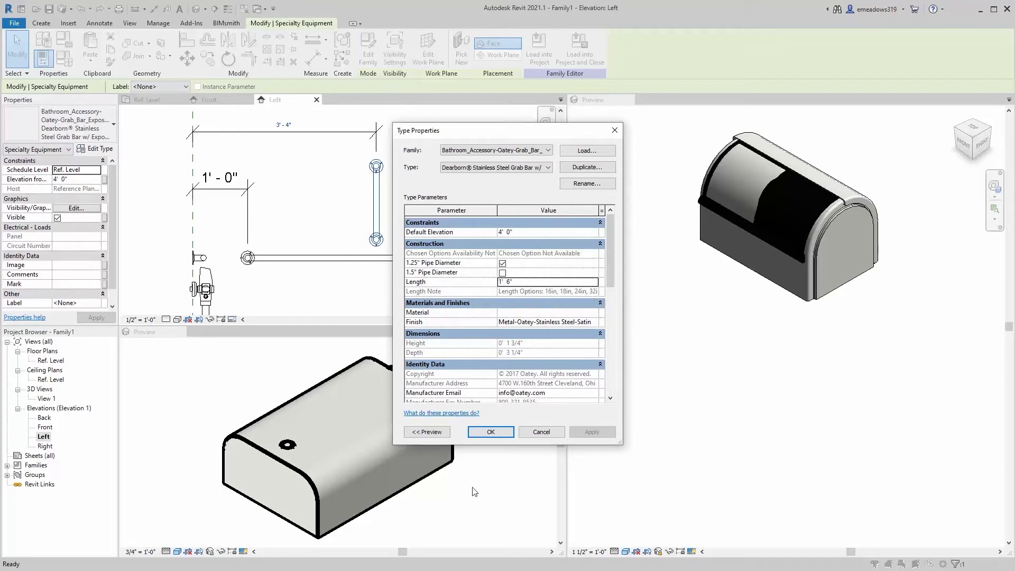
pyautogui.moveTo(524, 254)
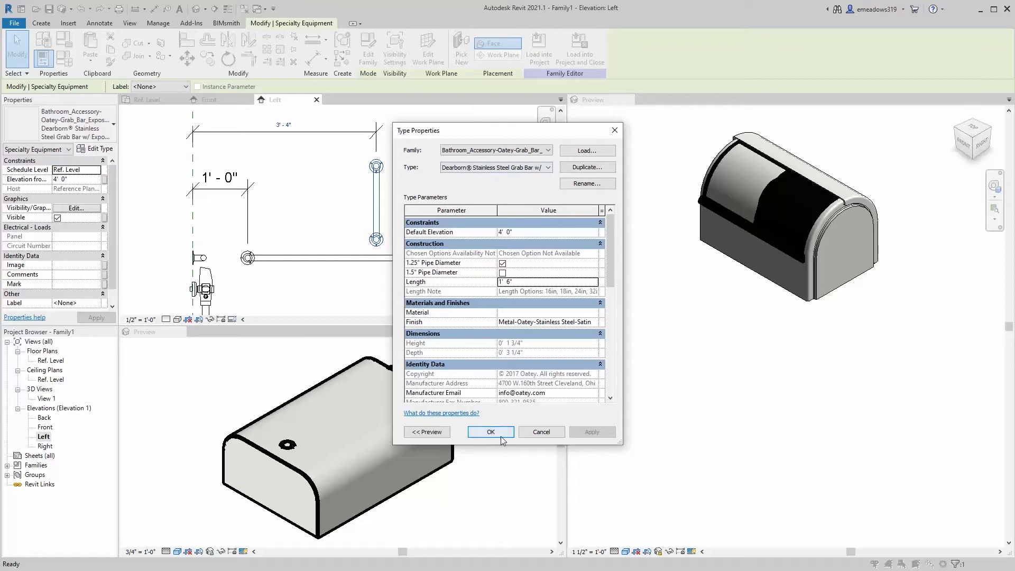
pyautogui.scroll(-3)
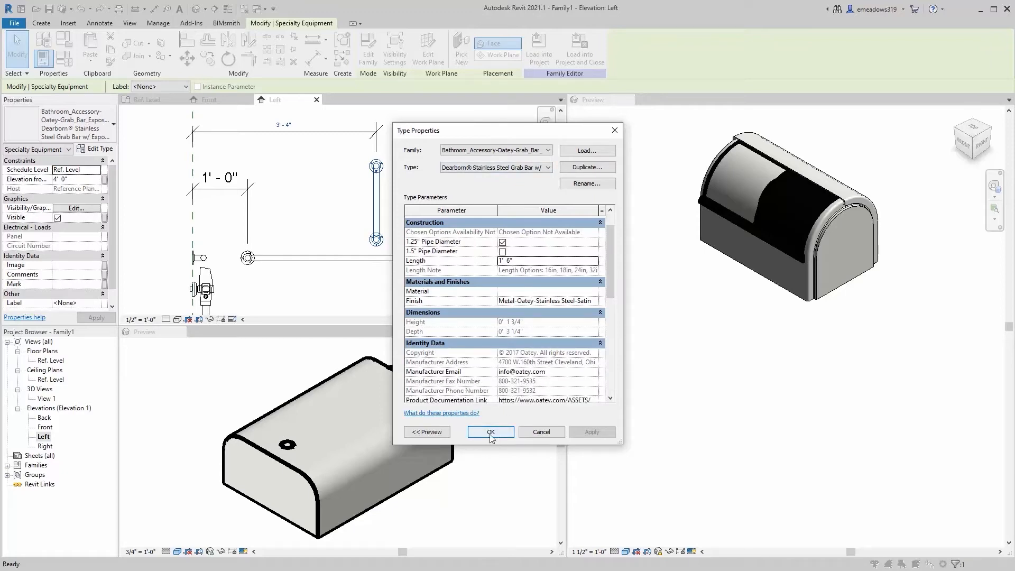
pyautogui.click(490, 432)
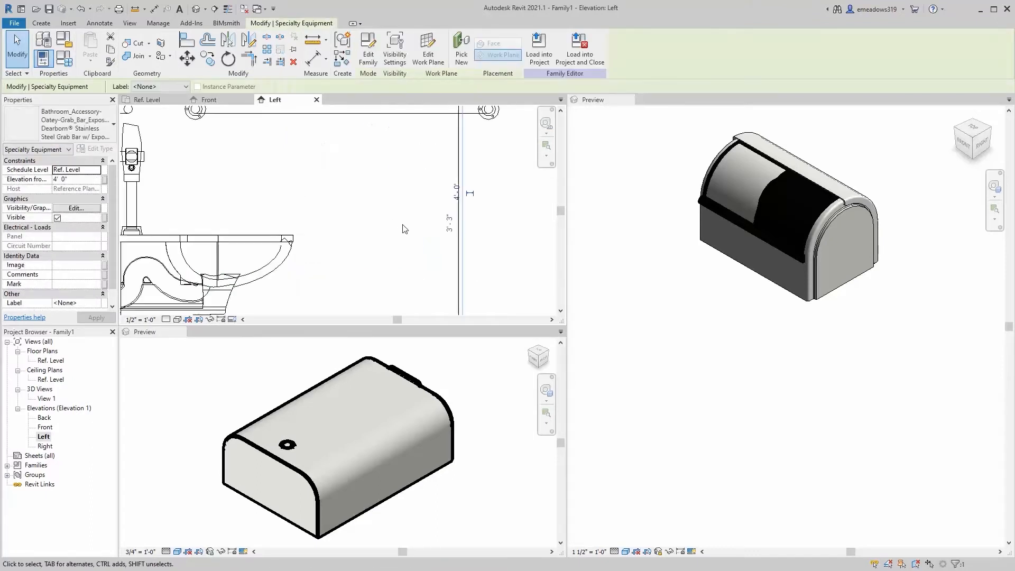
# Select the 3'-4" elevation dimension, then switch to the tissue dispenser family window
pyautogui.click(452, 223)
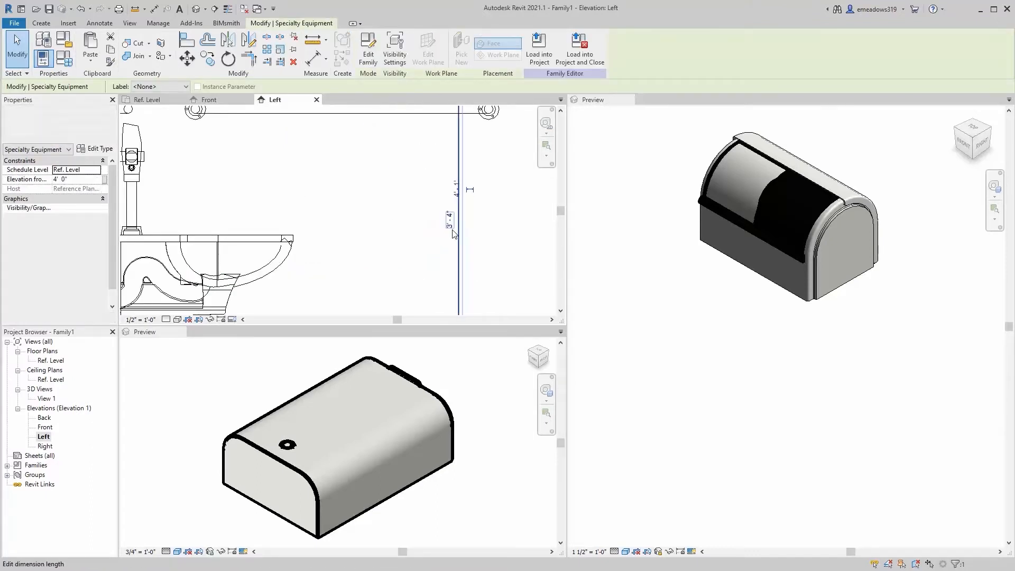
pyautogui.click(417, 127)
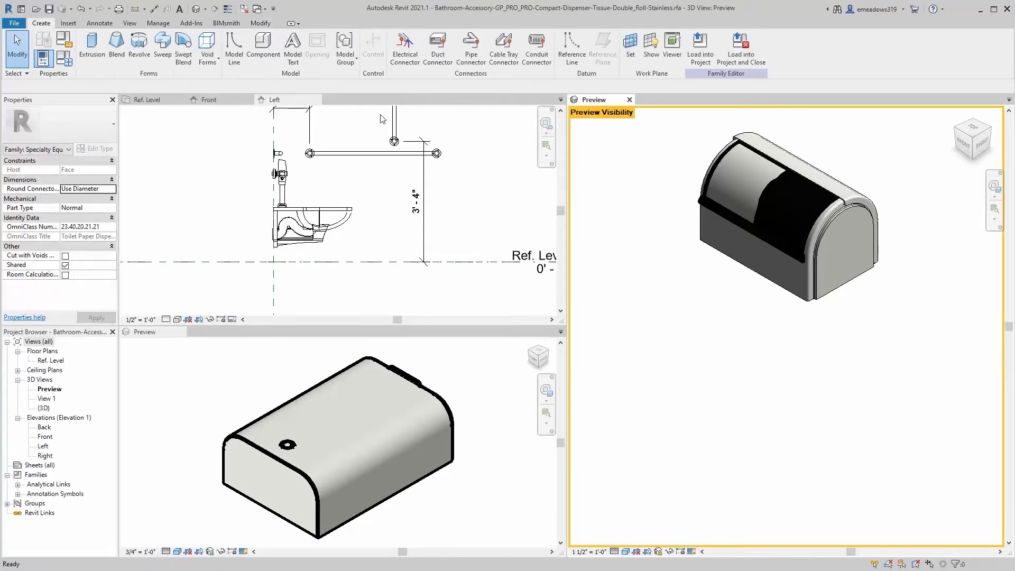
# Load the tissue dispenser into Family1 and position it along the side wall
pyautogui.click(700, 48)
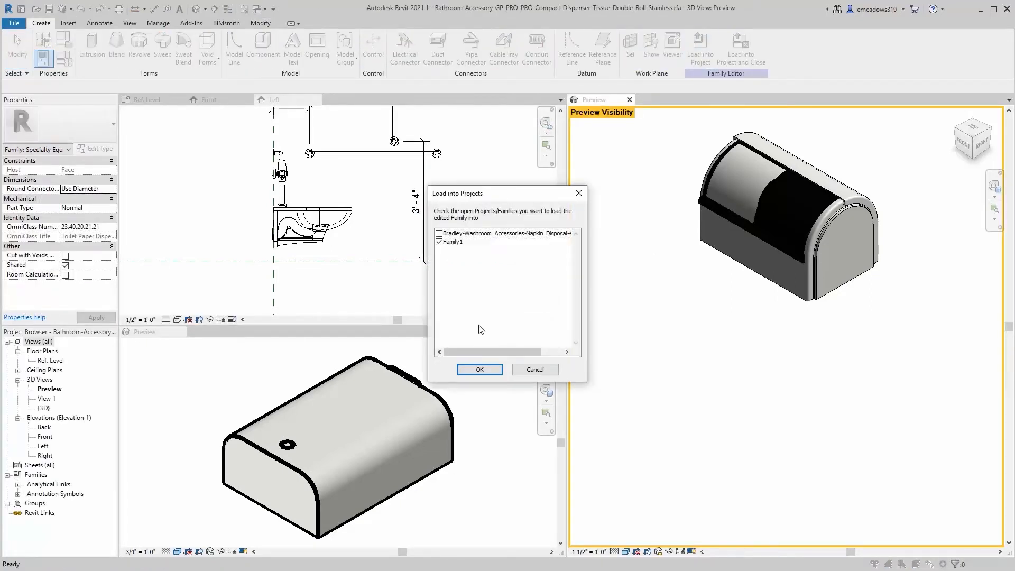
pyautogui.click(478, 369)
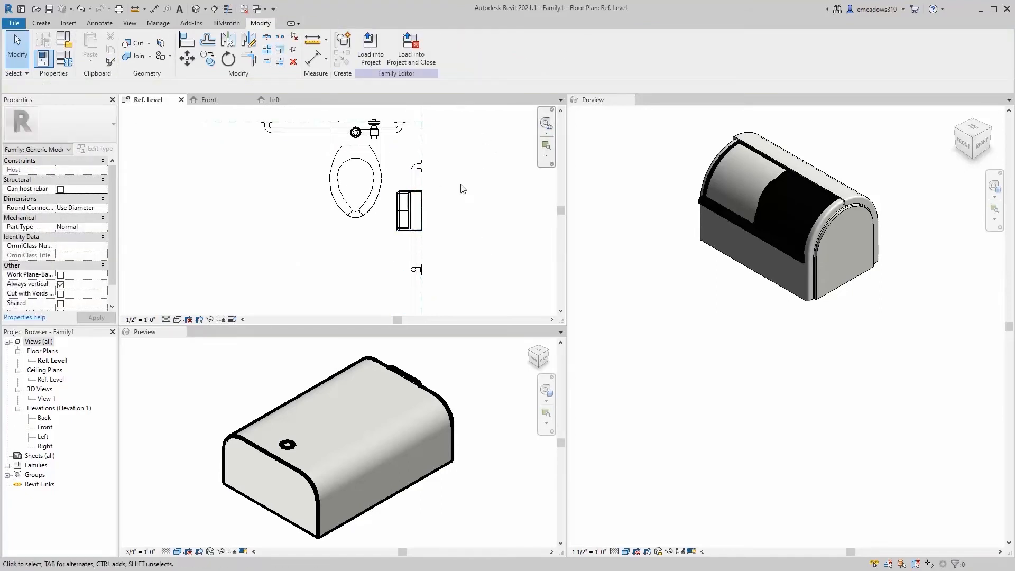
pyautogui.click(408, 210)
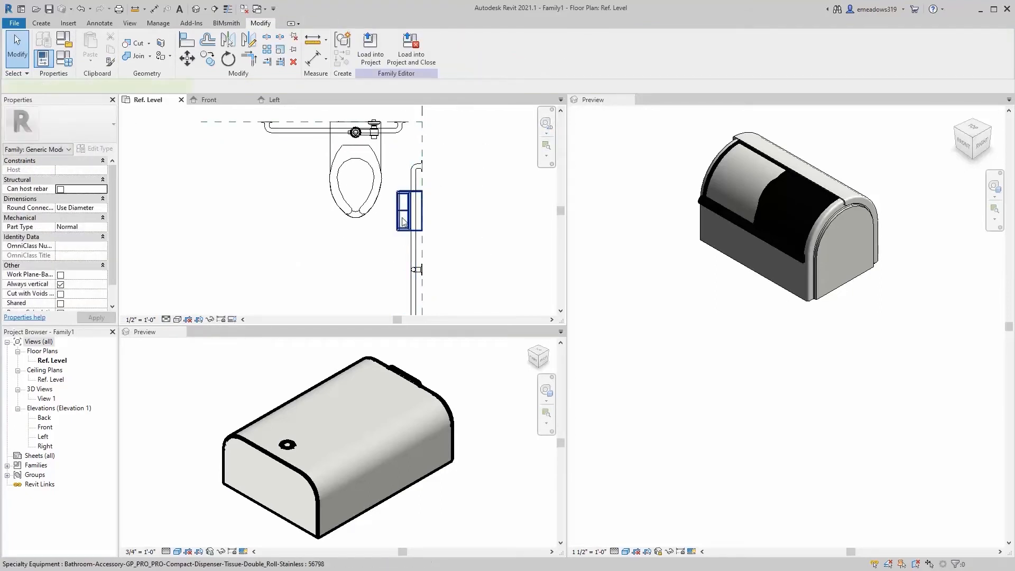
pyautogui.click(258, 236)
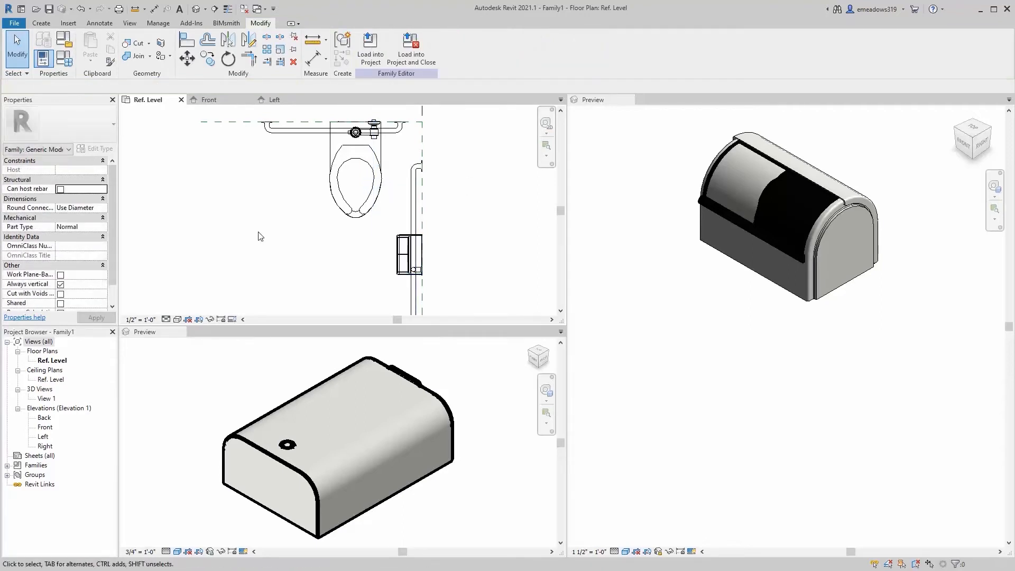
# Load the napkin disposal family into Family1
pyautogui.click(370, 49)
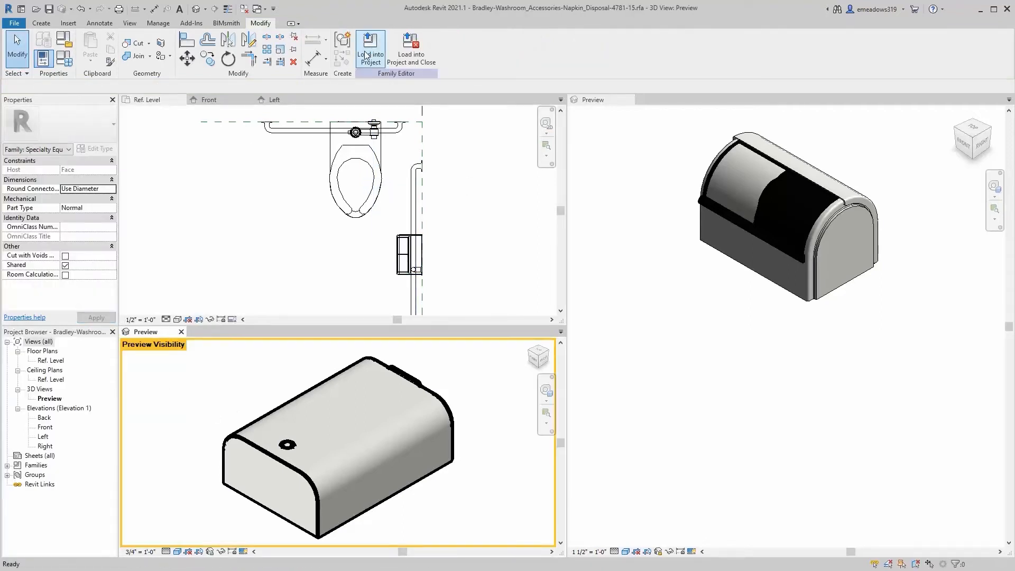
pyautogui.click(370, 50)
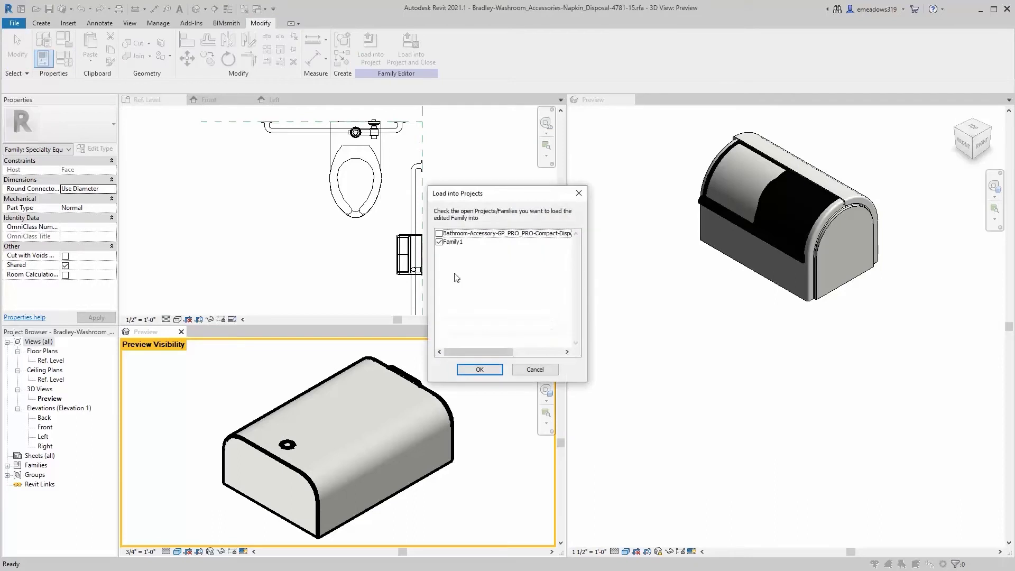
pyautogui.click(478, 368)
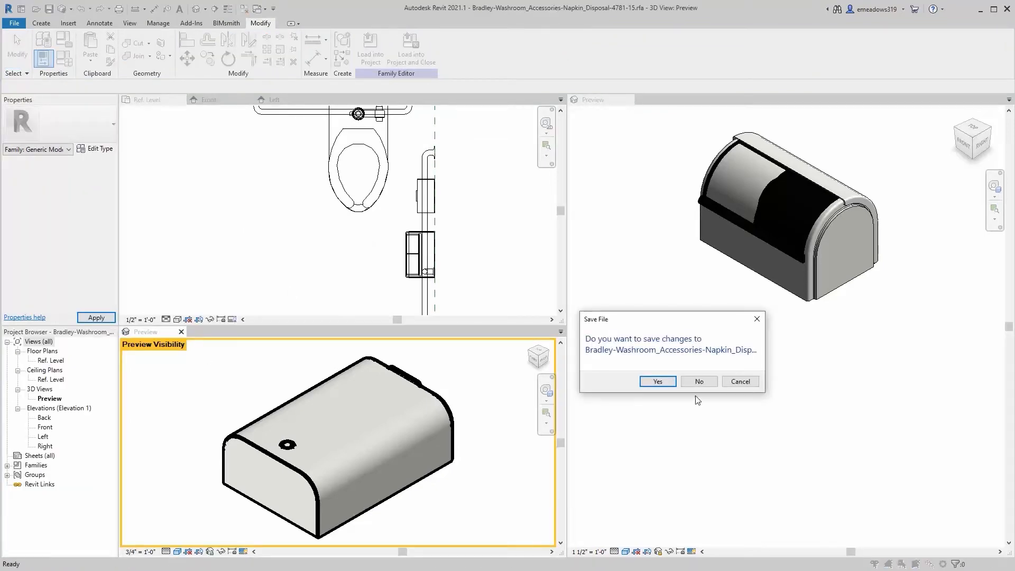
# Answer the napkin family's save prompt, inspect Family1 in 3D, then open the left elevation
pyautogui.click(698, 380)
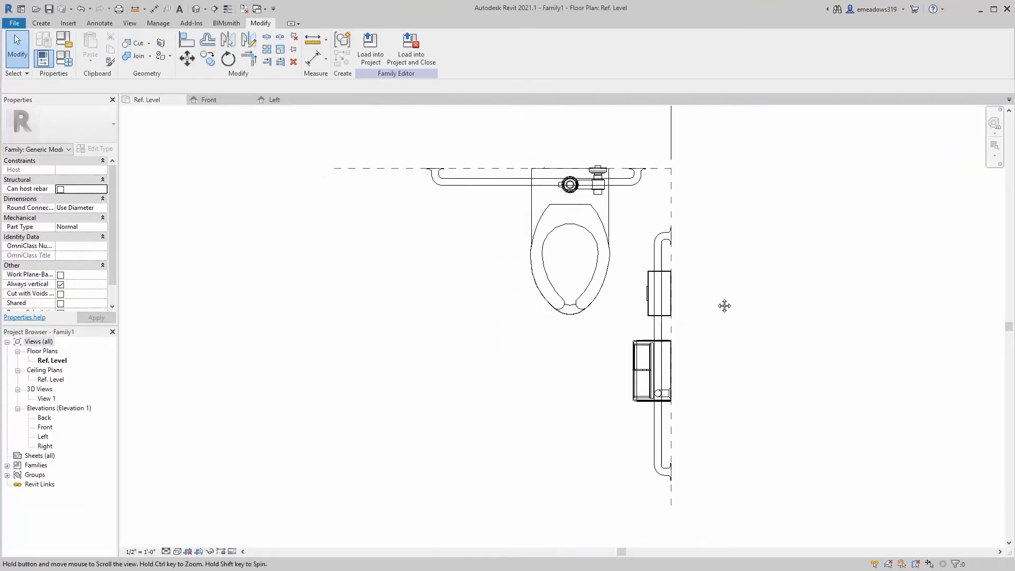
pyautogui.click(274, 99)
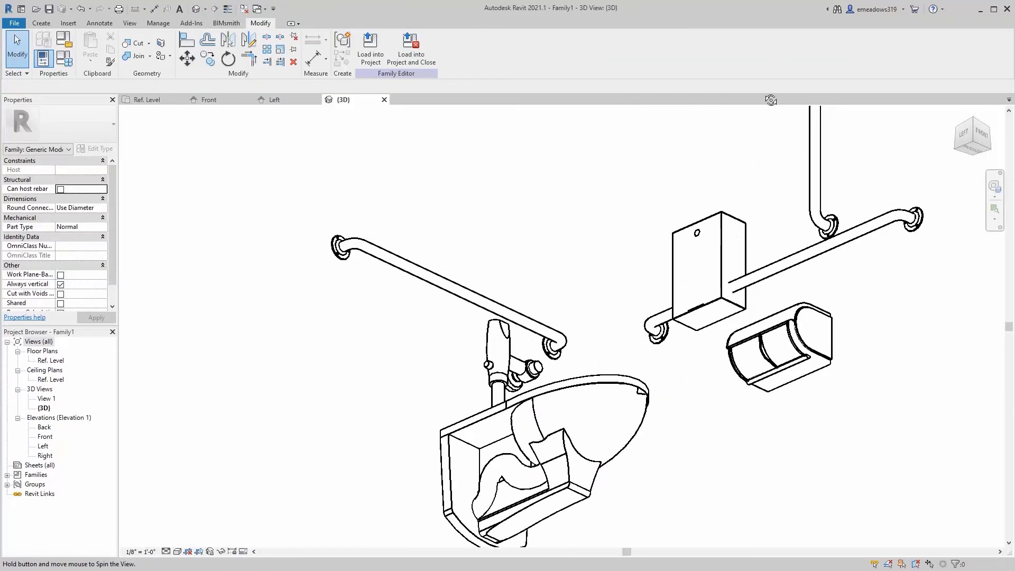
pyautogui.click(695, 172)
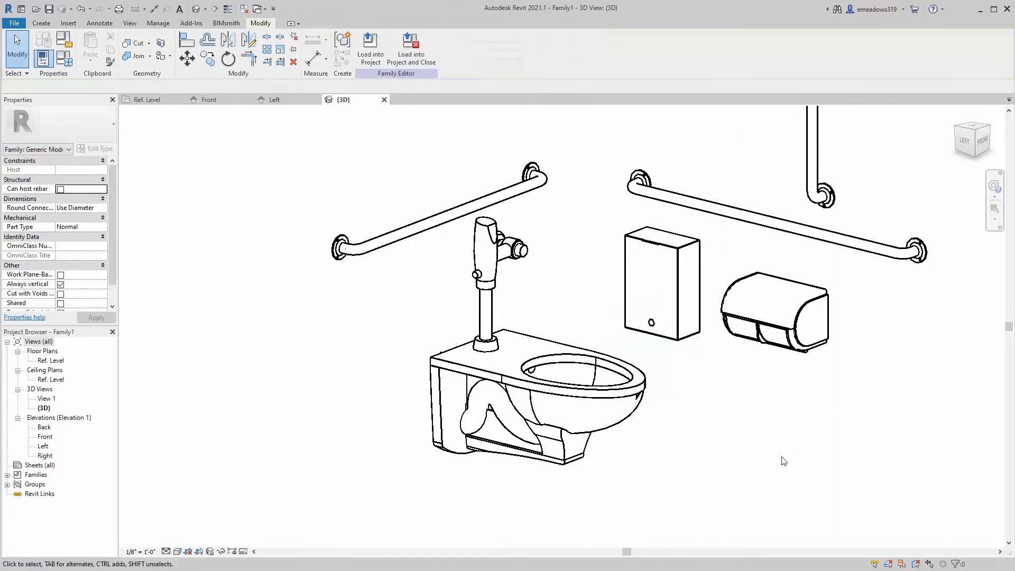
pyautogui.moveTo(70, 469)
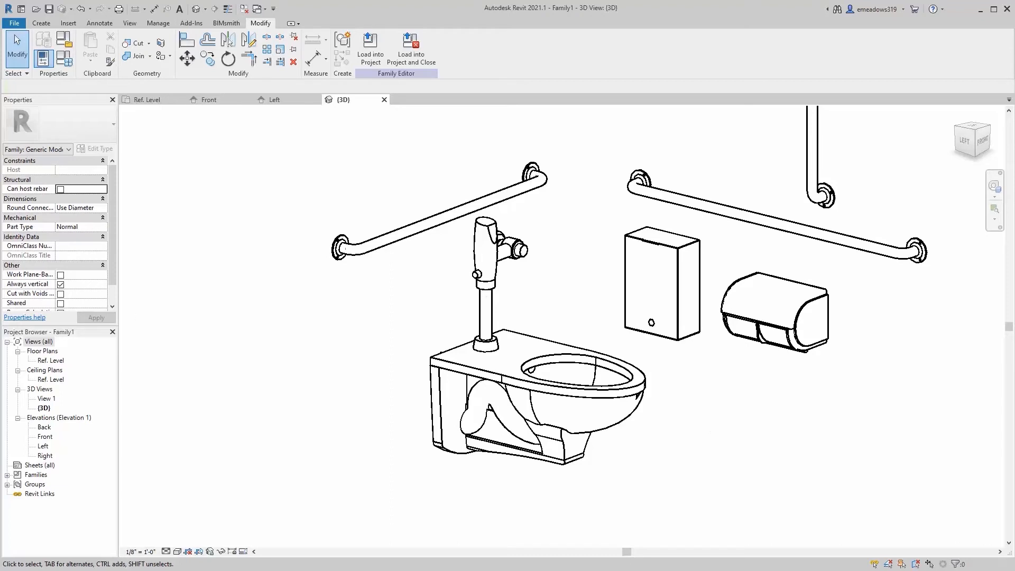
pyautogui.click(275, 99)
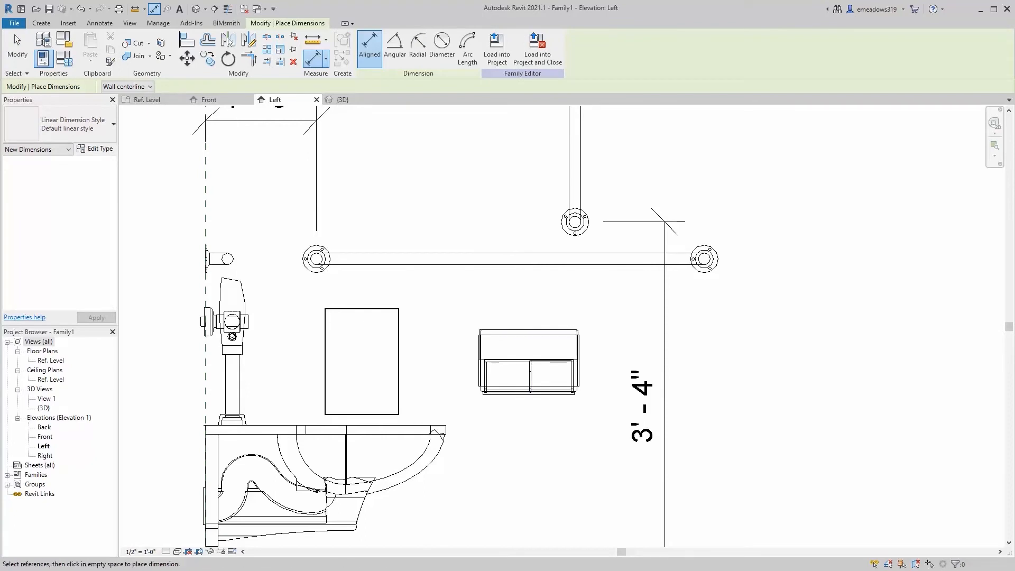
pyautogui.moveTo(579, 354)
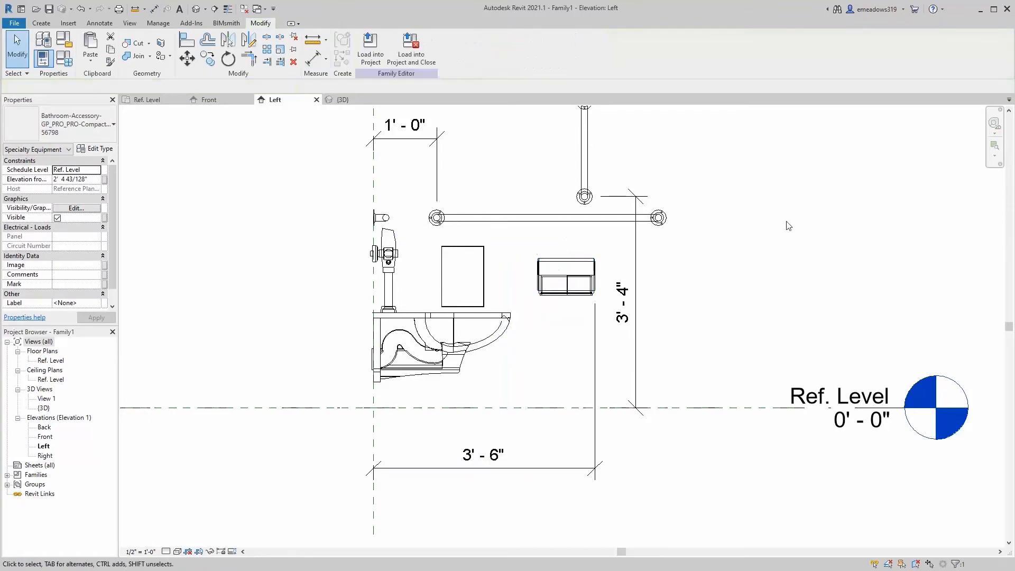
# Dimension the tissue dispenser 0'-9" from the toilet's front in the left elevation
pyautogui.click(461, 269)
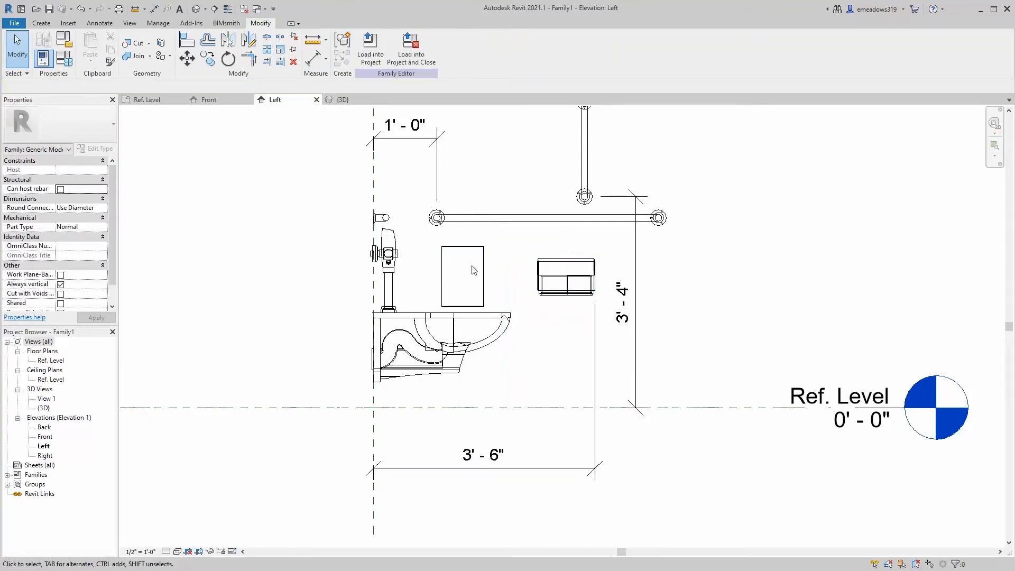
pyautogui.click(461, 277)
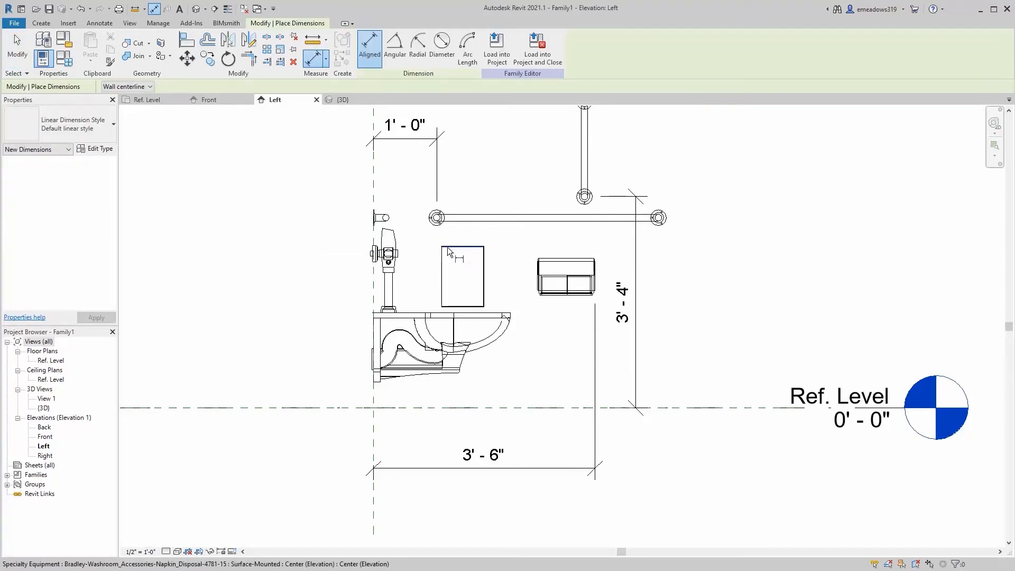
pyautogui.moveTo(498, 274)
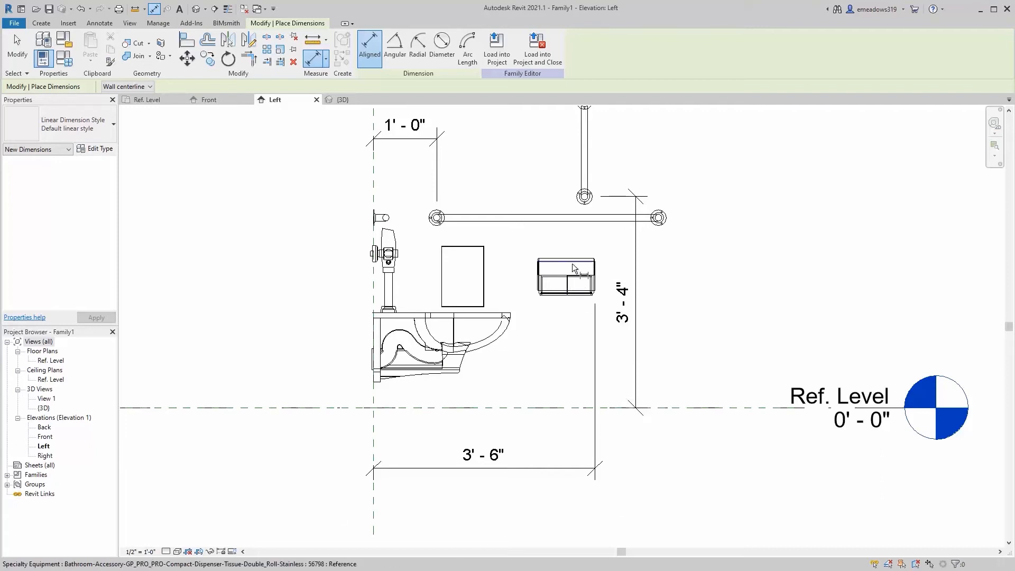
pyautogui.moveTo(568, 283)
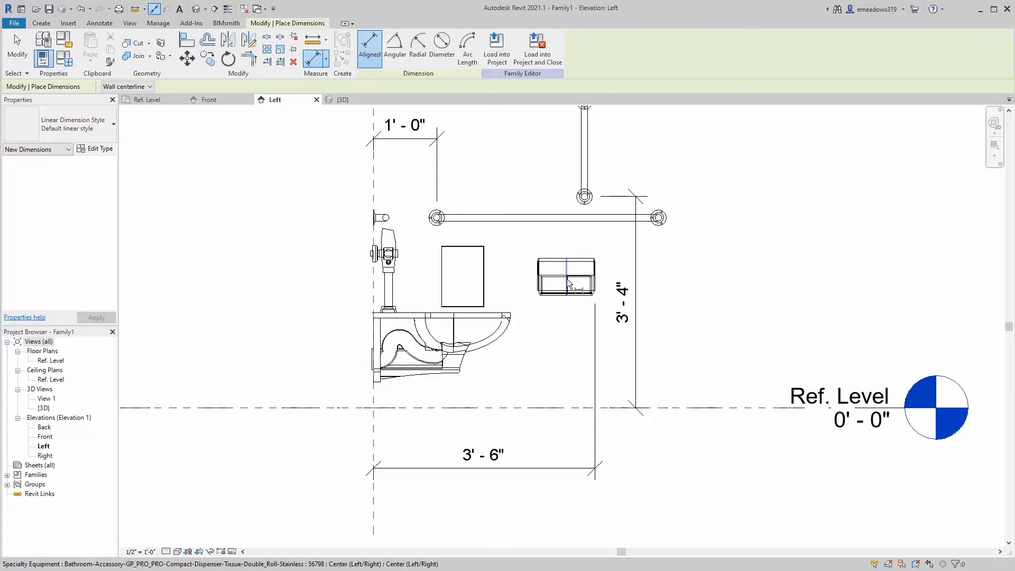
pyautogui.moveTo(550, 264)
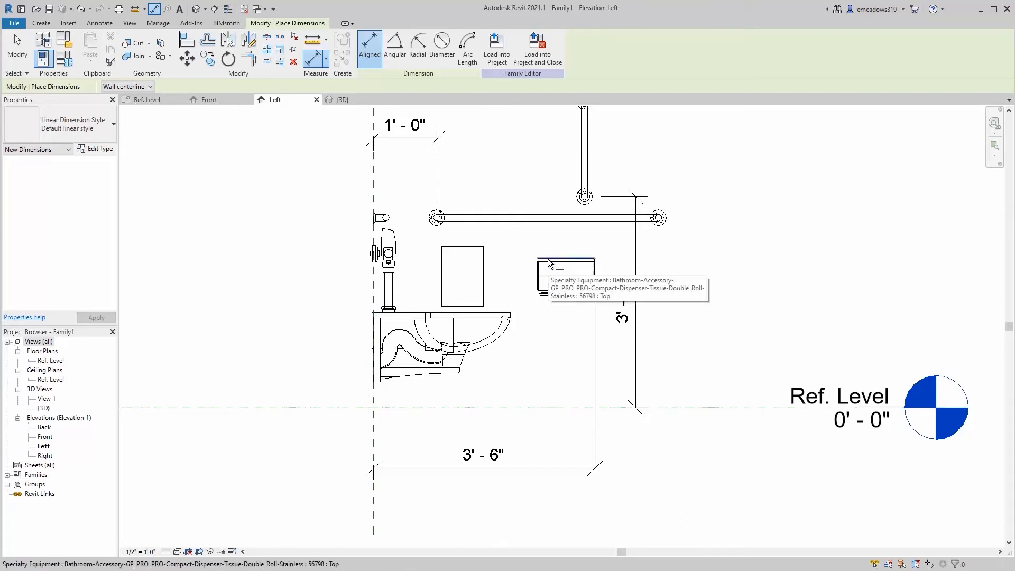
pyautogui.click(565, 382)
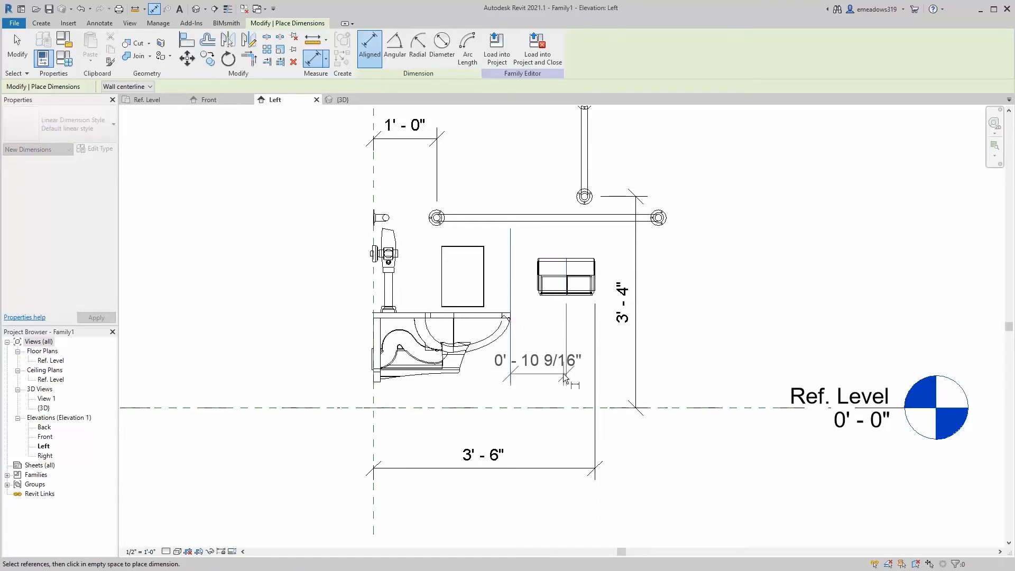
pyautogui.click(565, 274)
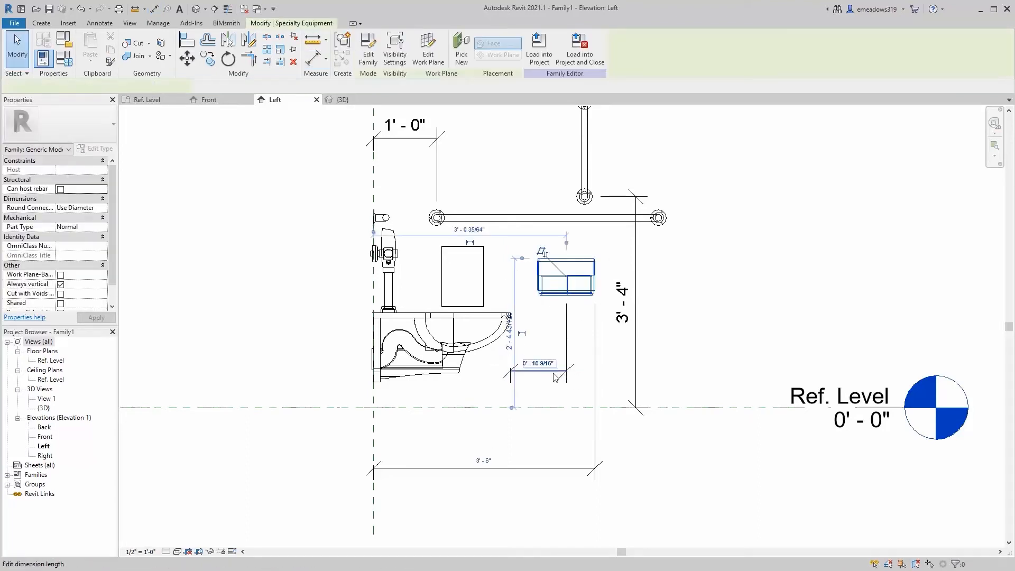
pyautogui.click(565, 274)
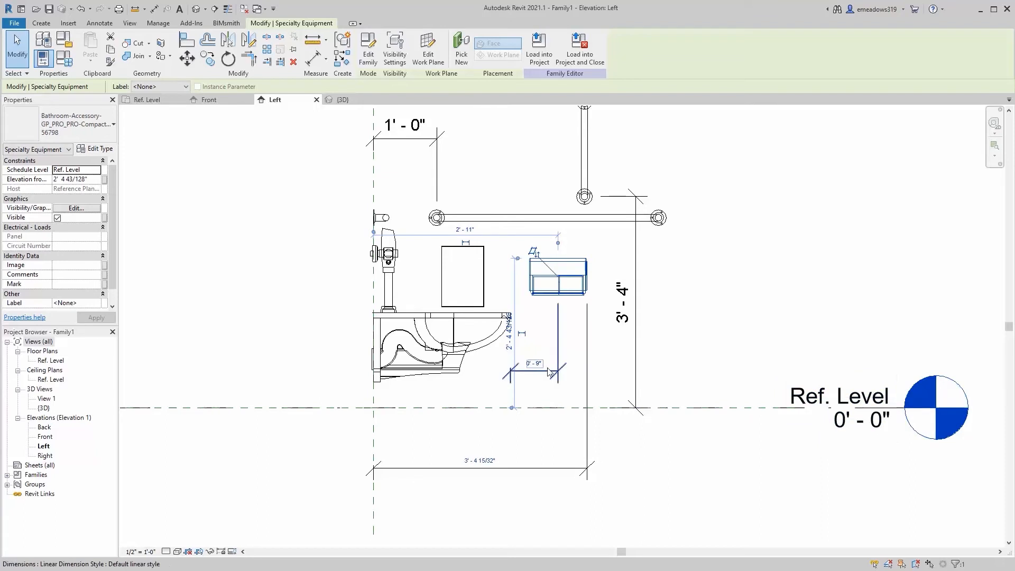
# Select the overall horizontal dimension and add another dimension near the napkin disposal
pyautogui.click(478, 464)
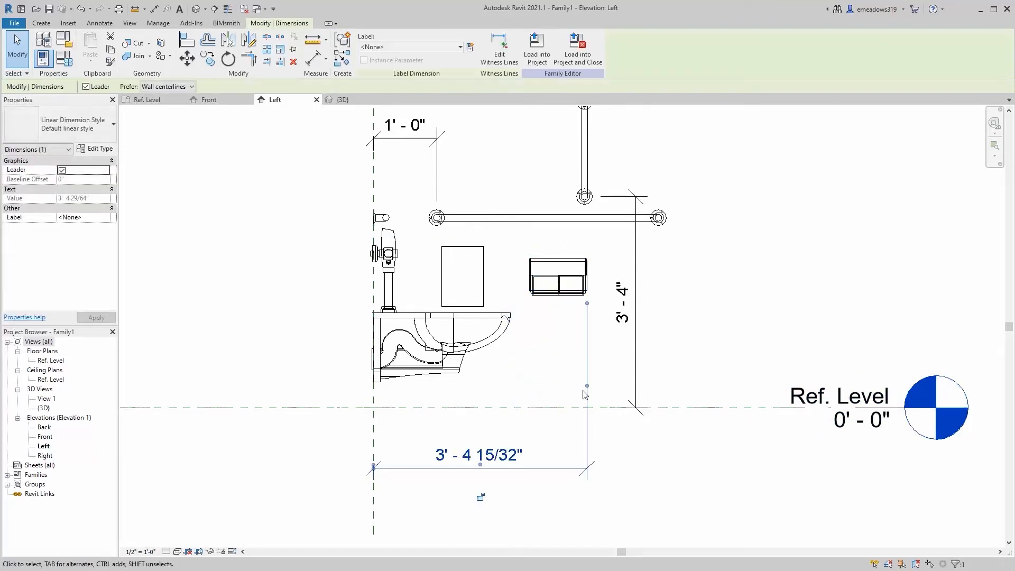
pyautogui.click(369, 49)
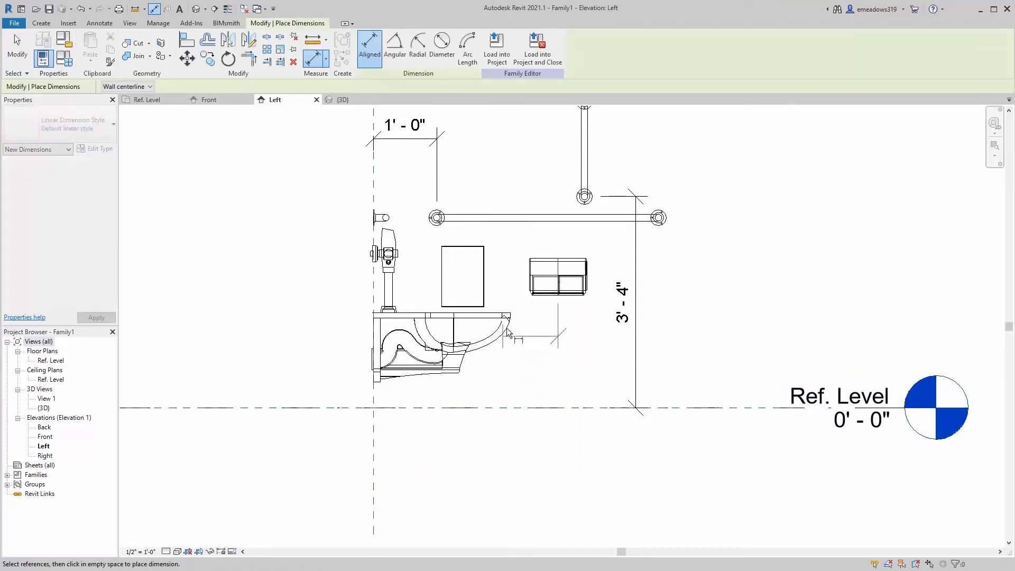
pyautogui.click(550, 349)
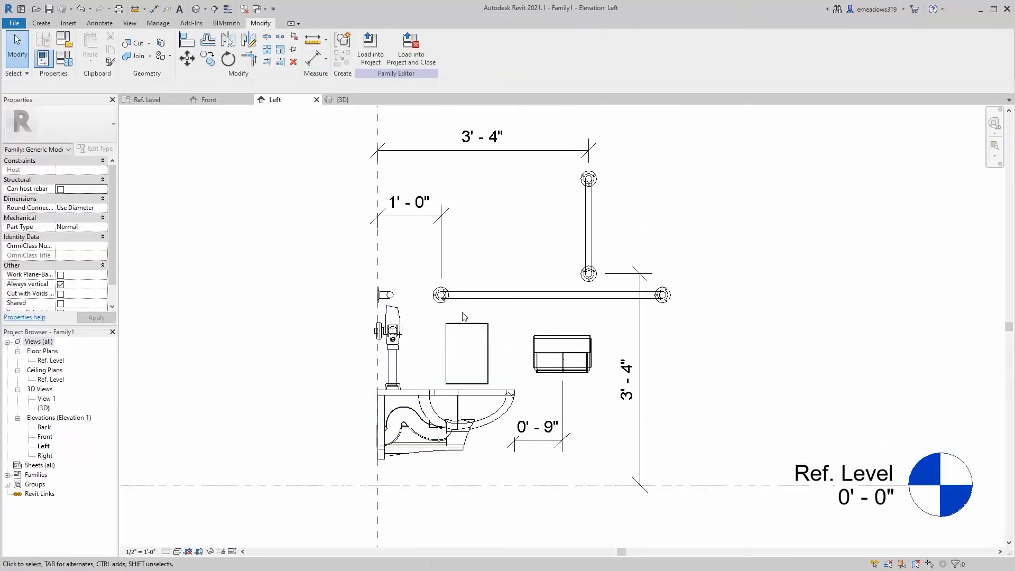
pyautogui.click(467, 356)
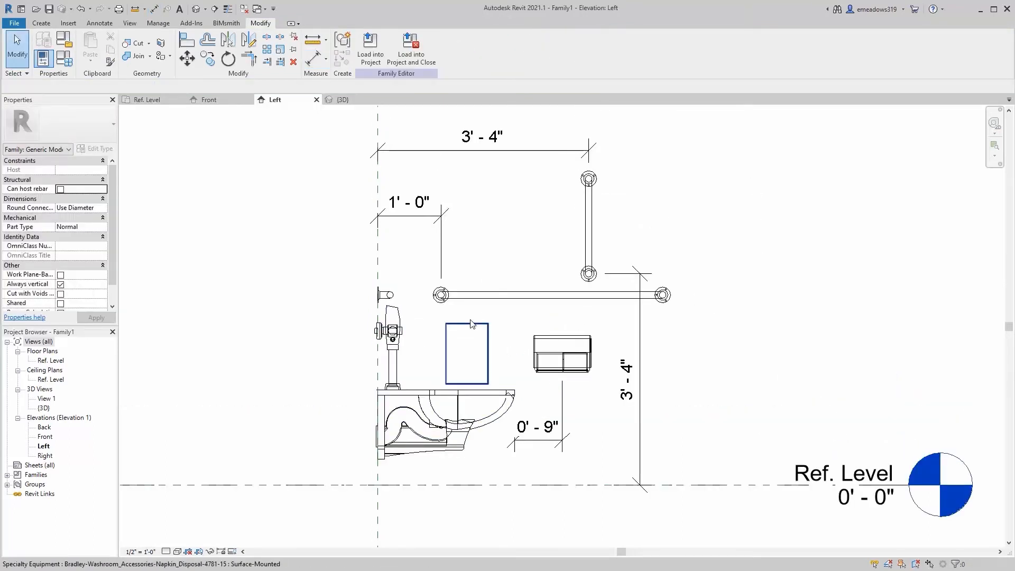
# Align the napkin disposal with the toilet's edge and start a level-to-dispenser dimension
pyautogui.click(444, 424)
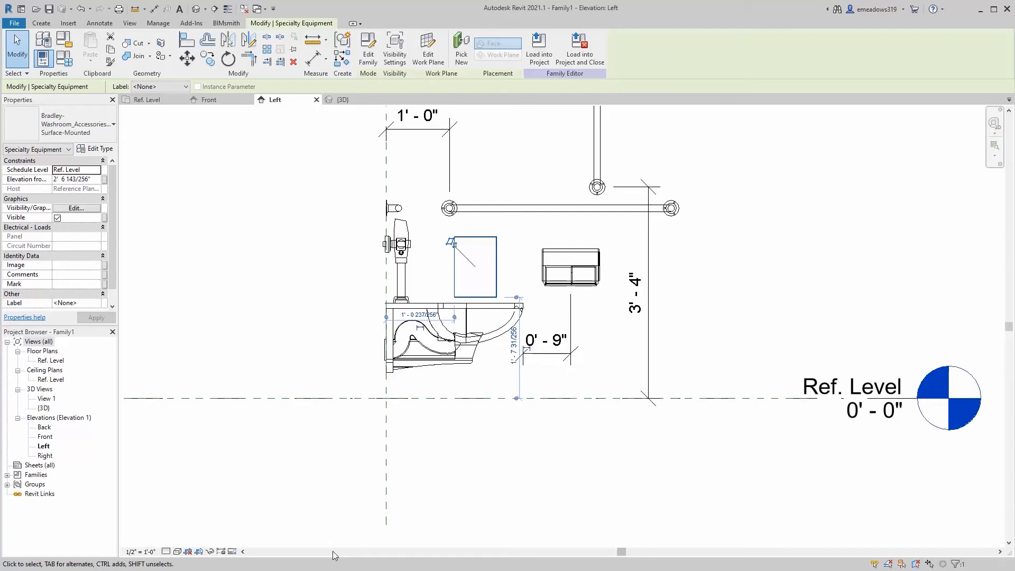
pyautogui.click(851, 387)
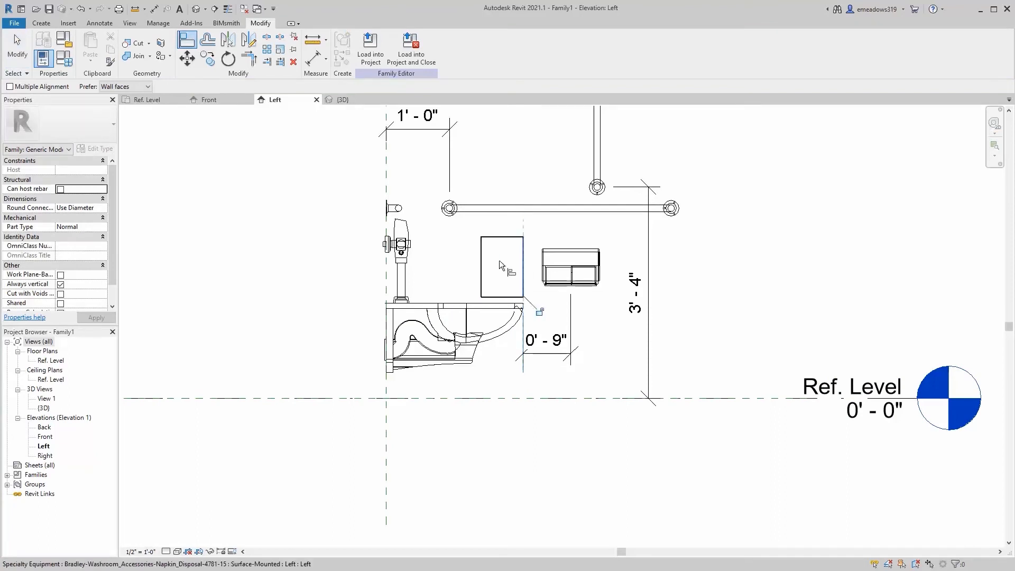
pyautogui.click(354, 516)
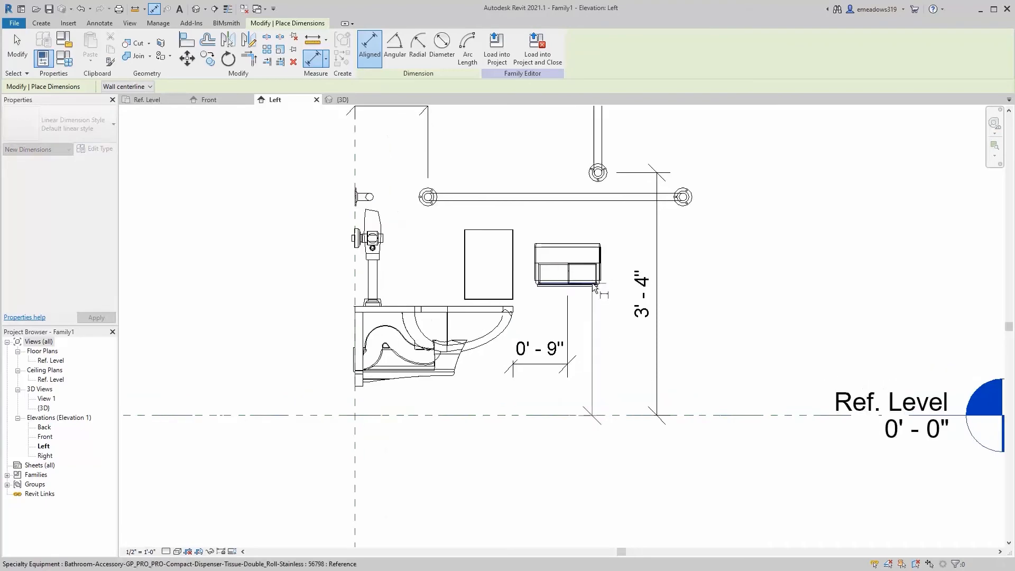
pyautogui.scroll(3)
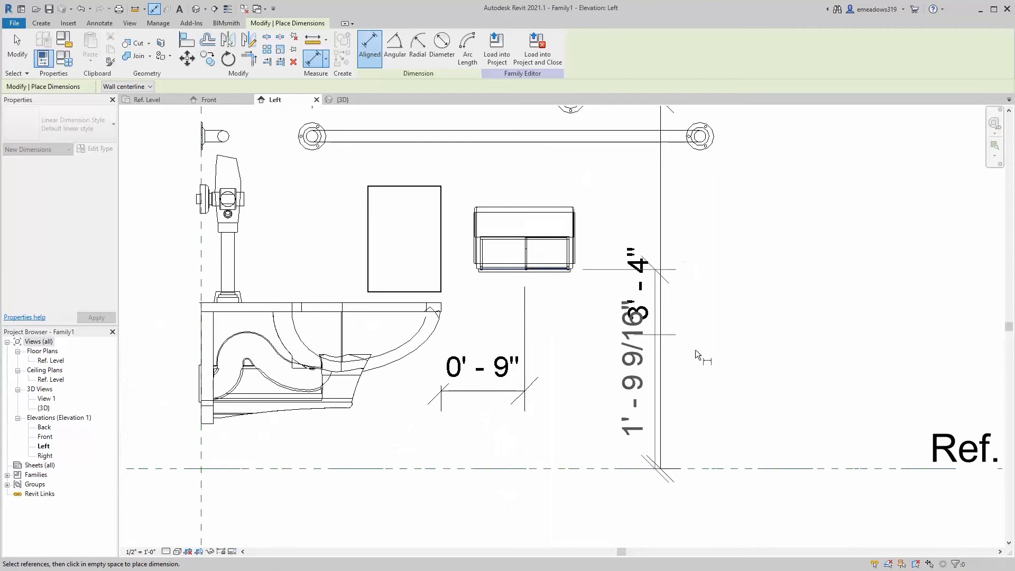
# Set the tissue dispenser and napkin disposal bottoms to 1'-6" above the reference level
pyautogui.click(524, 236)
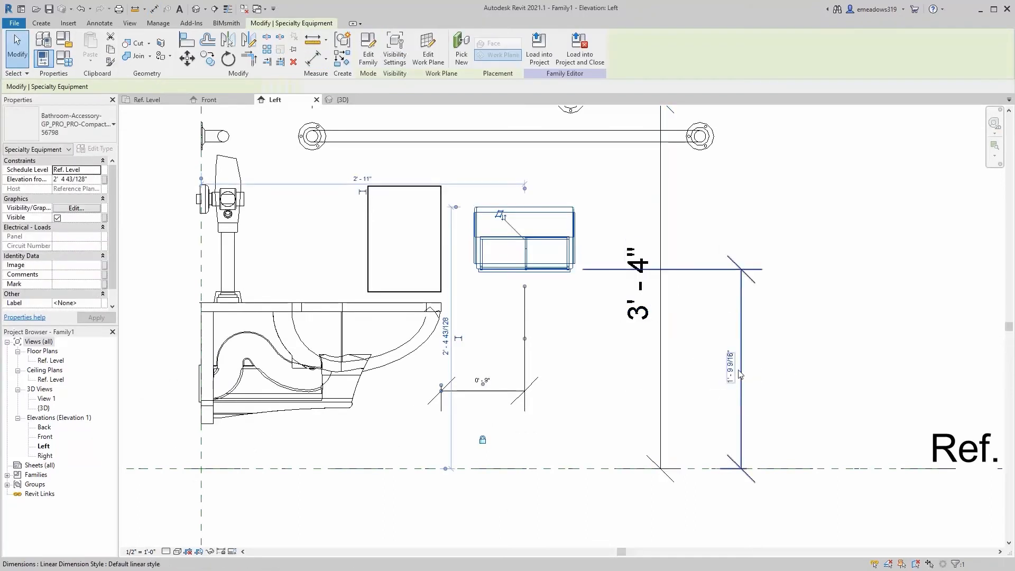
pyautogui.click(780, 194)
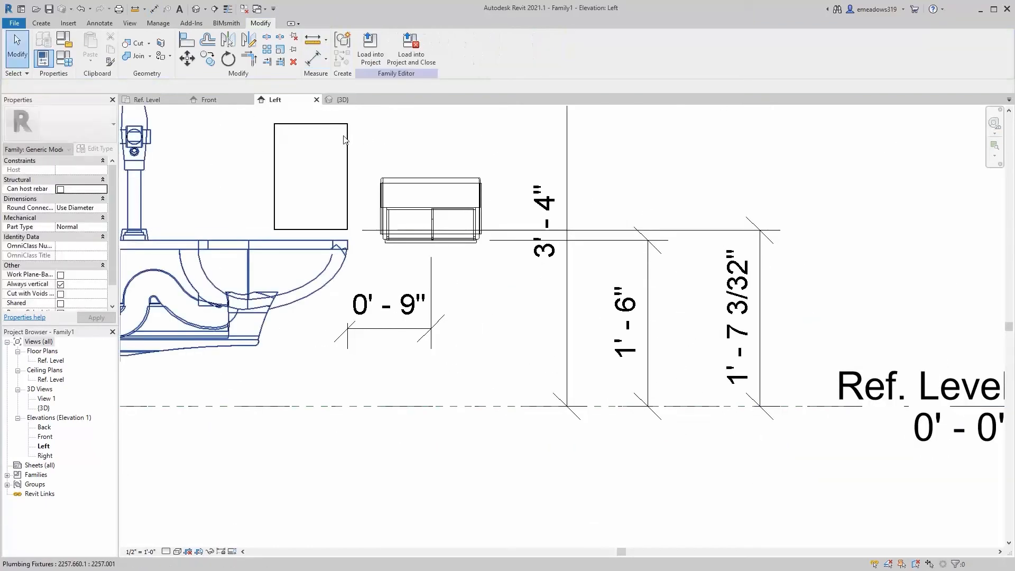
pyautogui.click(310, 176)
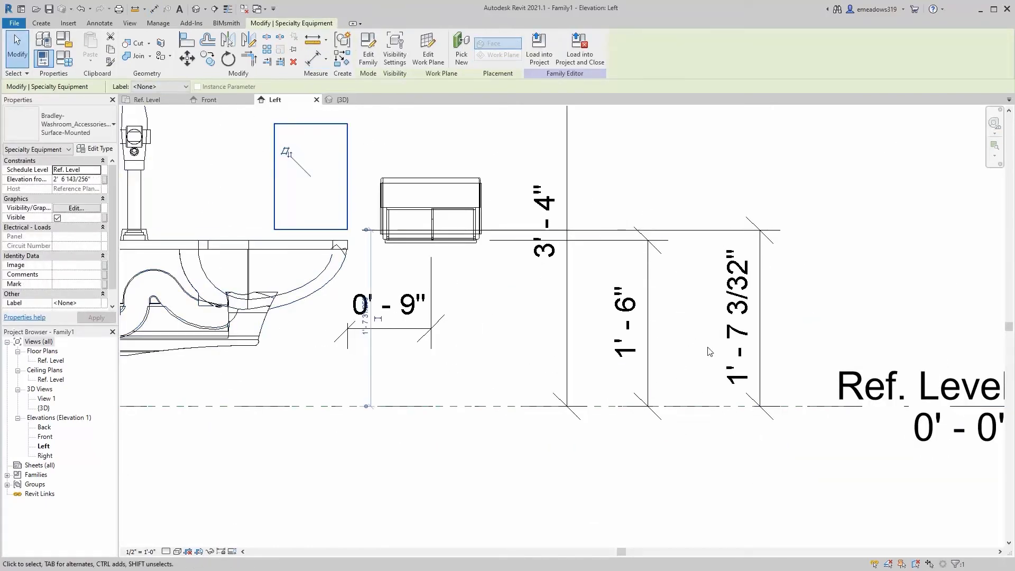
pyautogui.click(401, 223)
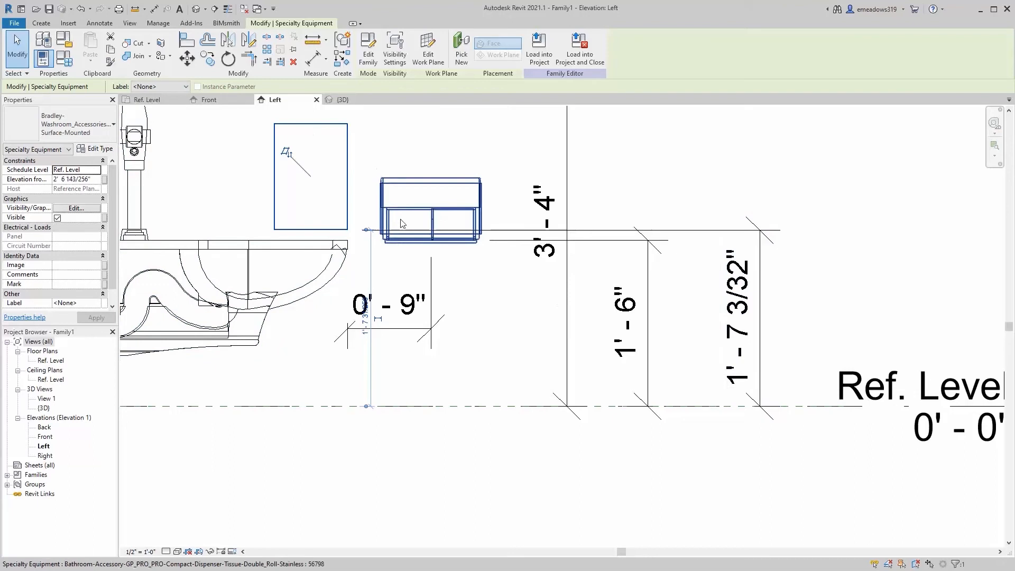
pyautogui.click(747, 317)
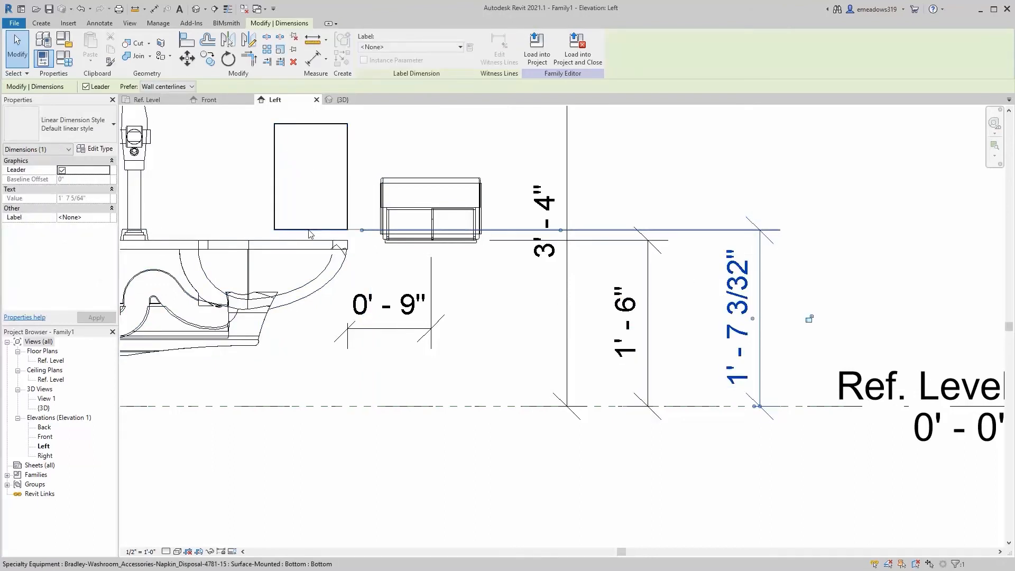
pyautogui.click(310, 177)
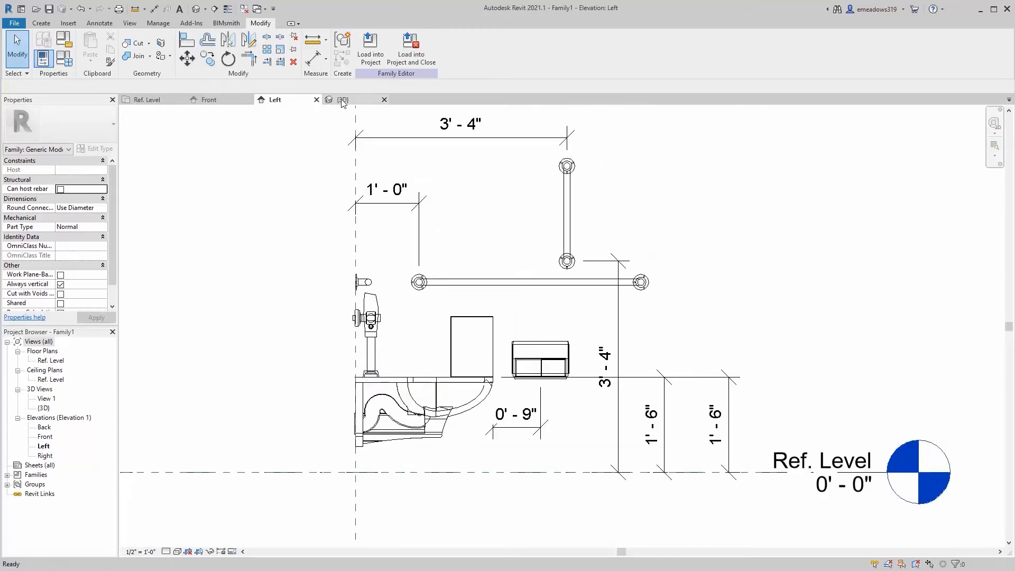
pyautogui.click(343, 100)
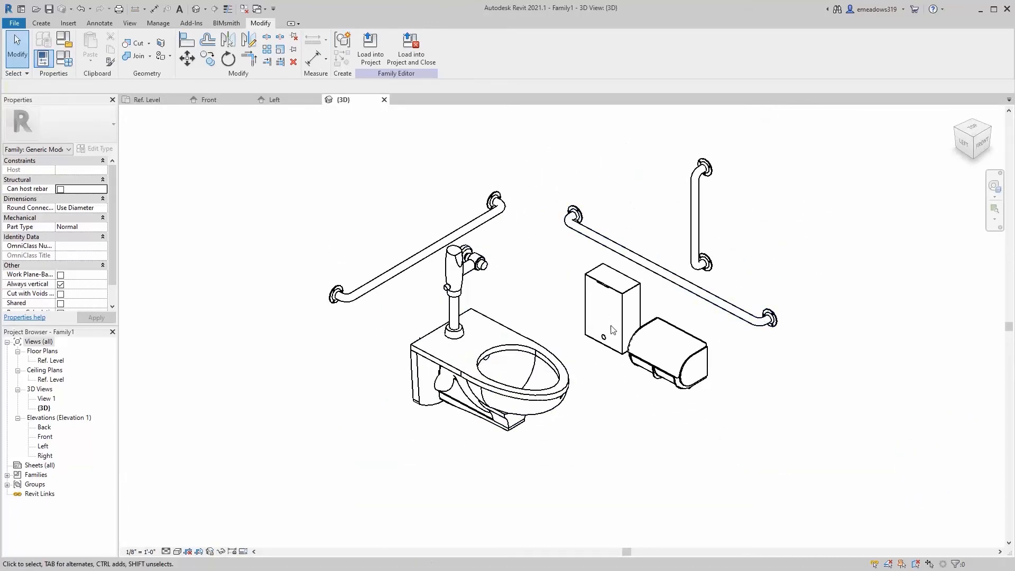
pyautogui.moveTo(677, 435)
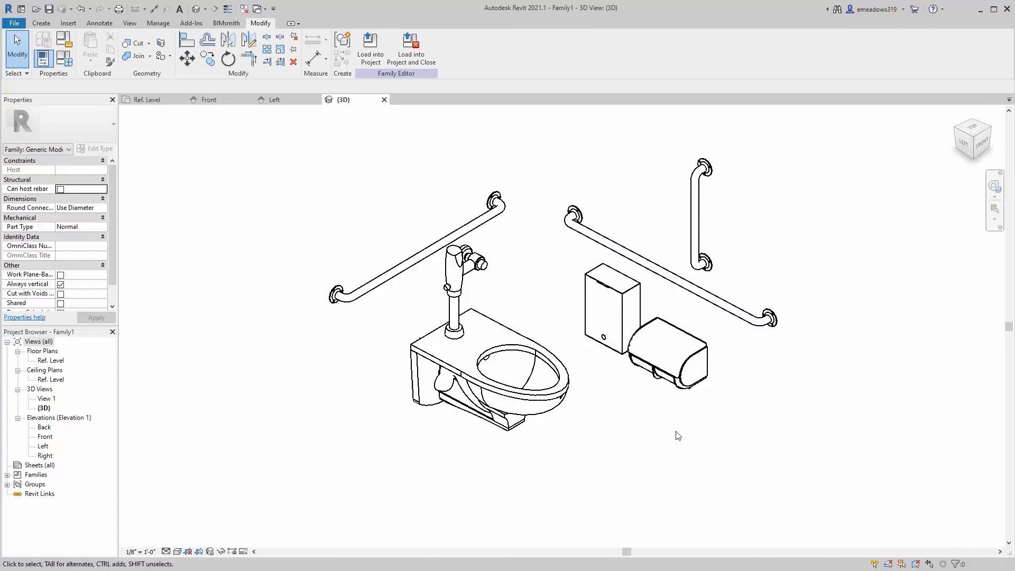
pyautogui.moveTo(659, 432)
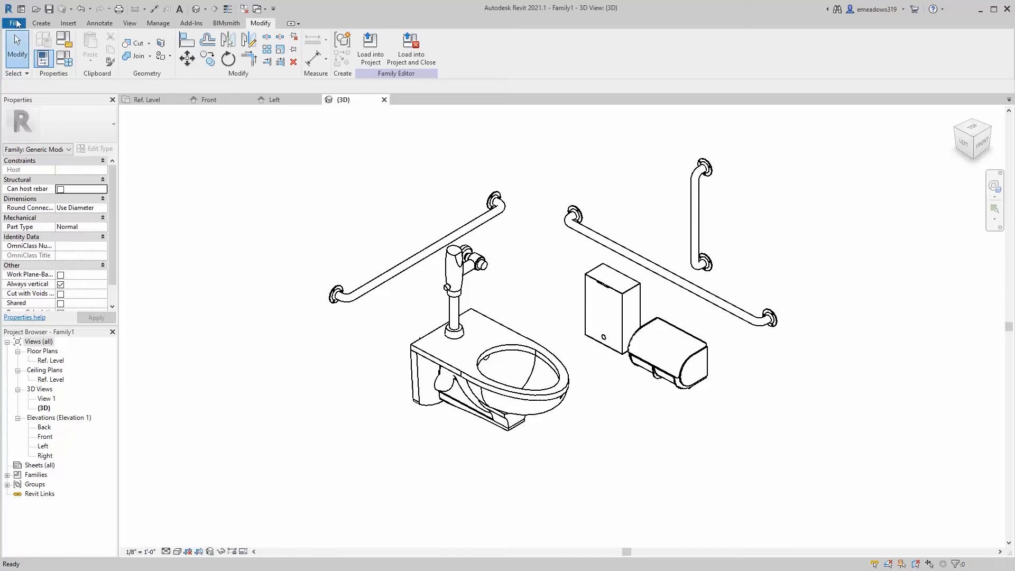
# Save Family1 under the new name ADA WC.rfa
pyautogui.click(13, 23)
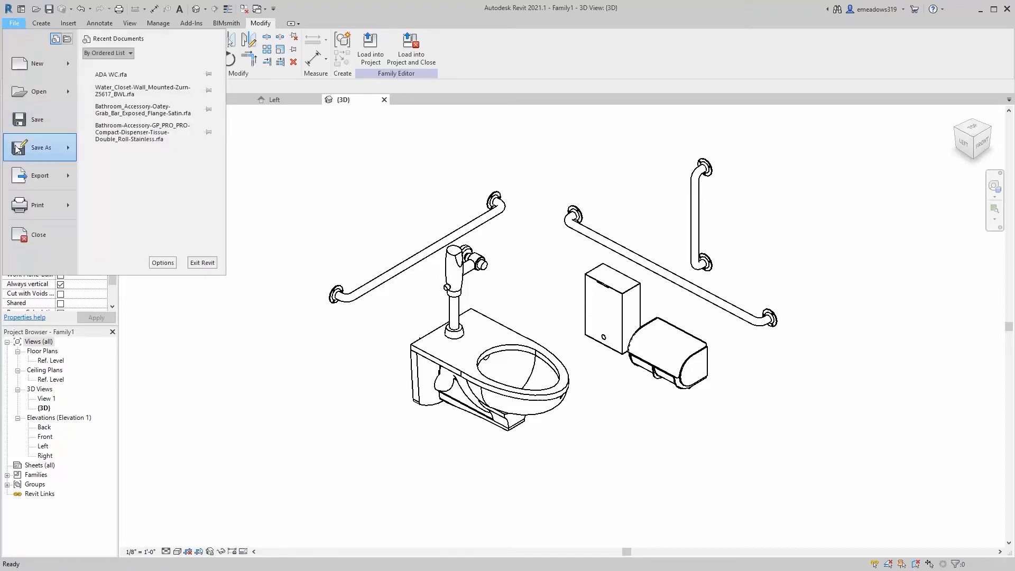
pyautogui.click(40, 147)
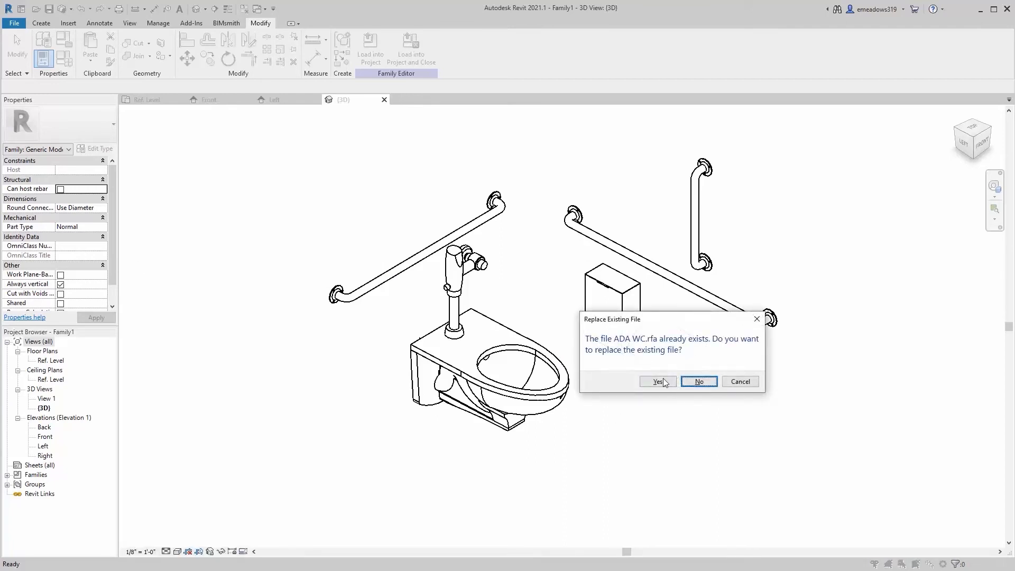
# Replace the existing ADA WC.rfa, then create a new project from the Imperial-Architectural Template
pyautogui.click(656, 381)
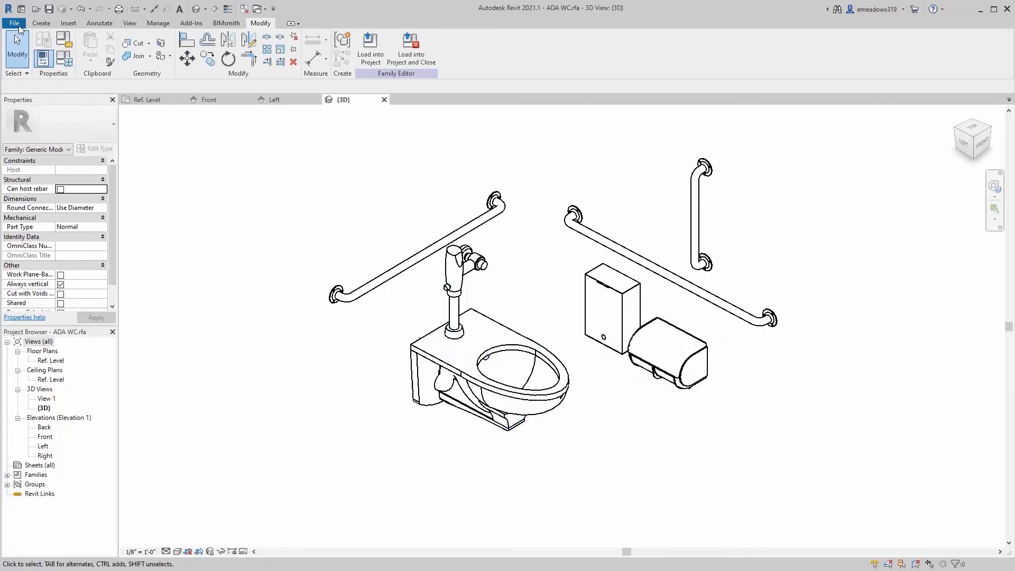
pyautogui.click(14, 23)
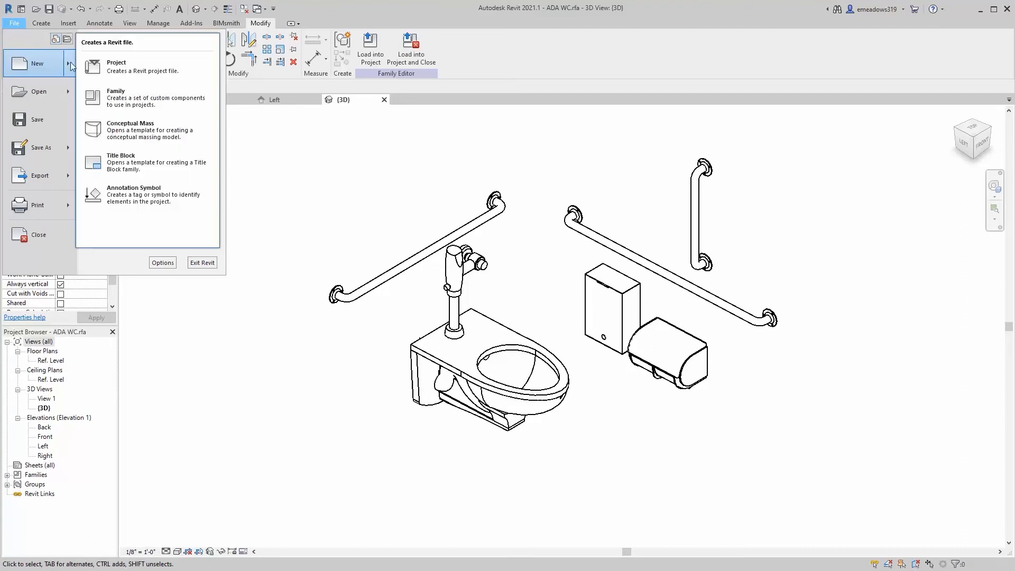
pyautogui.click(117, 62)
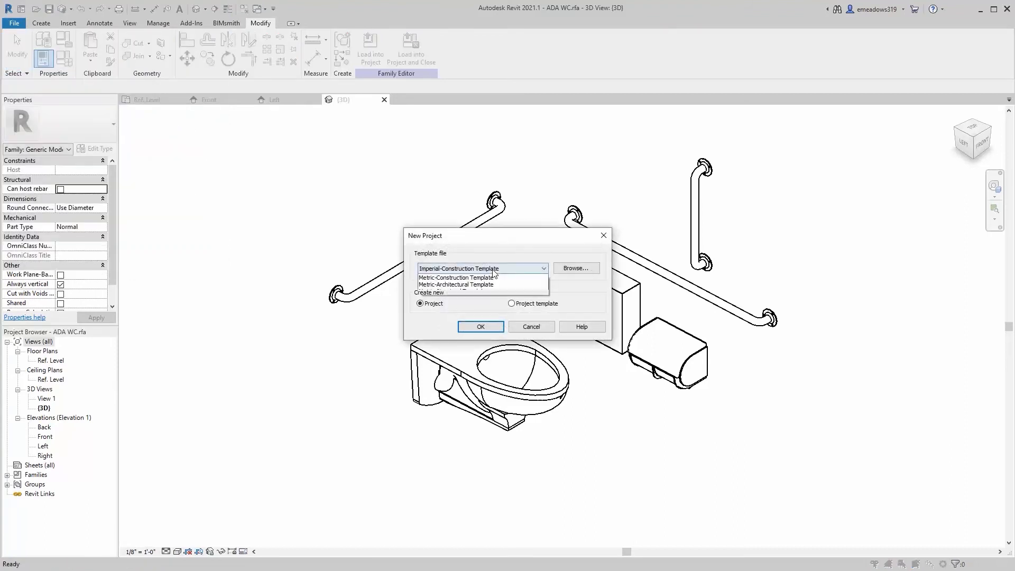
pyautogui.click(456, 268)
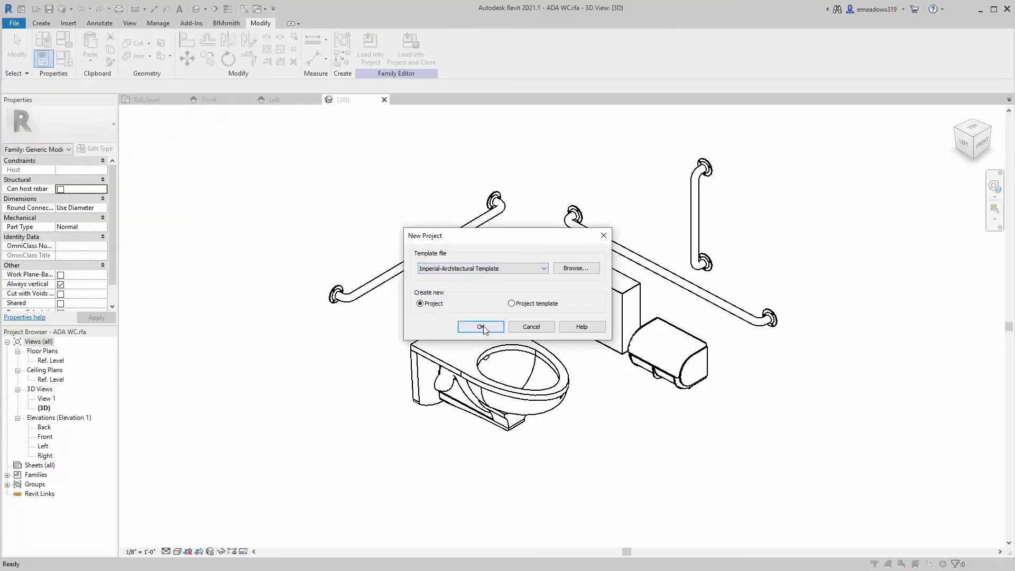
pyautogui.click(479, 326)
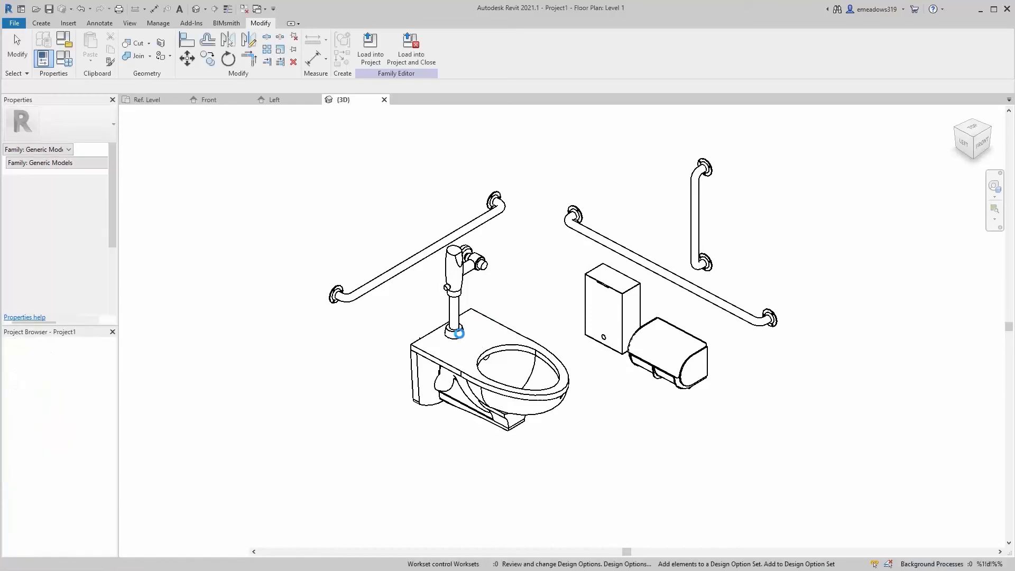
# Load ADA WC into Project1 and place it in the Level 1 wall corner
pyautogui.click(413, 99)
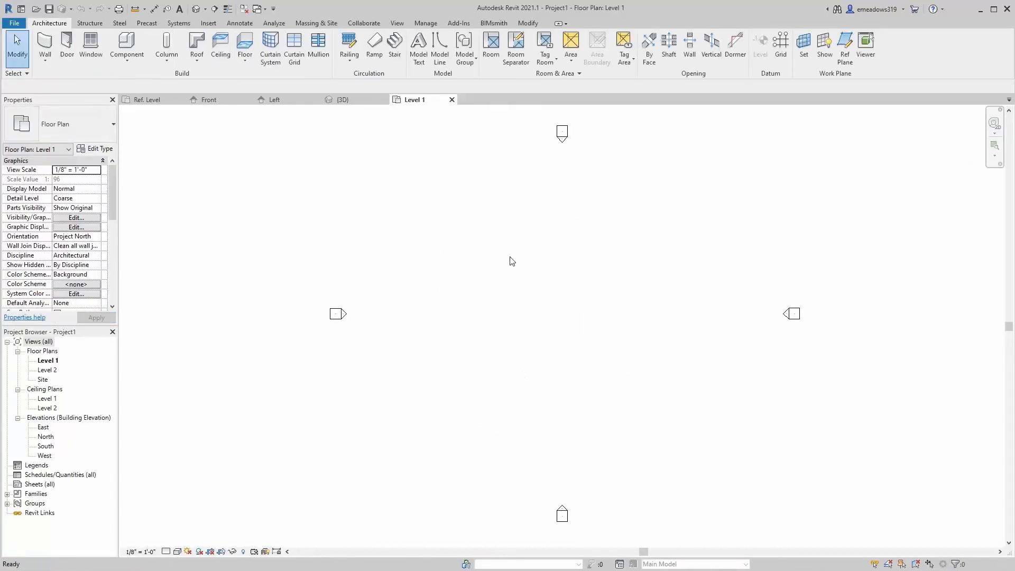
pyautogui.click(44, 48)
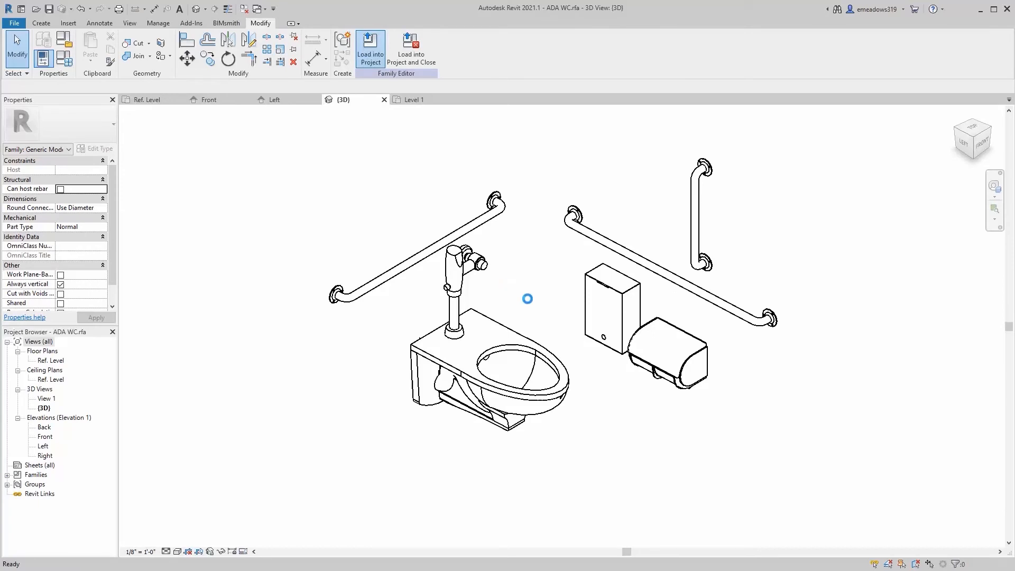
pyautogui.click(370, 50)
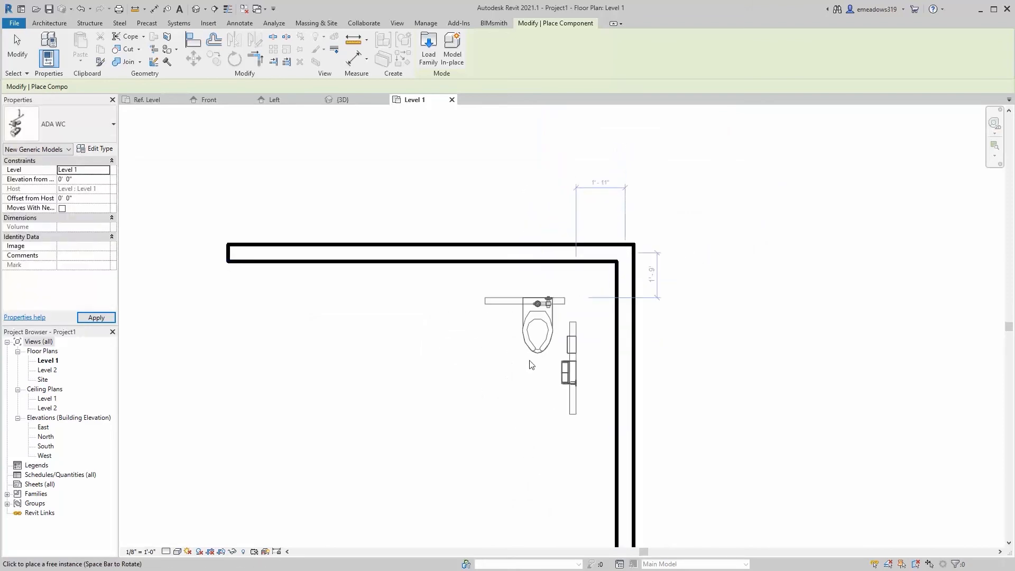
pyautogui.click(537, 329)
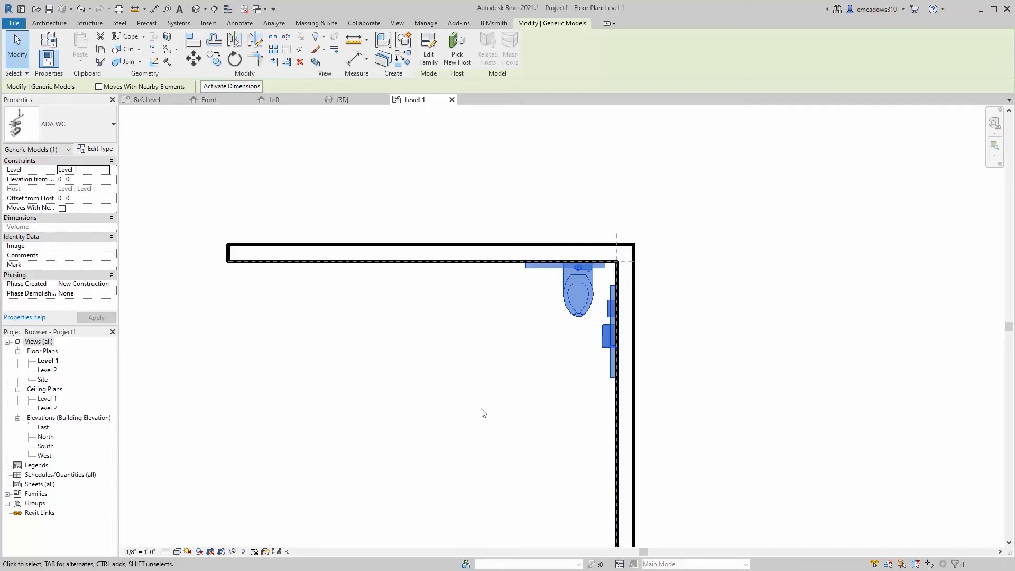
pyautogui.moveTo(510, 350)
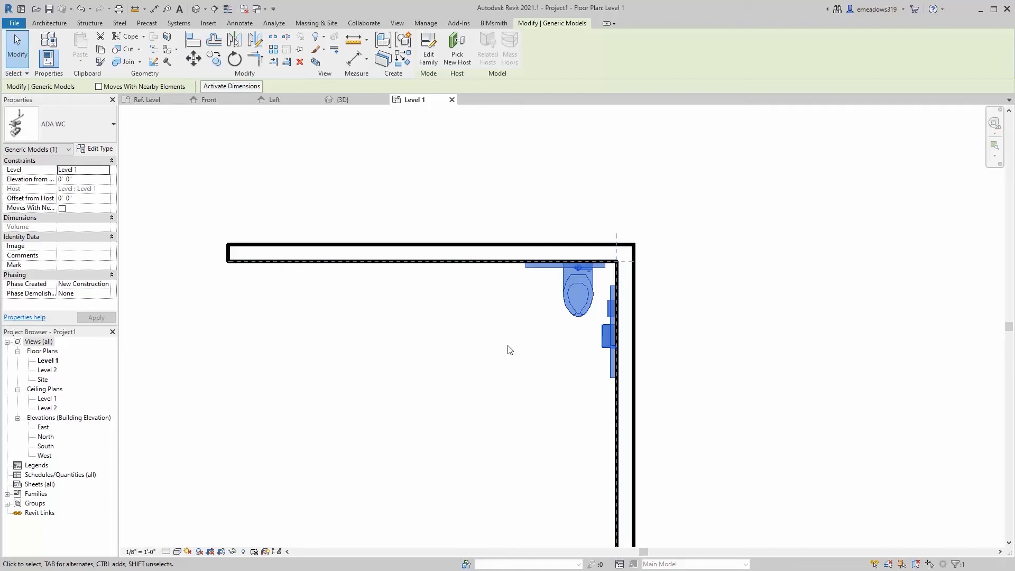
pyautogui.moveTo(524, 358)
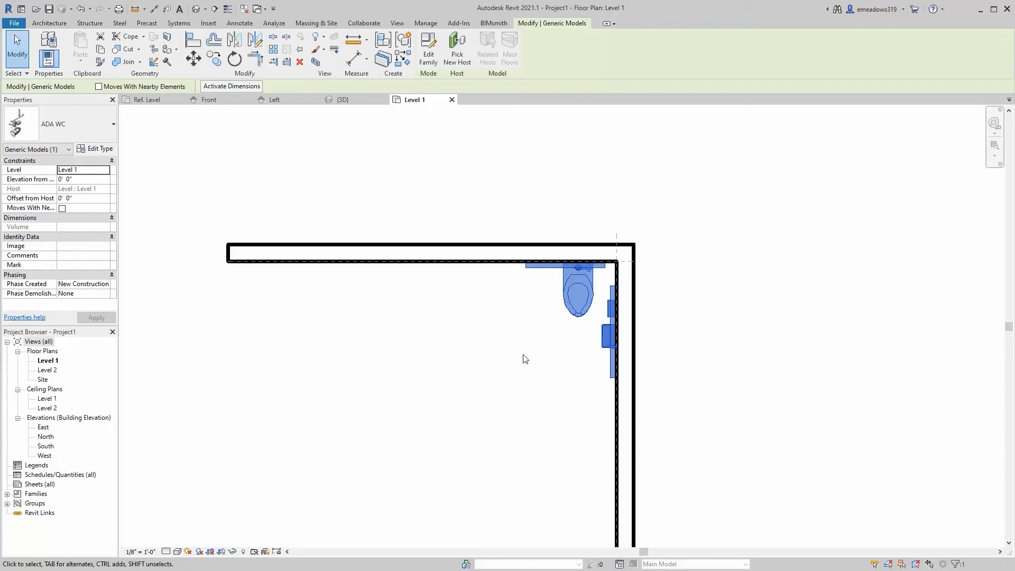
pyautogui.moveTo(516, 265)
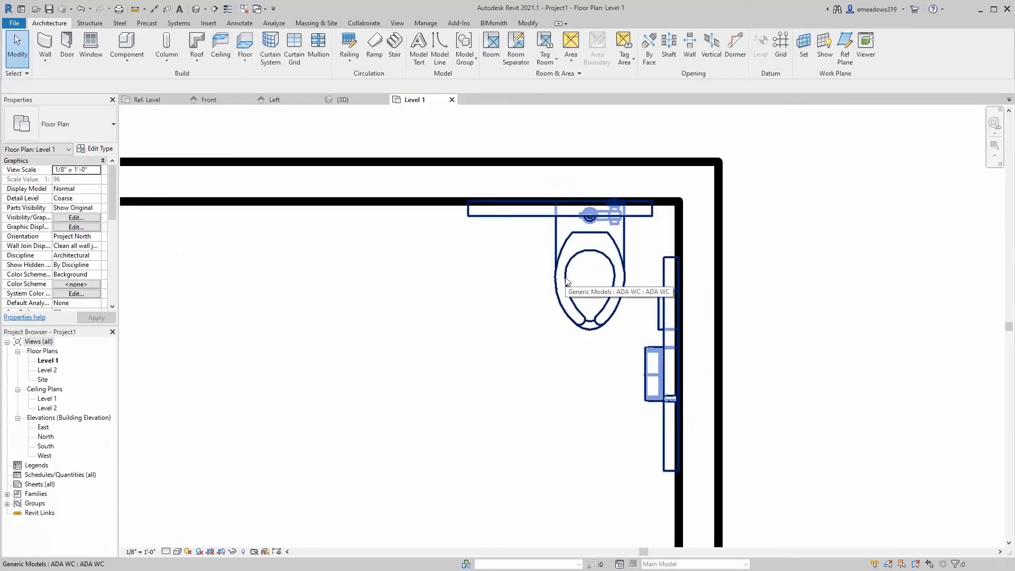
# Create a Specialty Equipment Schedule with Family and Type, Count, Description, Manufacturer, Model fields; widen column A
pyautogui.click(590, 278)
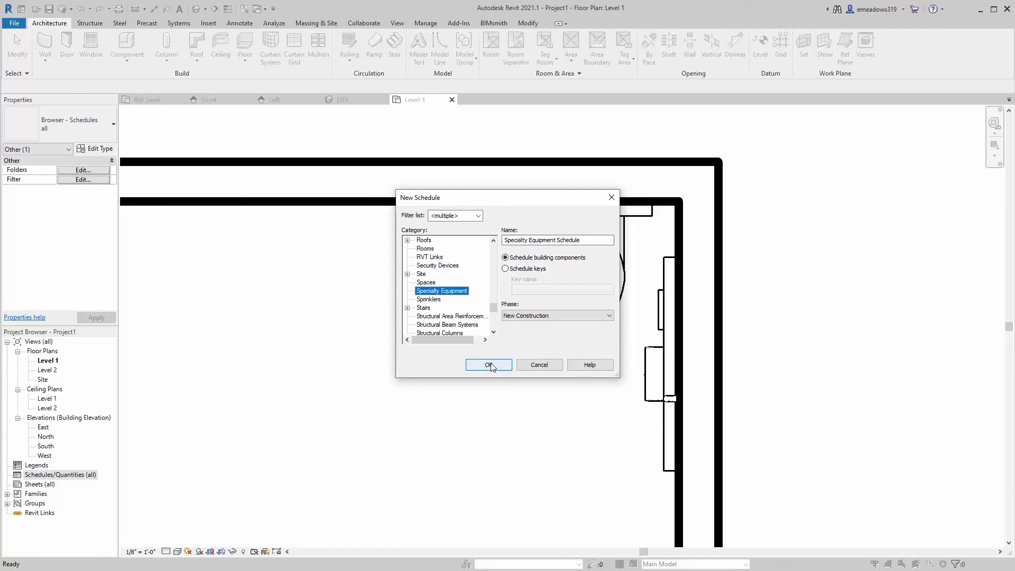
pyautogui.click(489, 364)
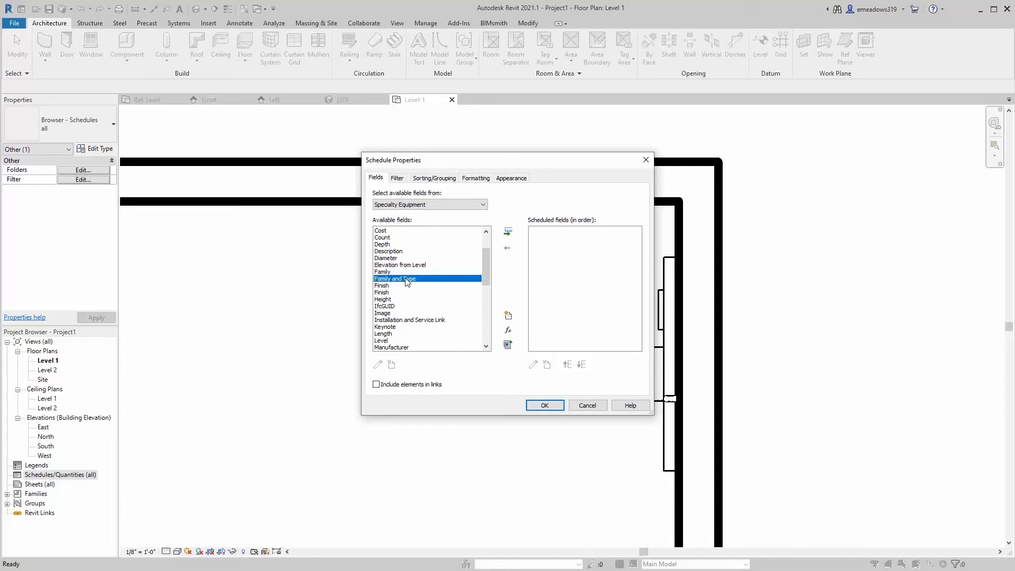
pyautogui.click(507, 231)
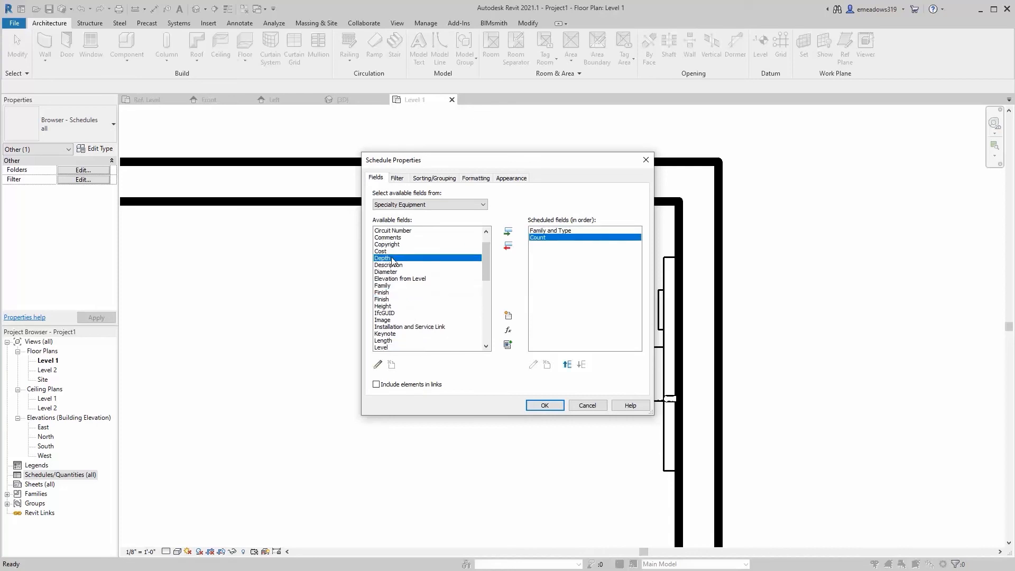
pyautogui.click(507, 229)
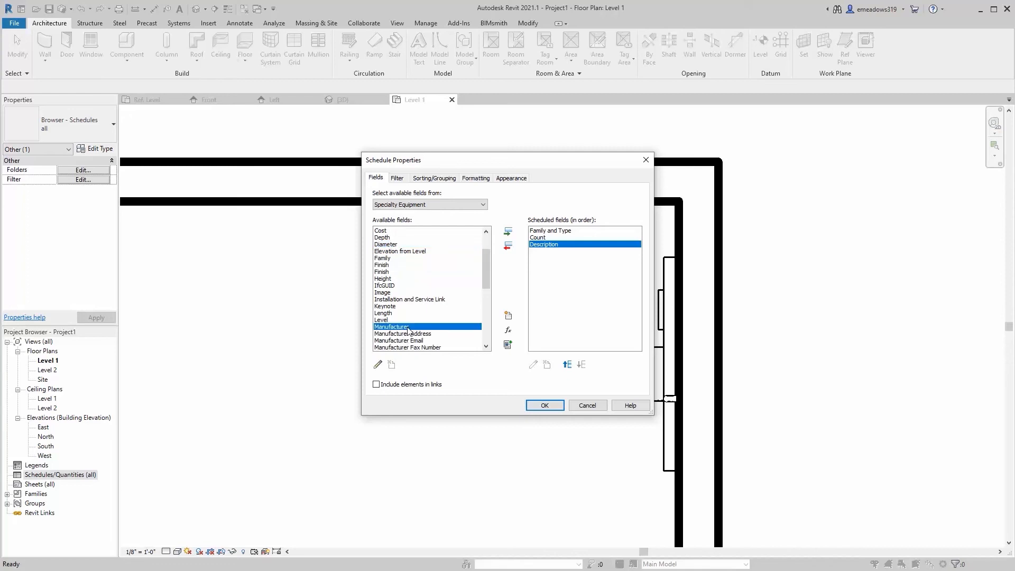
pyautogui.click(507, 231)
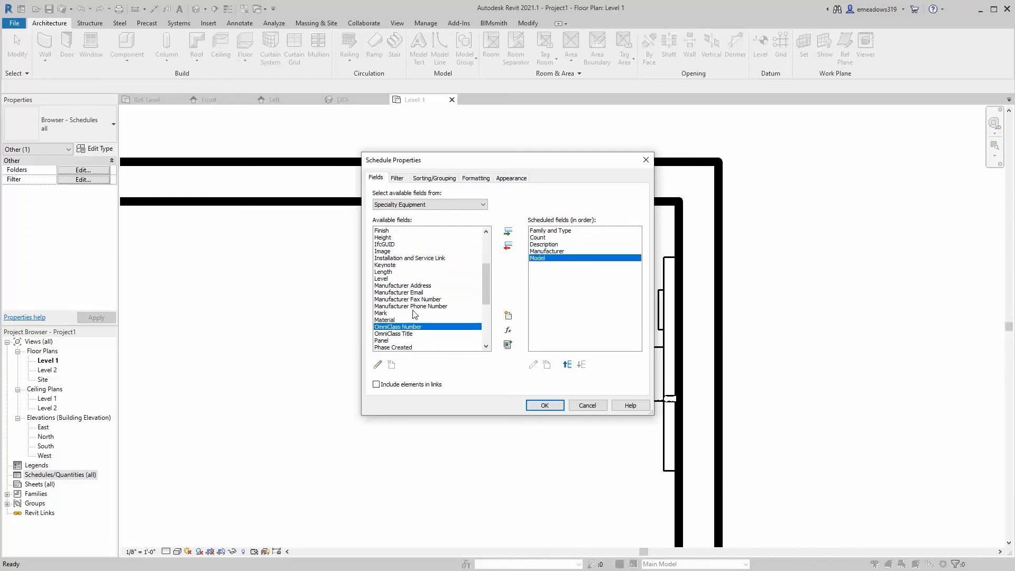
pyautogui.scroll(-3)
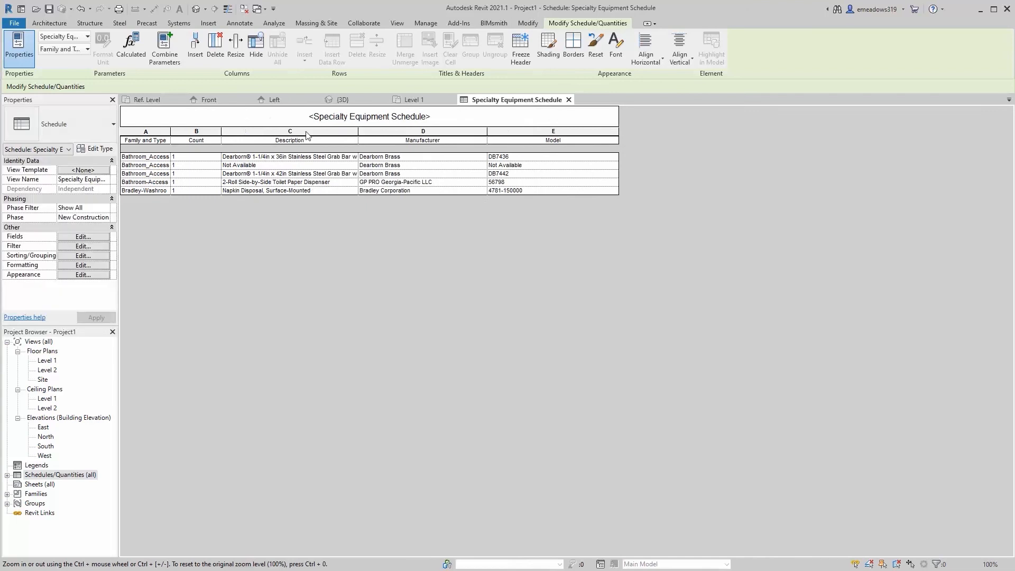
pyautogui.moveTo(222, 131); pyautogui.dragTo(270, 132)
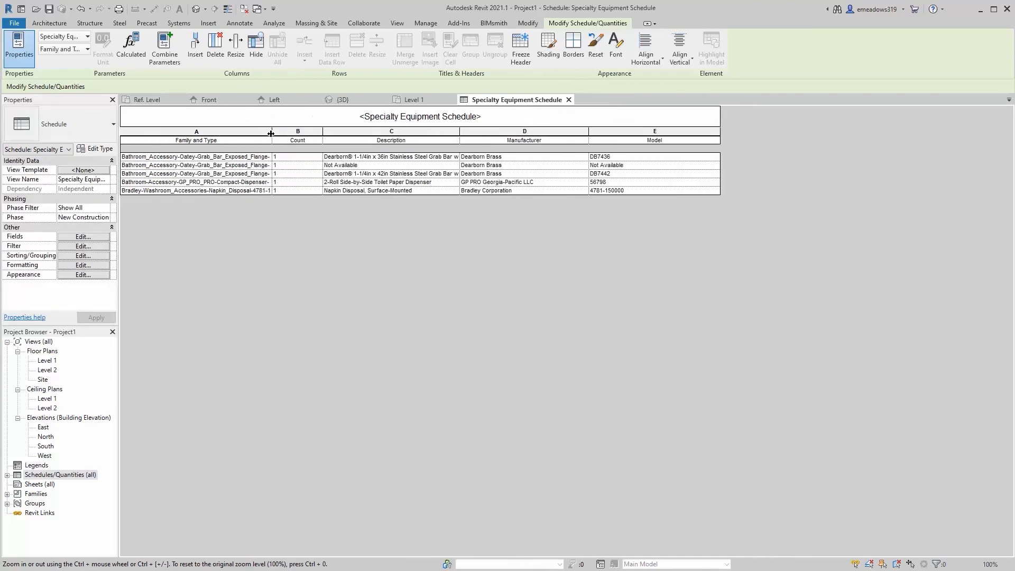
pyautogui.moveTo(254, 226)
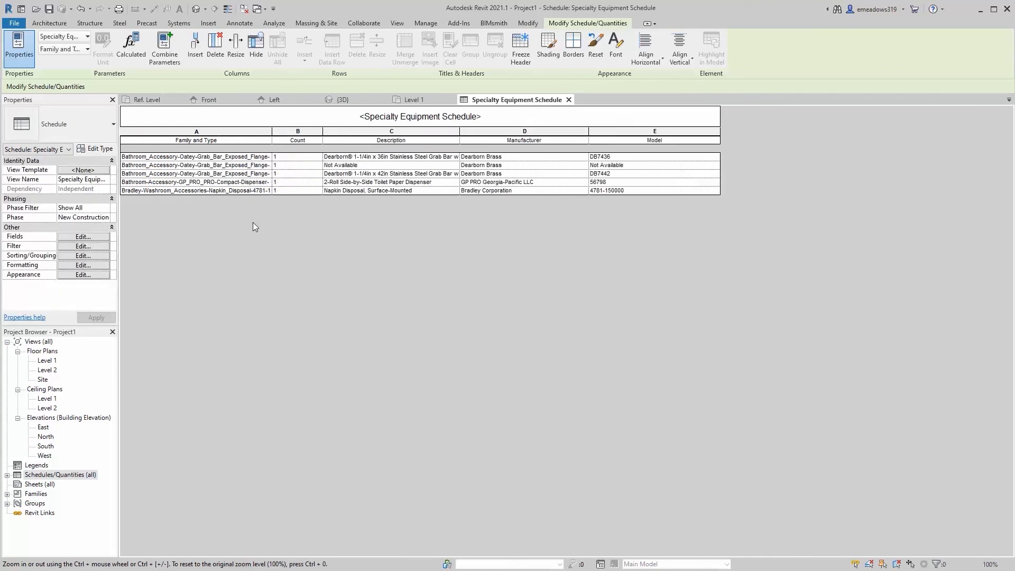
pyautogui.moveTo(221, 197)
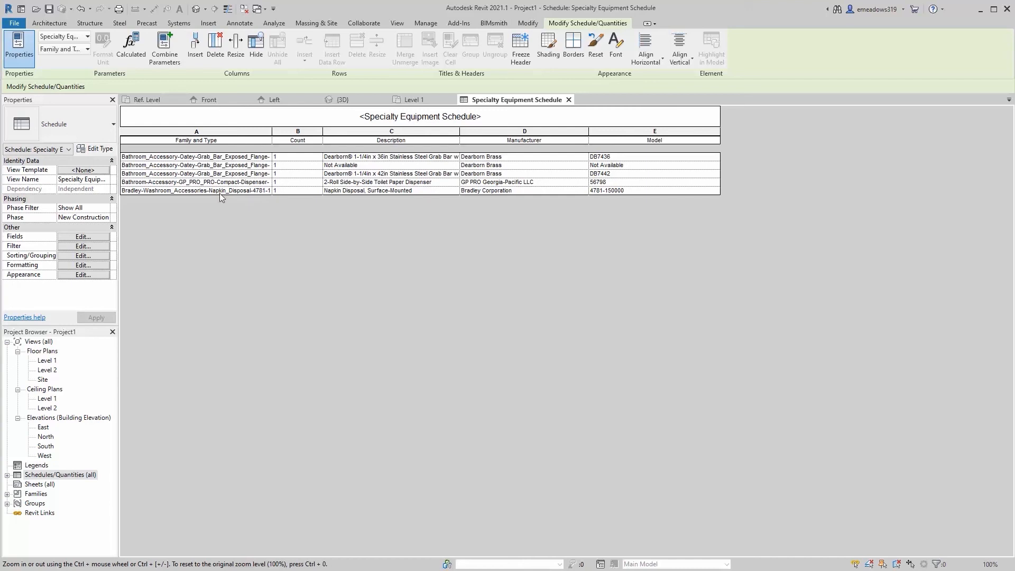
pyautogui.moveTo(316, 122)
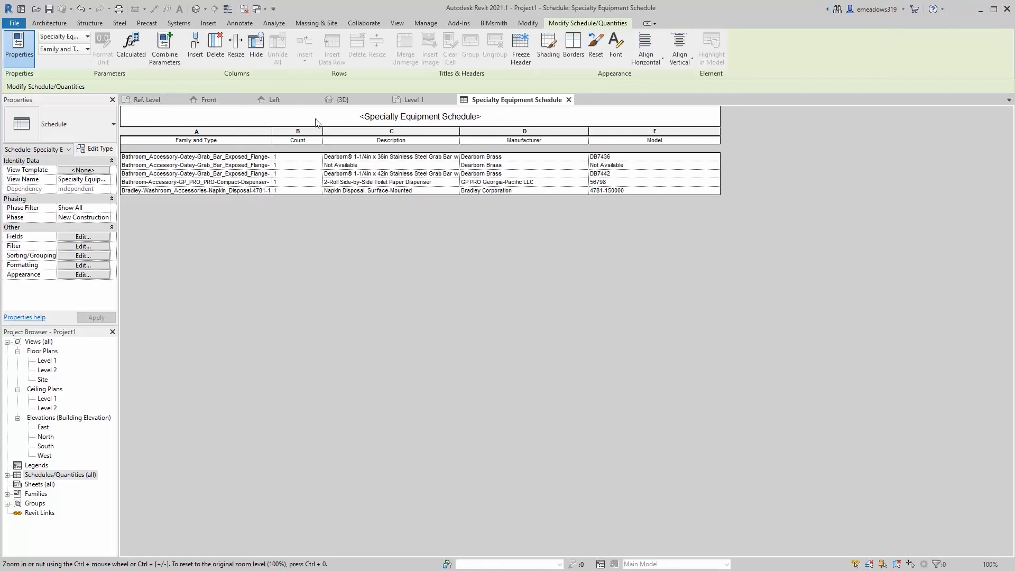
# Tie the napkin disposal box's visibility to a new instance parameter, Napkin Visibility, under Visibility
pyautogui.click(342, 99)
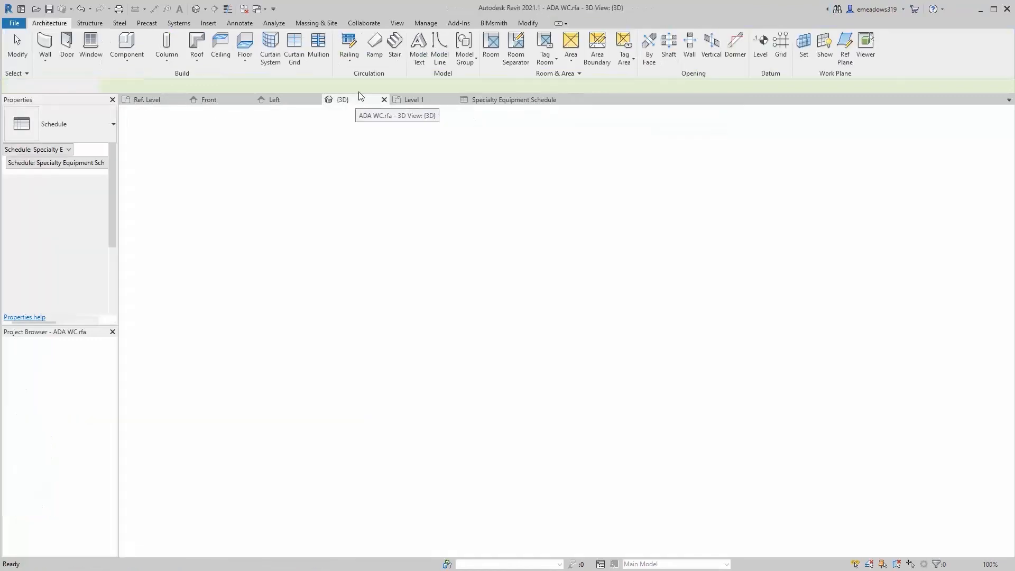
pyautogui.click(612, 311)
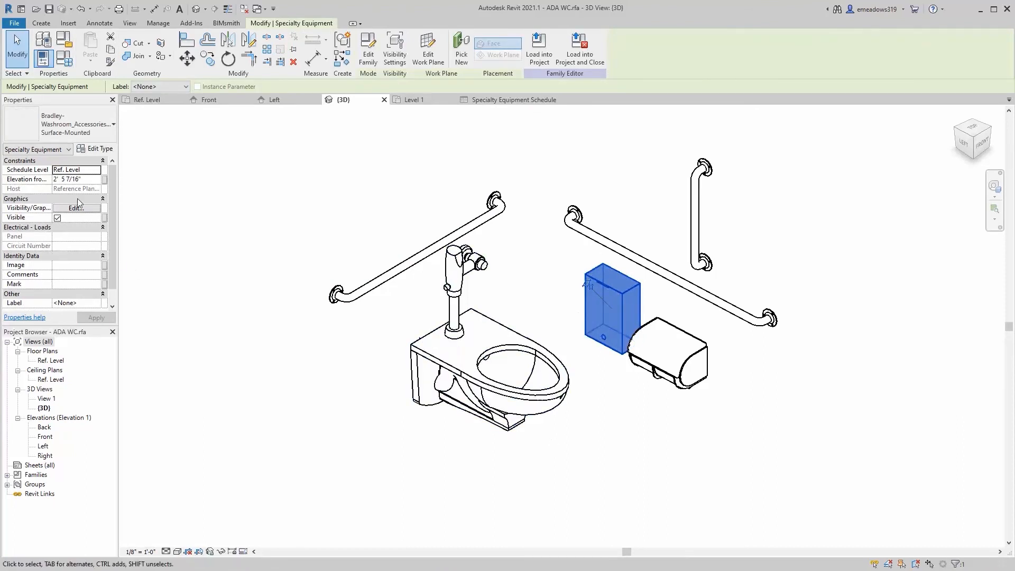
pyautogui.click(105, 216)
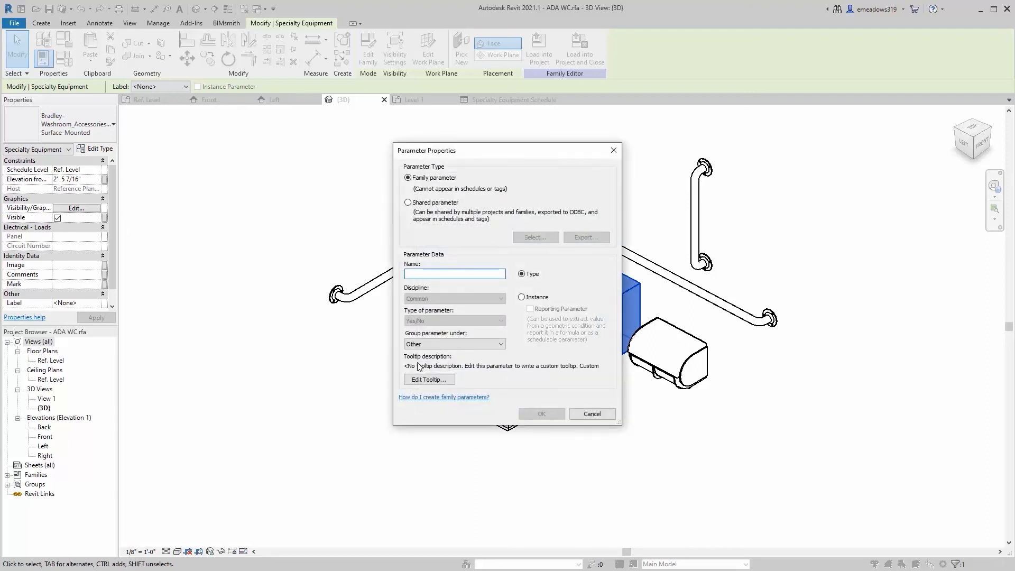
pyautogui.click(454, 344)
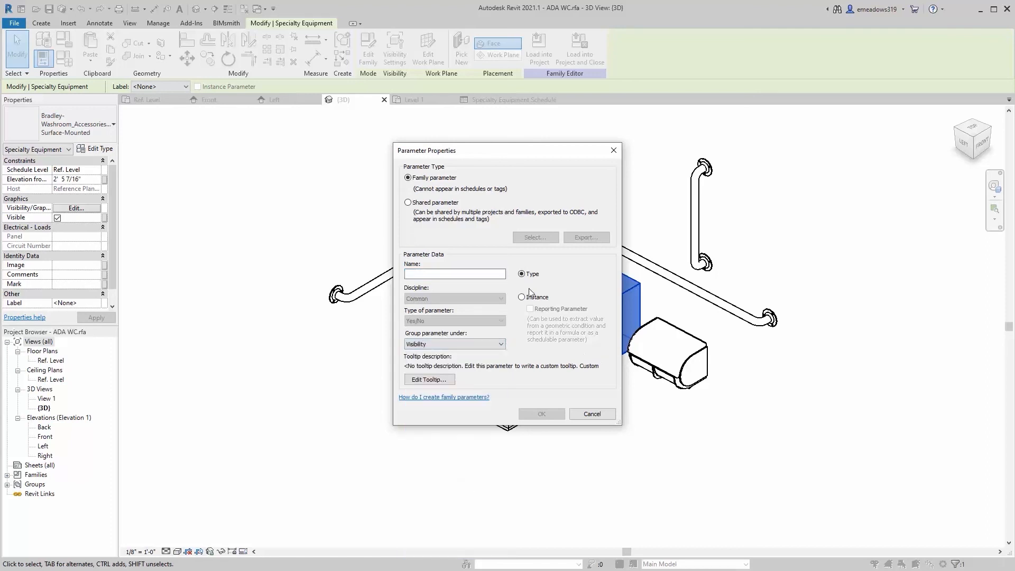
pyautogui.click(521, 296)
pyautogui.write('Napkin')
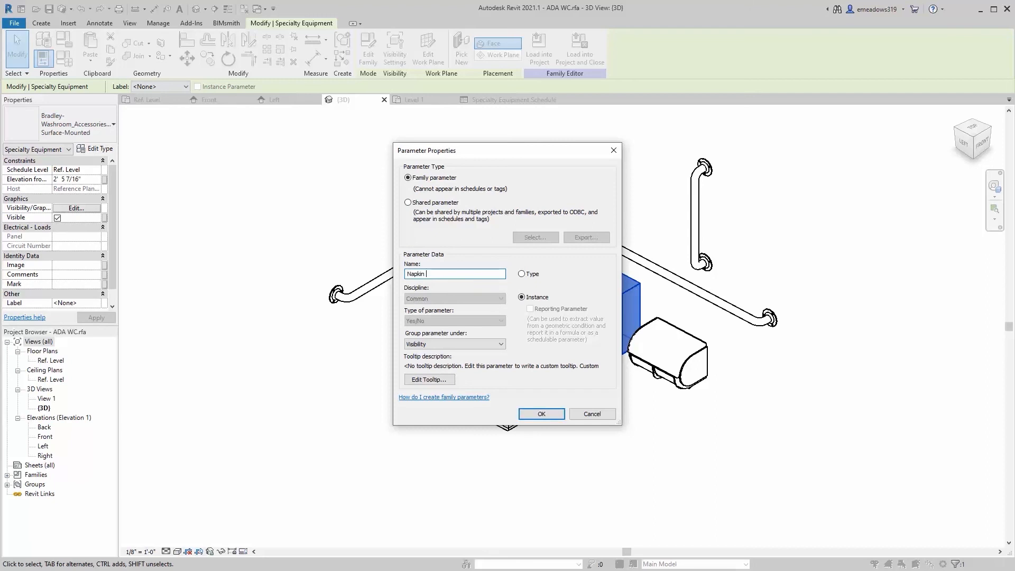
pyautogui.write('Visibility')
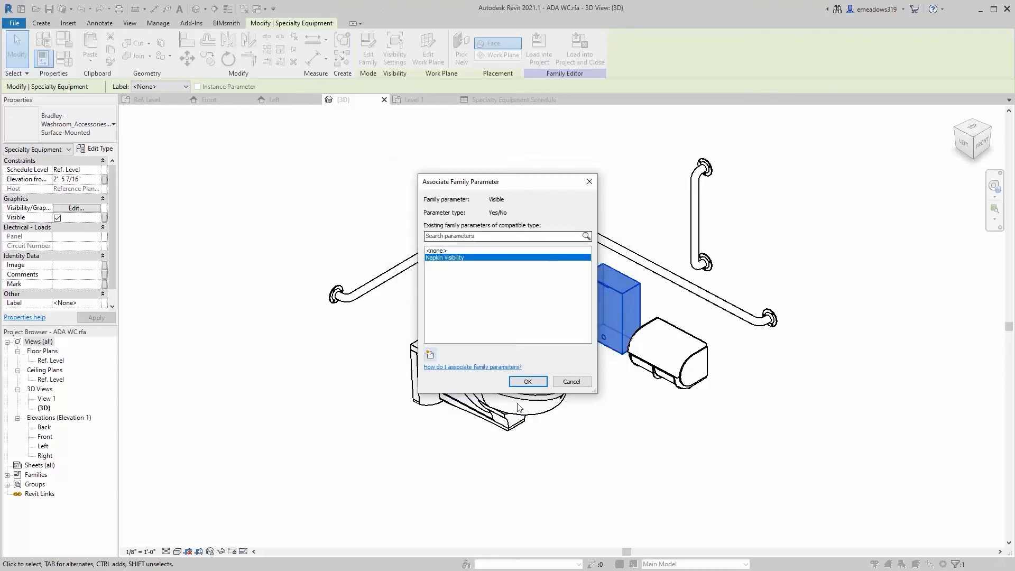
pyautogui.click(527, 381)
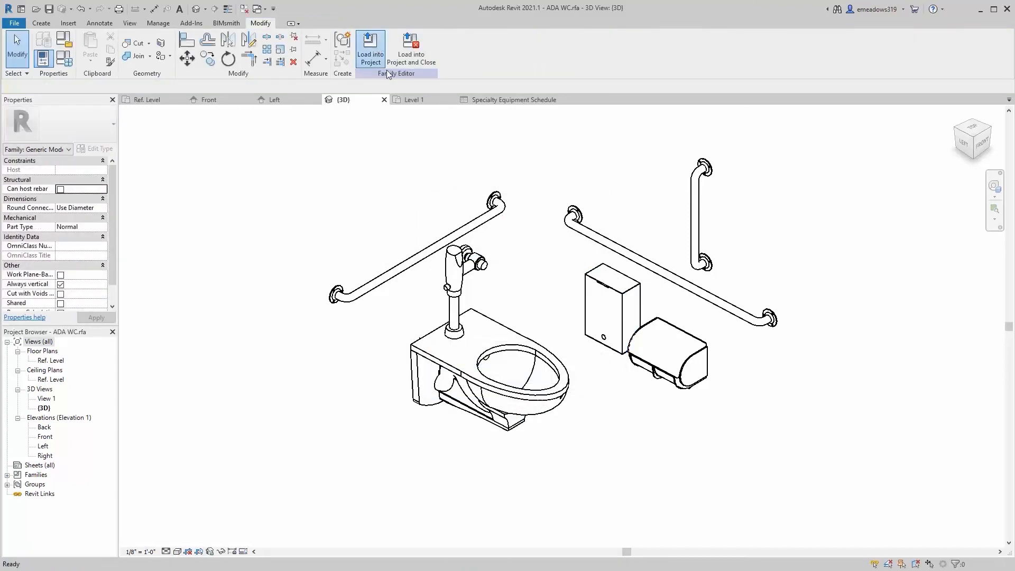
# Load the edited ADA WC into Project1, then view the Specialty Equipment Schedule
pyautogui.click(369, 49)
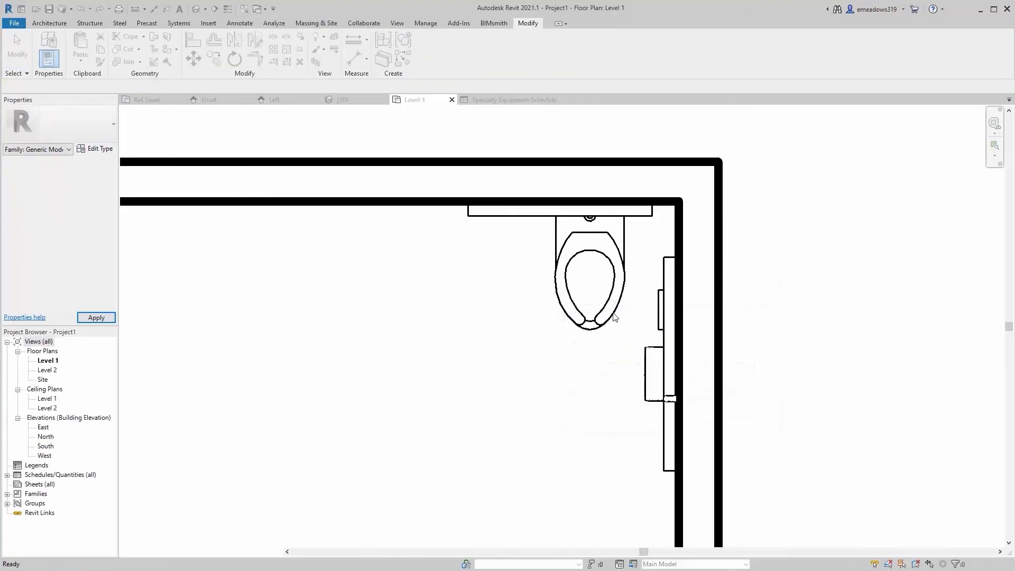
pyautogui.moveTo(590, 318)
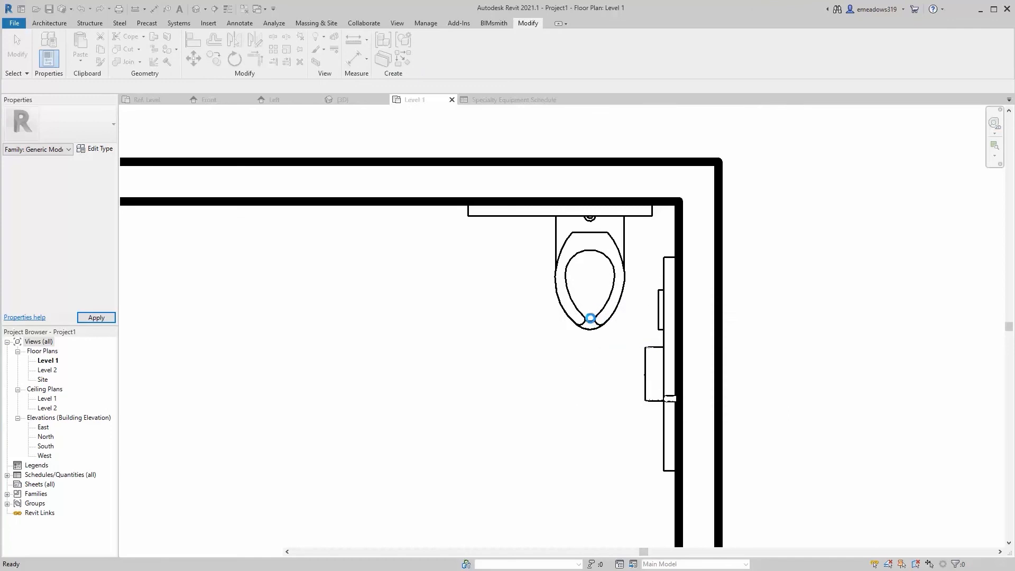
pyautogui.click(588, 291)
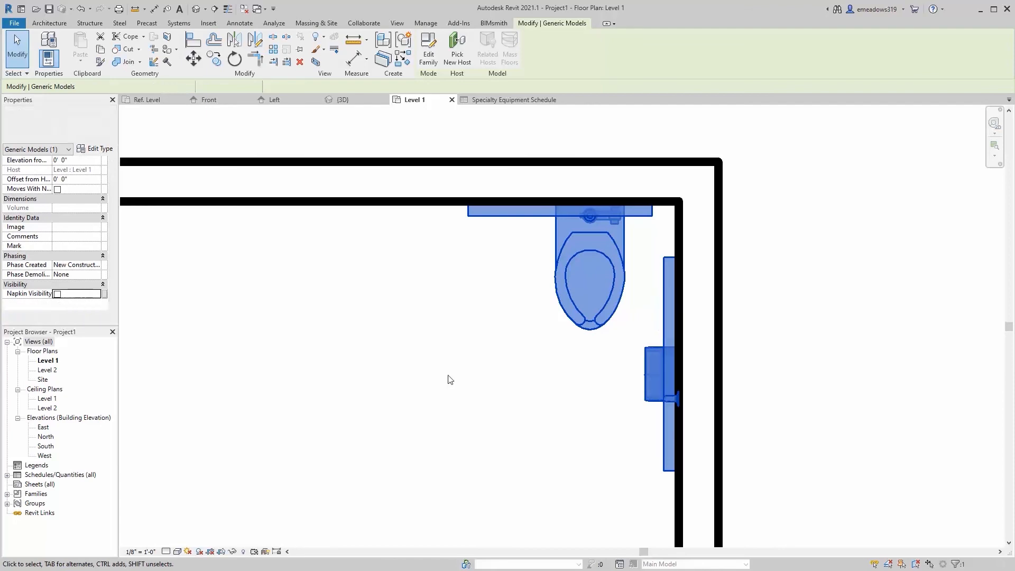
pyautogui.click(449, 379)
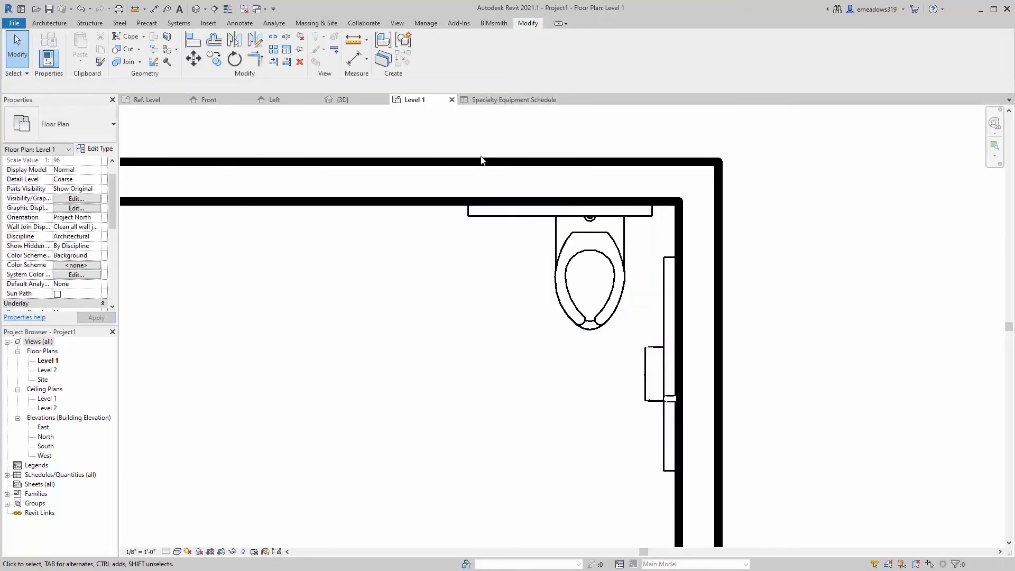
pyautogui.click(515, 99)
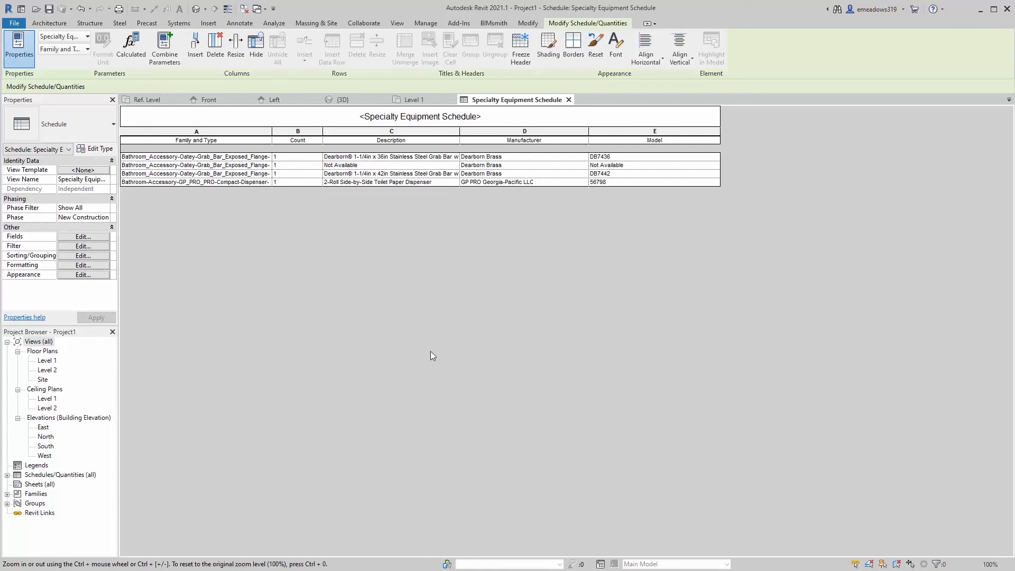
pyautogui.moveTo(413, 99)
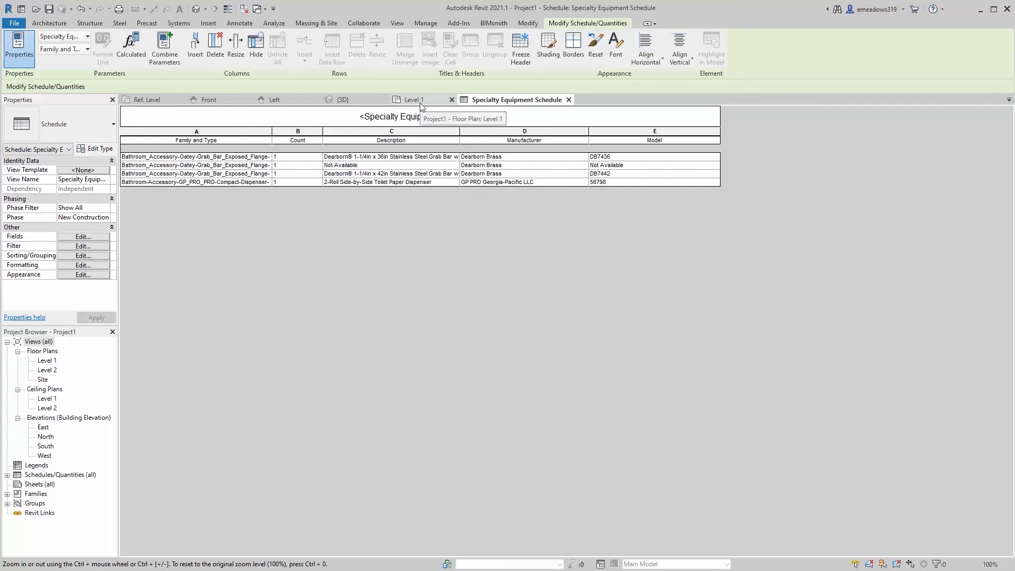
# Return to the Level 1 plan and select the ADA WC in the corner
pyautogui.click(412, 99)
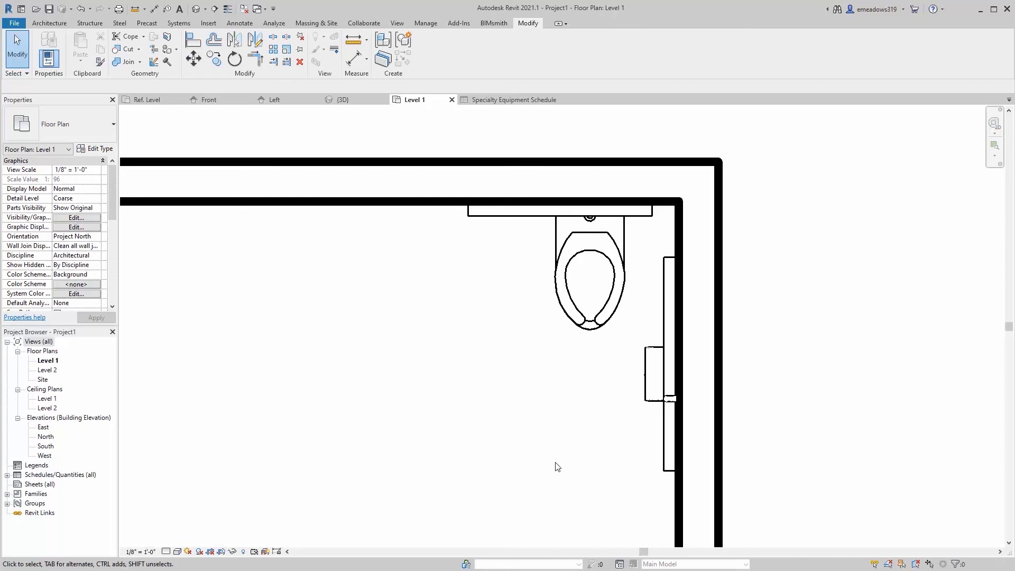
pyautogui.moveTo(551, 434)
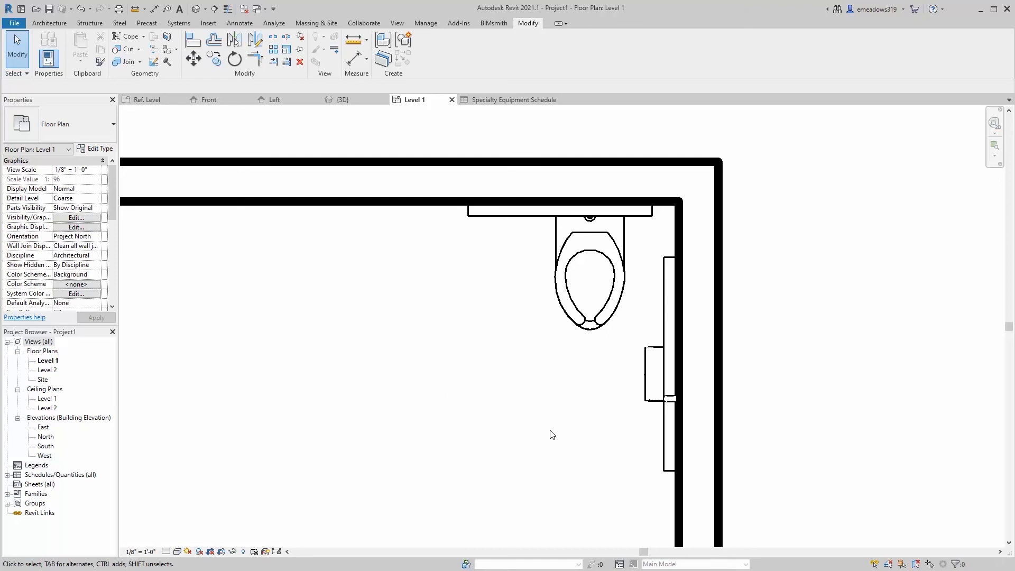
pyautogui.moveTo(539, 443)
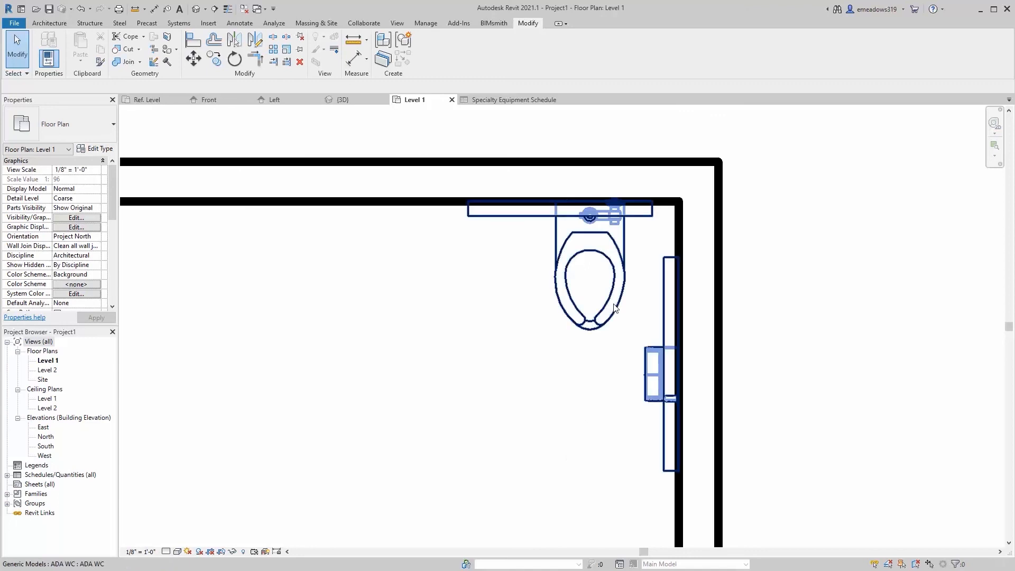
pyautogui.click(589, 278)
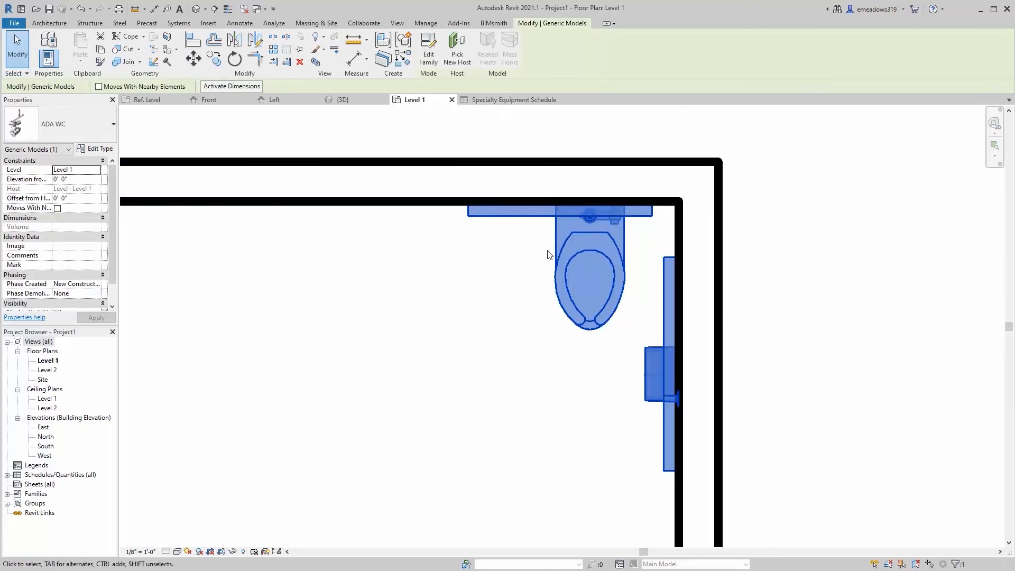
pyautogui.moveTo(561, 254)
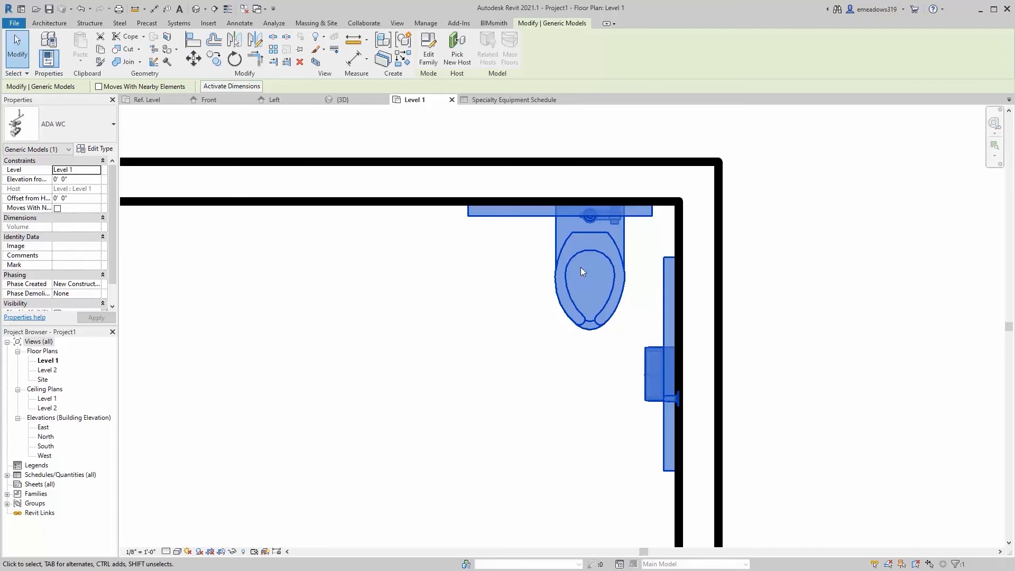
pyautogui.moveTo(609, 410)
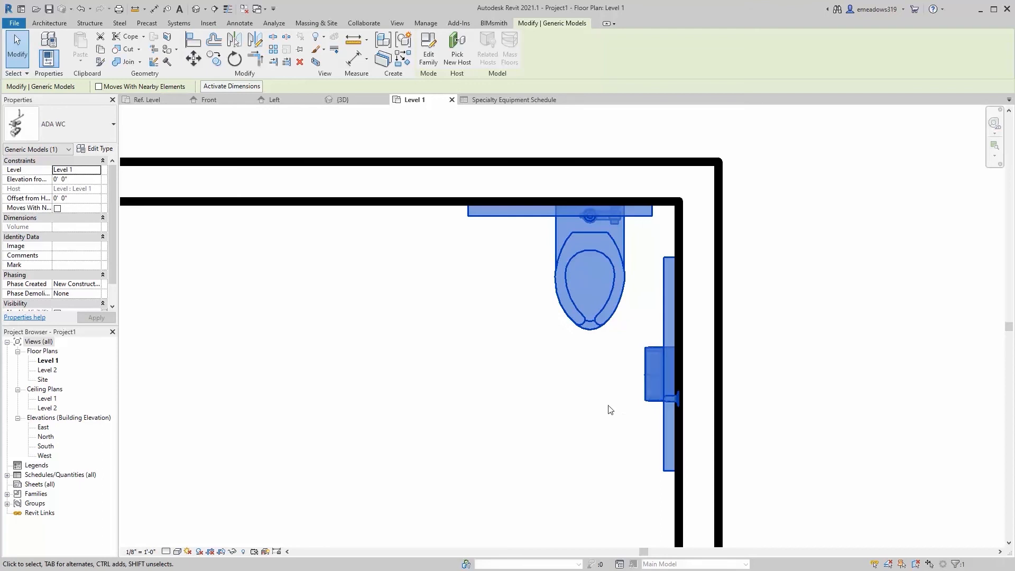